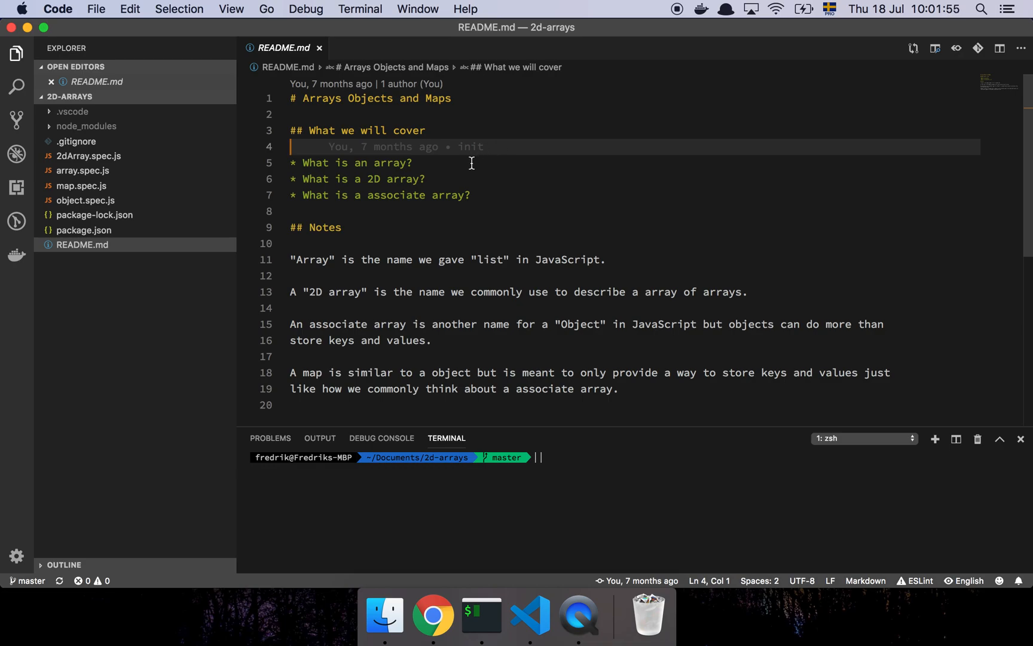
- Run npx jest in the integrated terminal so all 4 suites and 21 tests pass
left_click(470, 163)
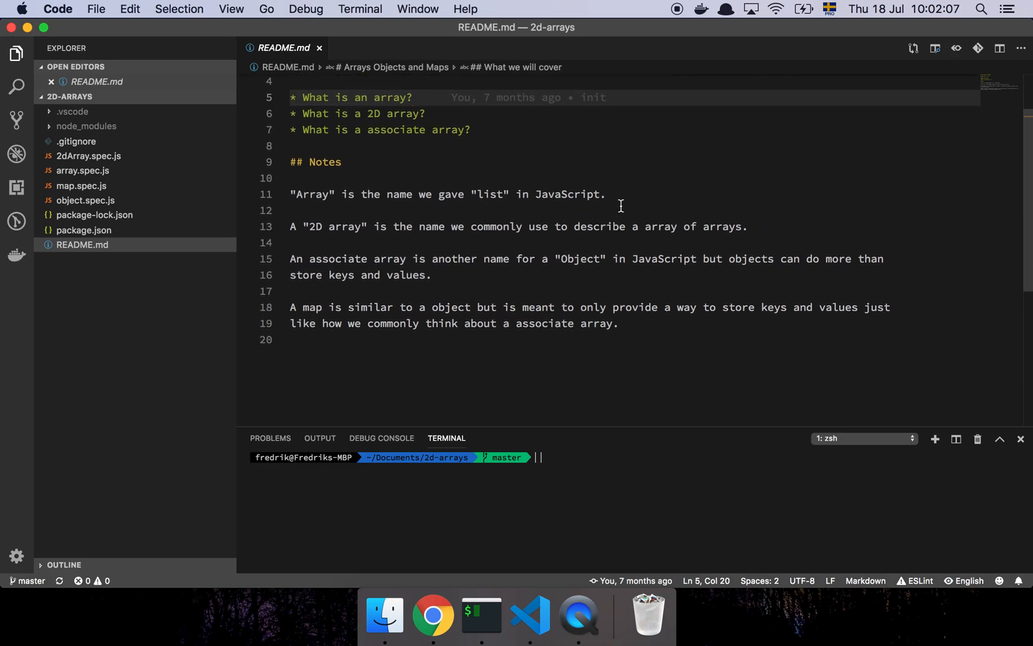
left_click(605, 194)
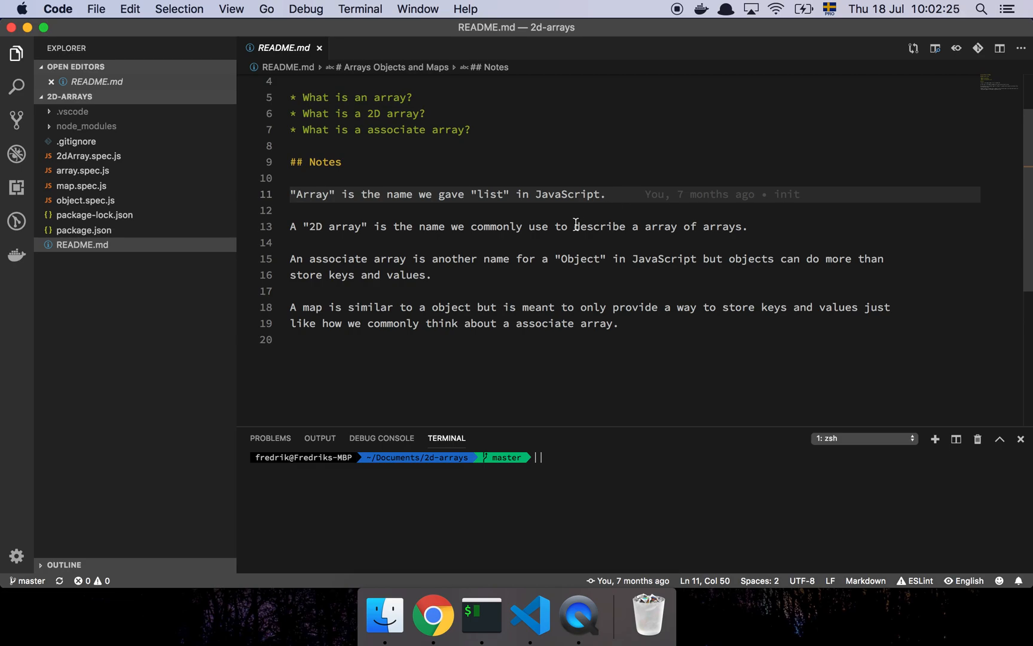
left_click(585, 226)
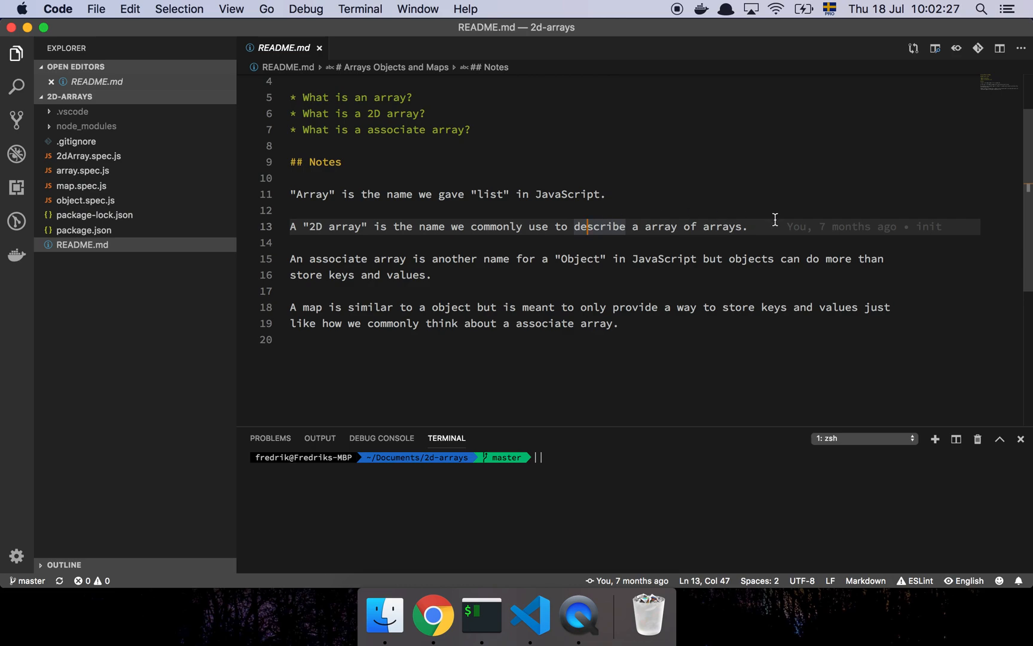
left_click(758, 226)
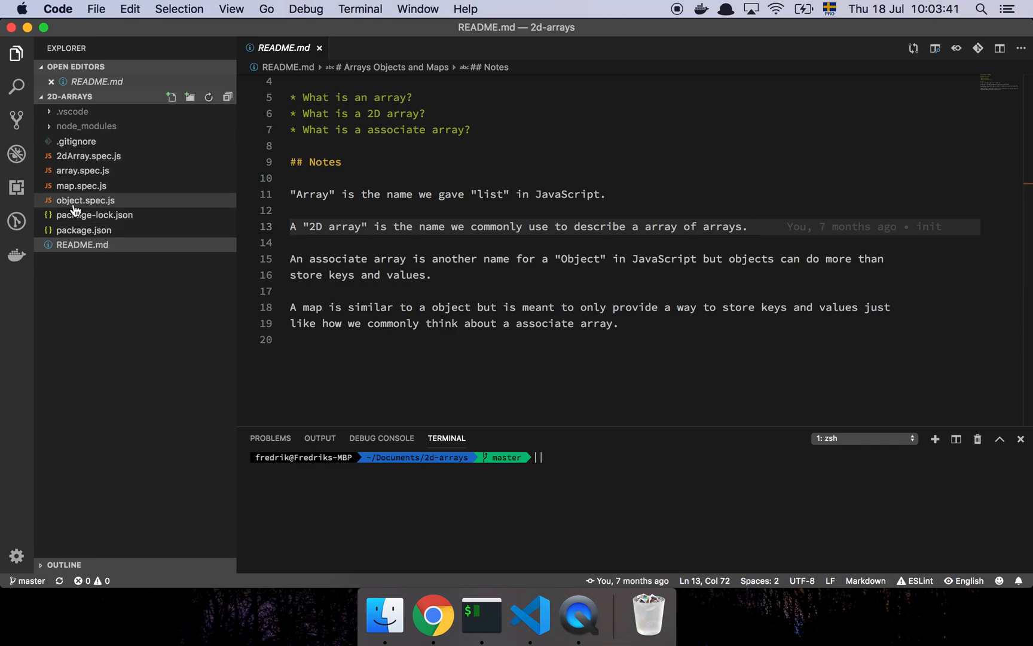
mouse_move(461, 528)
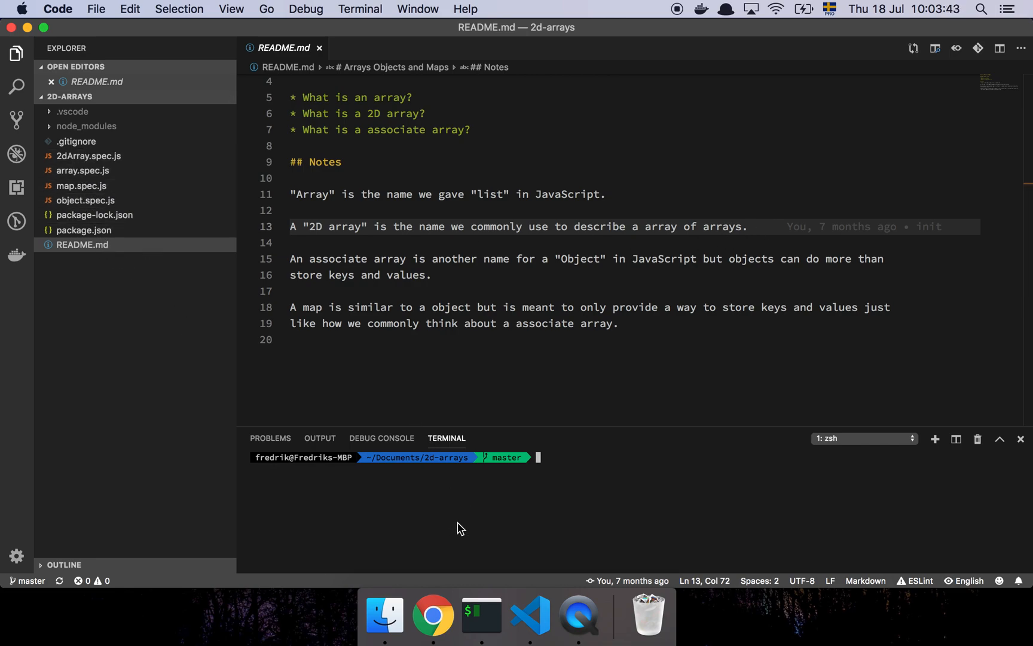
type("npx")
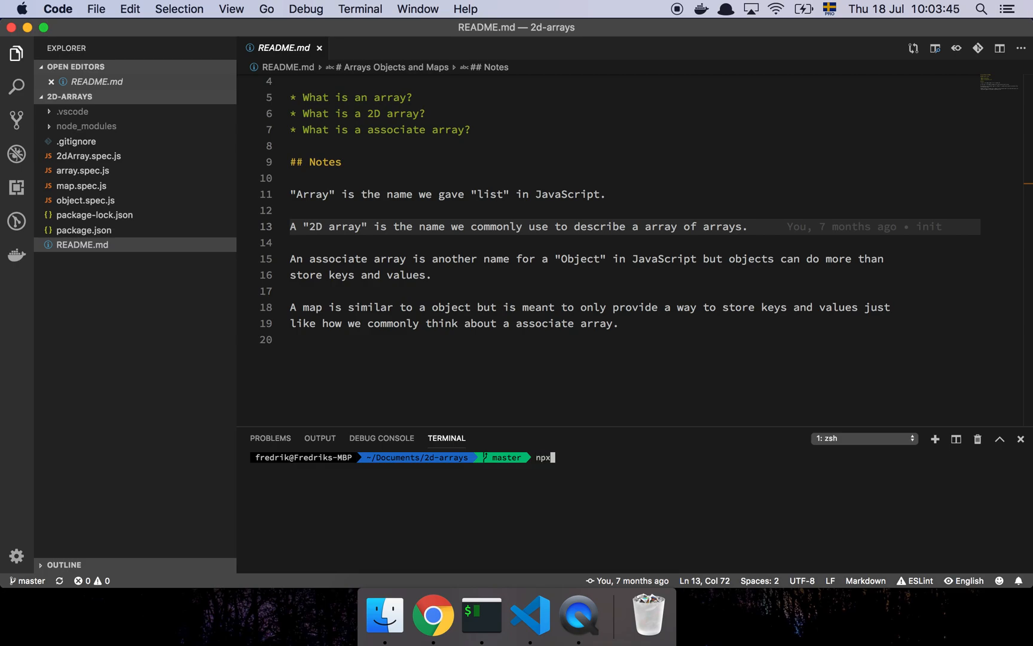
type("jest")
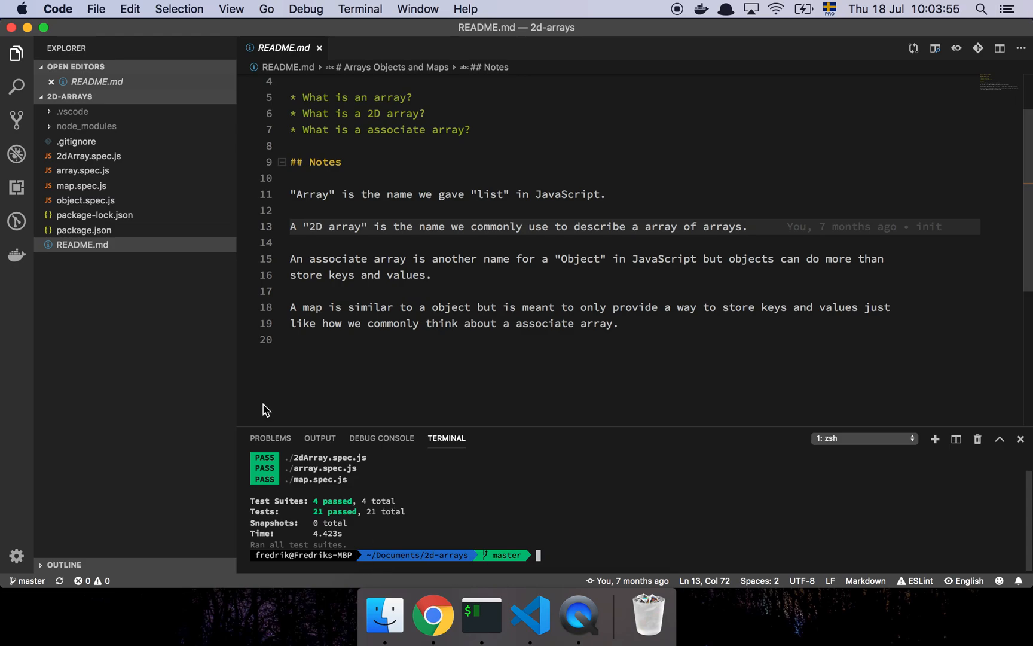
mouse_move(84, 137)
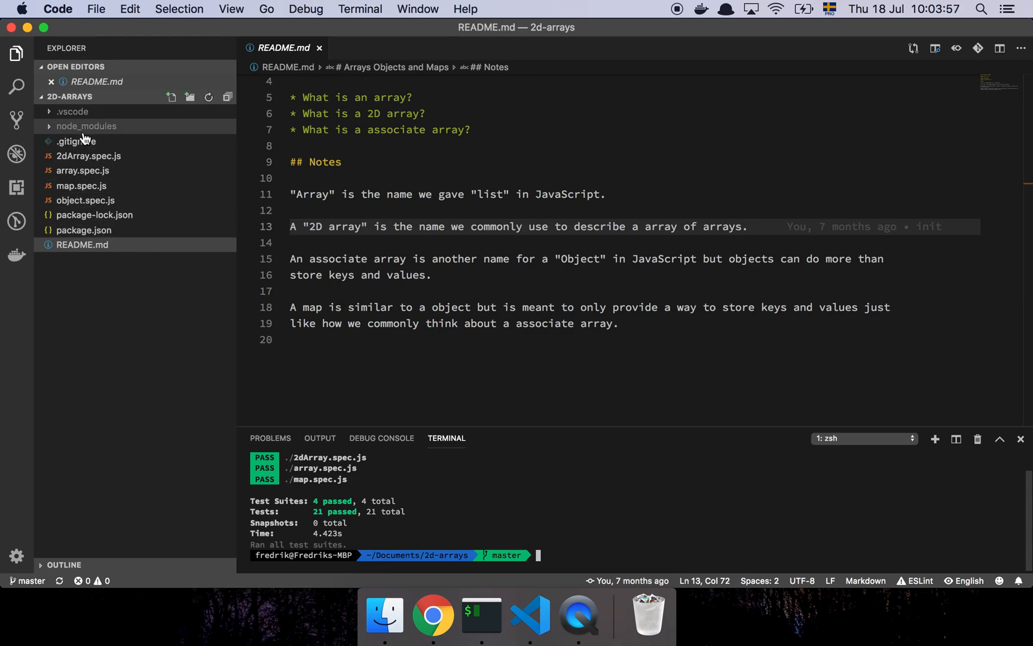
- Review array.spec.js starting with the 'can be created in multiple ways' test
left_click(83, 170)
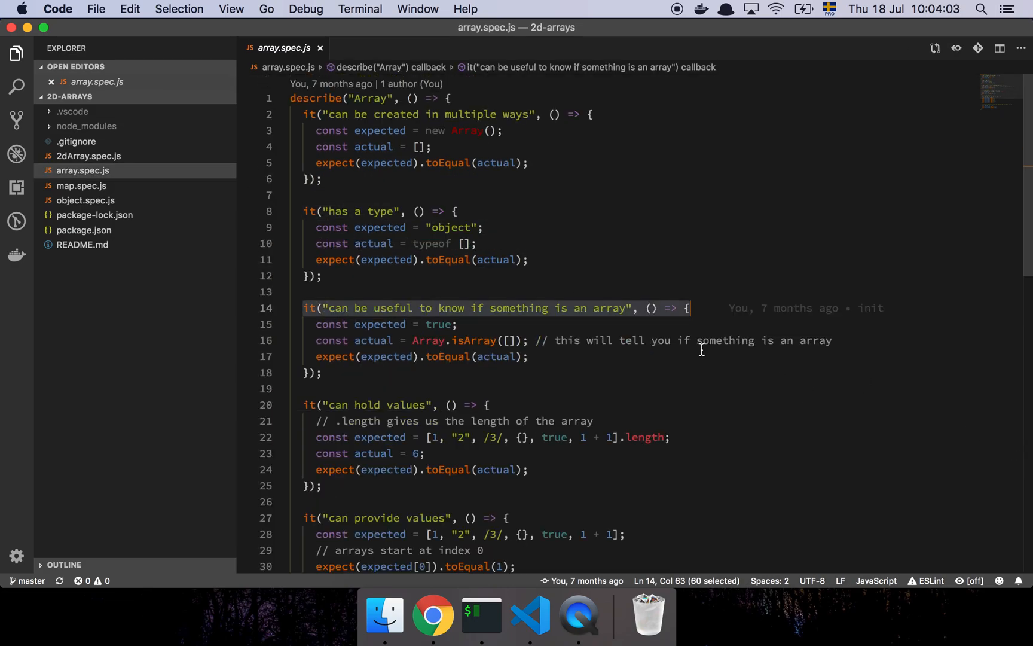
mouse_move(533, 198)
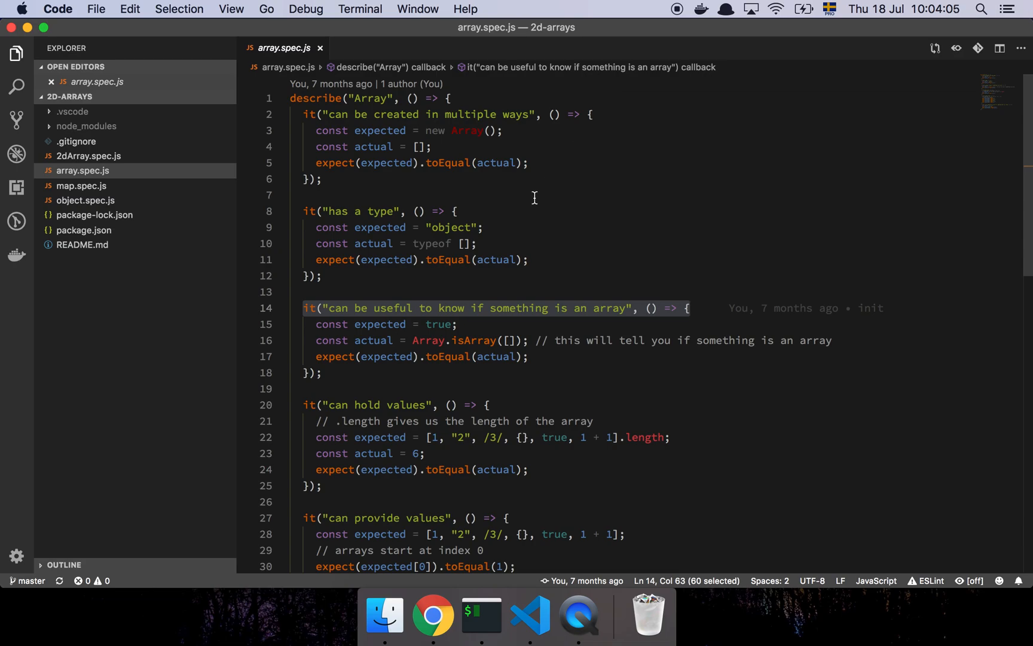
mouse_move(524, 155)
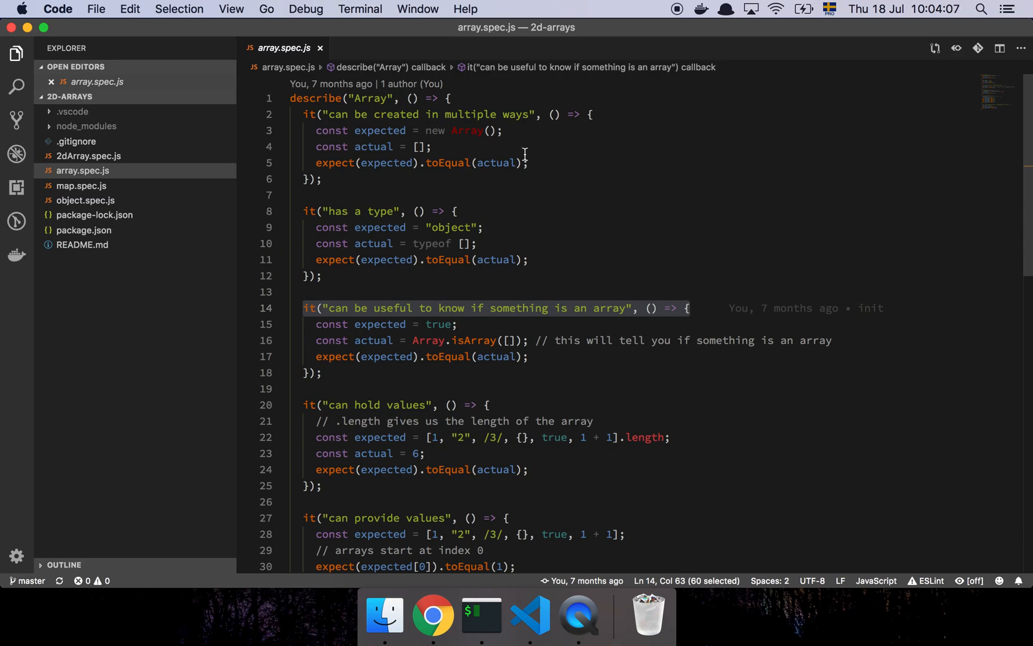
left_click(526, 130)
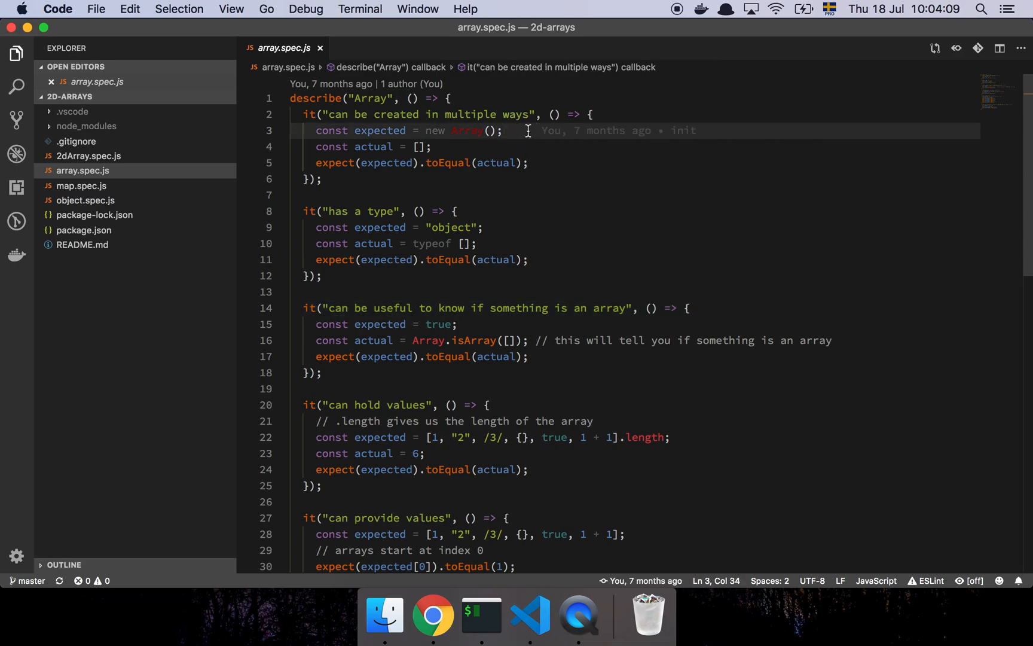
left_click(431, 146)
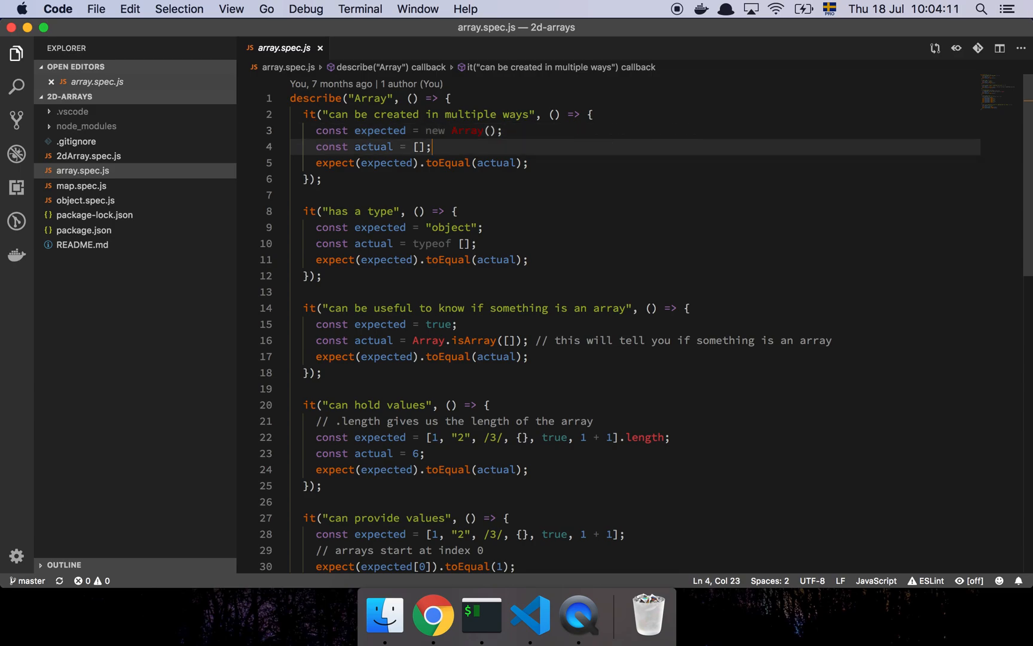
left_click(448, 131)
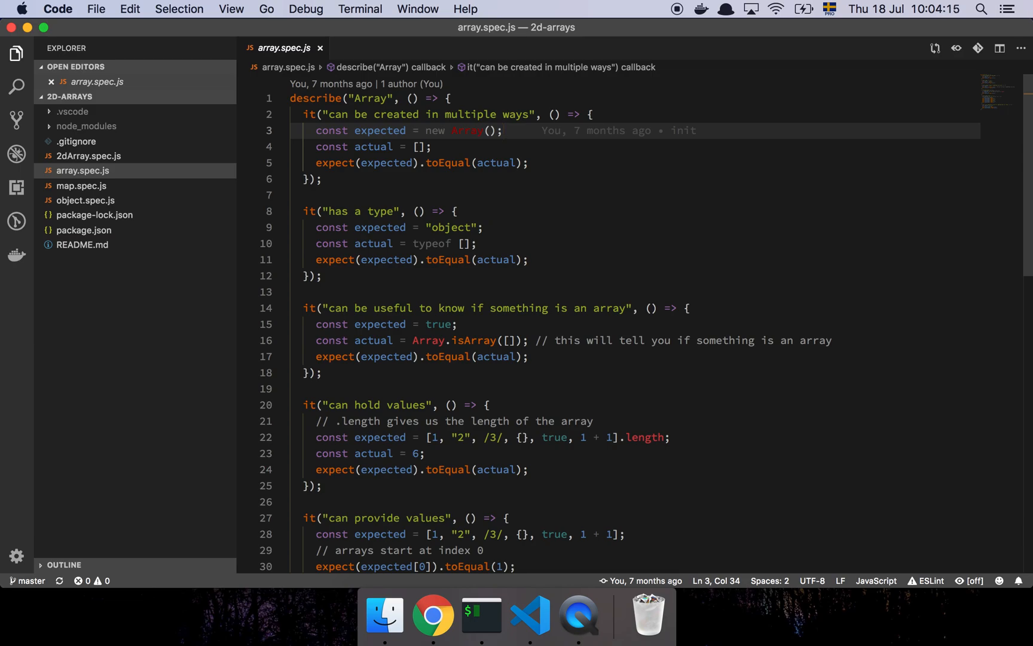
left_click(432, 146)
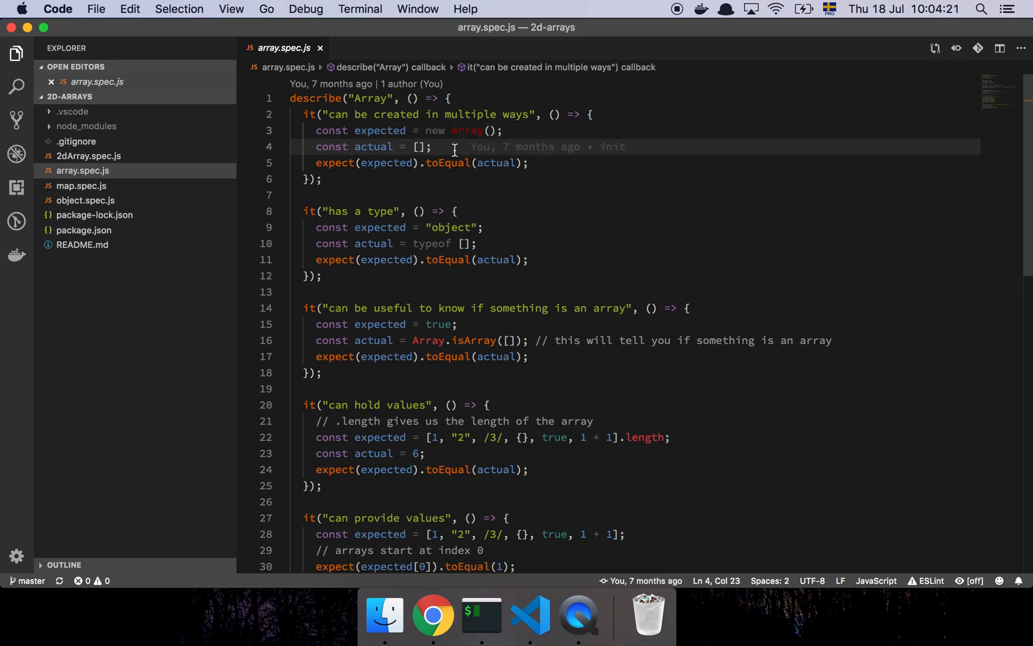
mouse_move(413, 170)
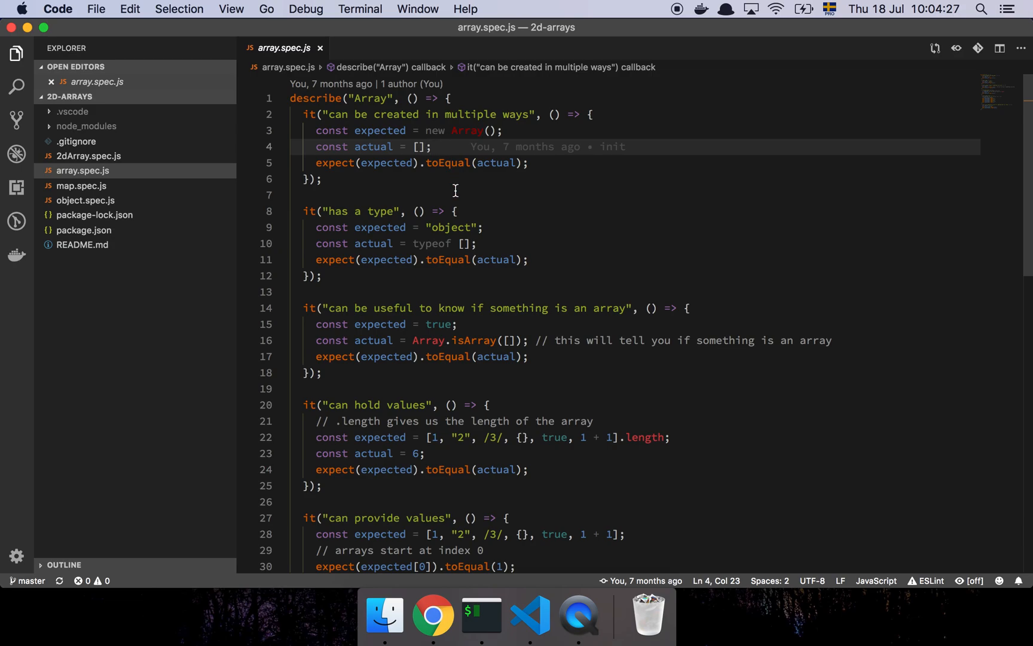
scroll("down", 3)
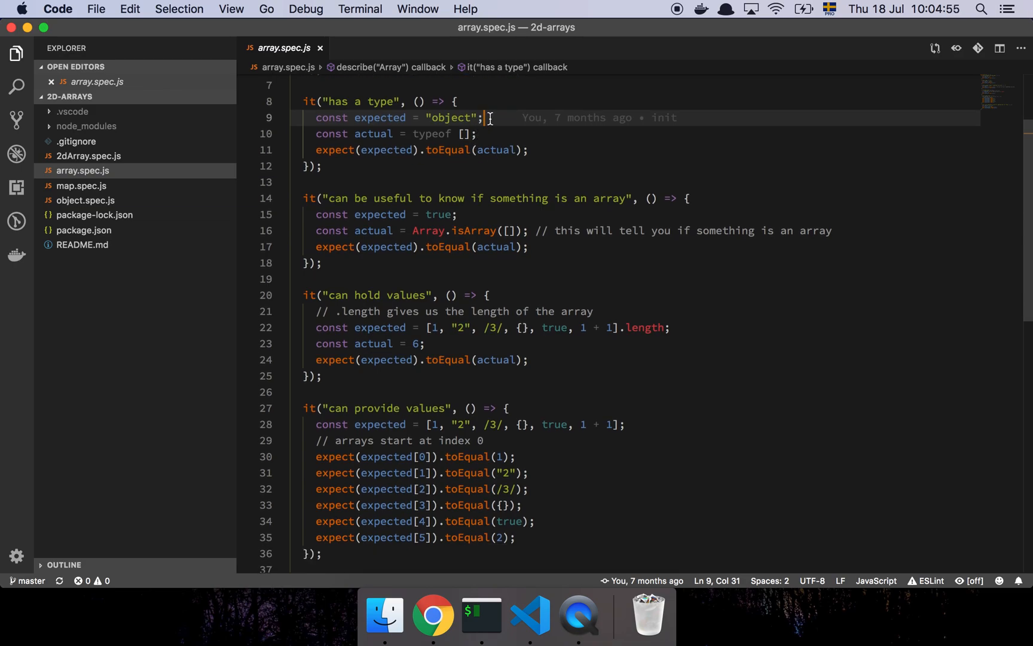
mouse_move(644, 128)
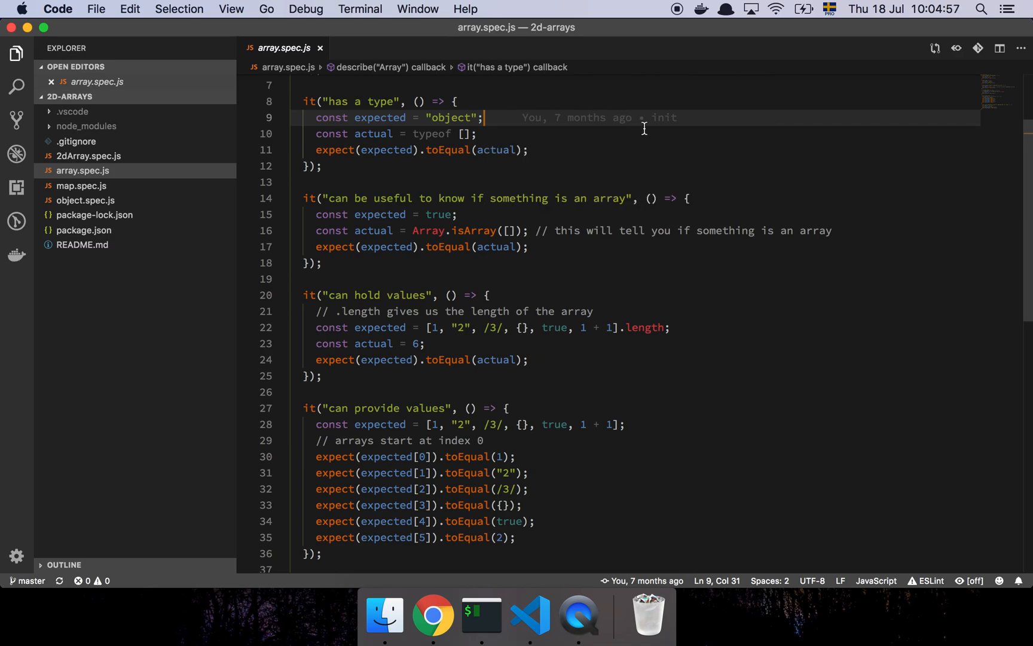
mouse_move(546, 191)
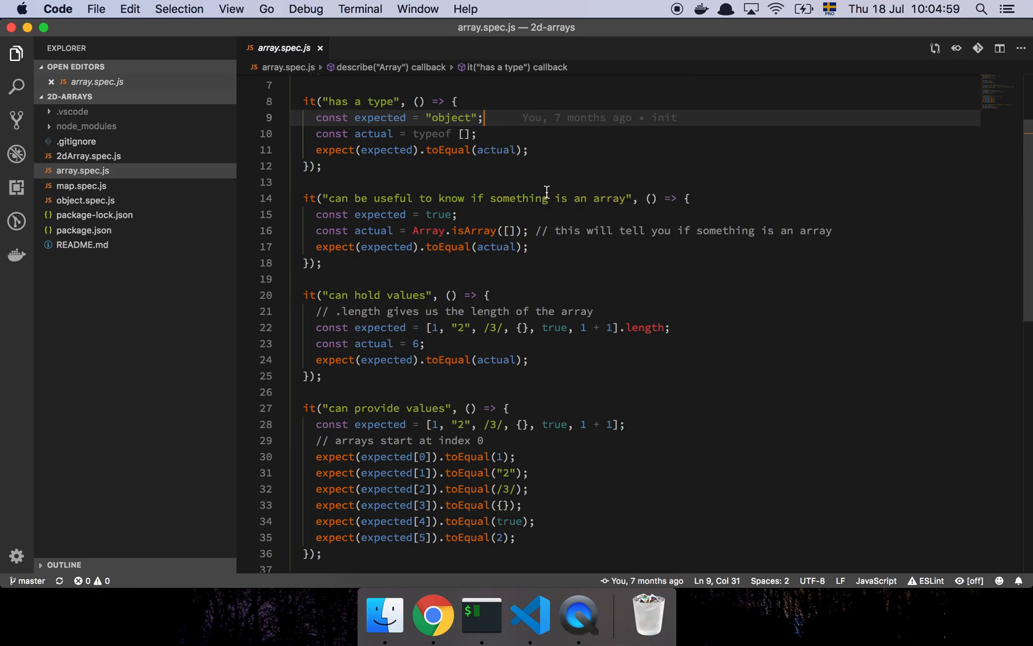
mouse_move(459, 175)
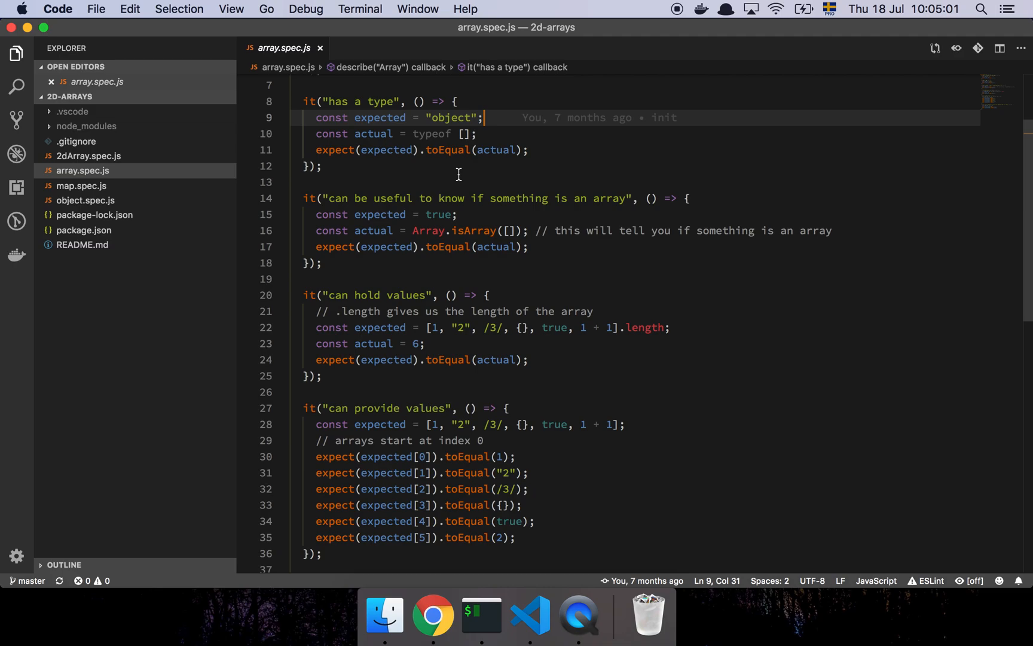
scroll("down", 3)
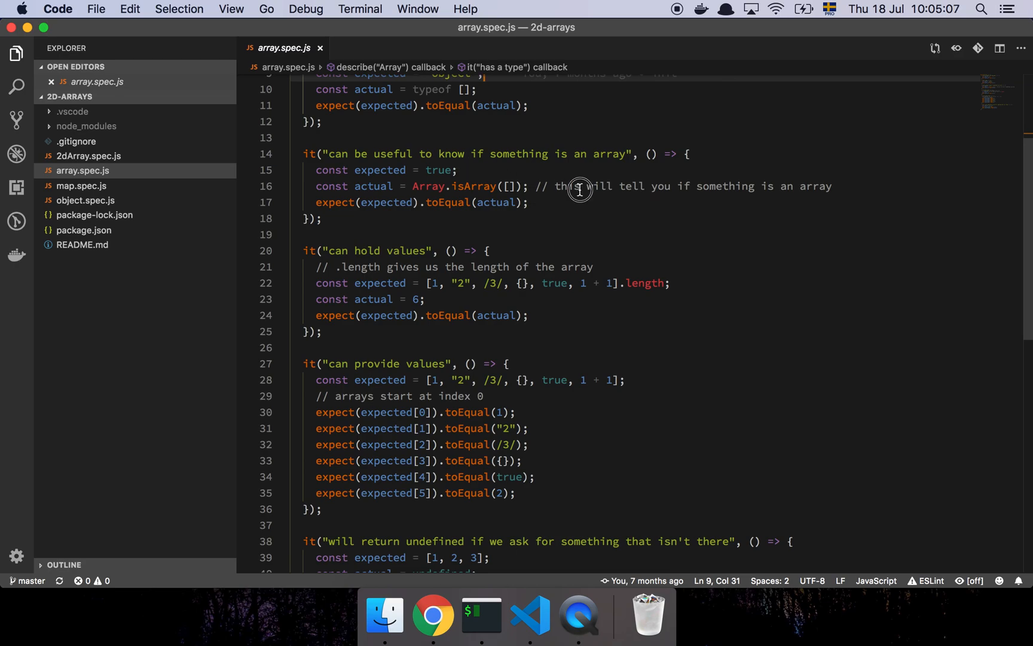
left_click(506, 186)
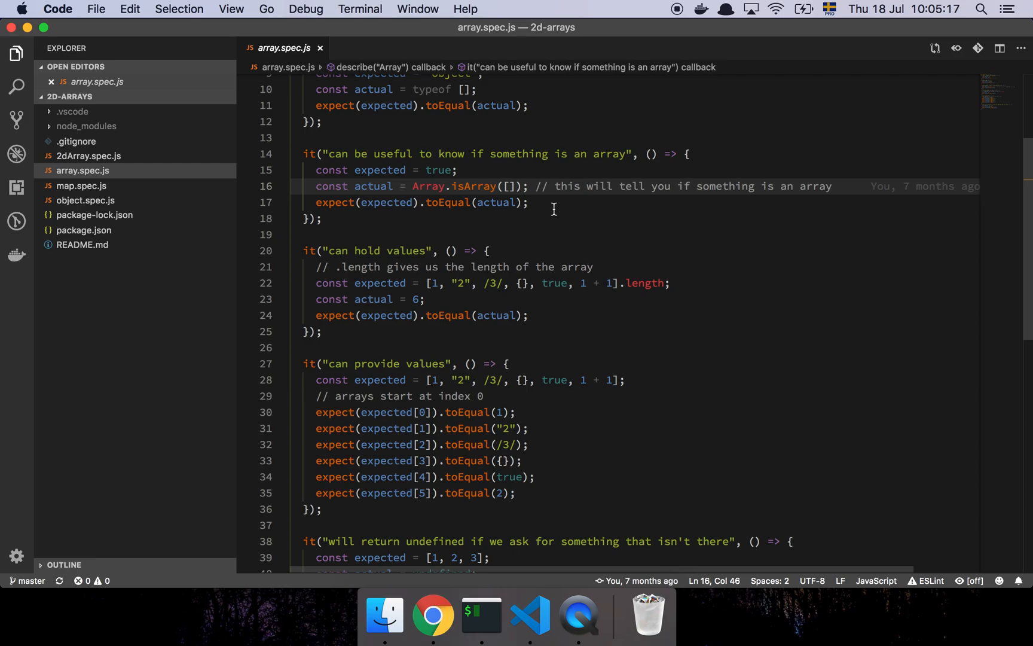
scroll("down", 3)
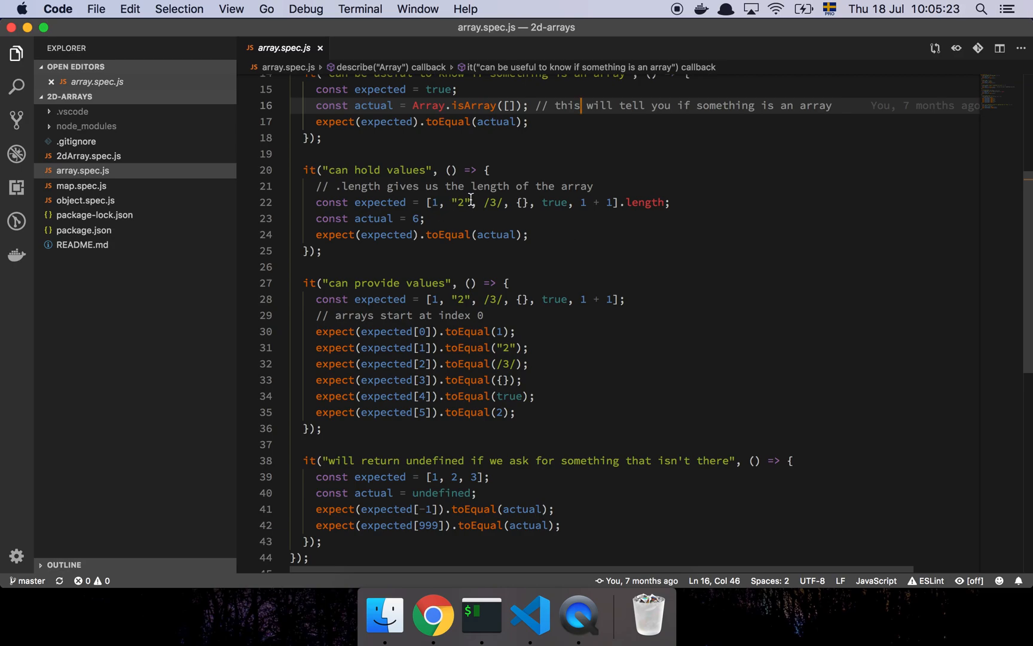
left_click(425, 217)
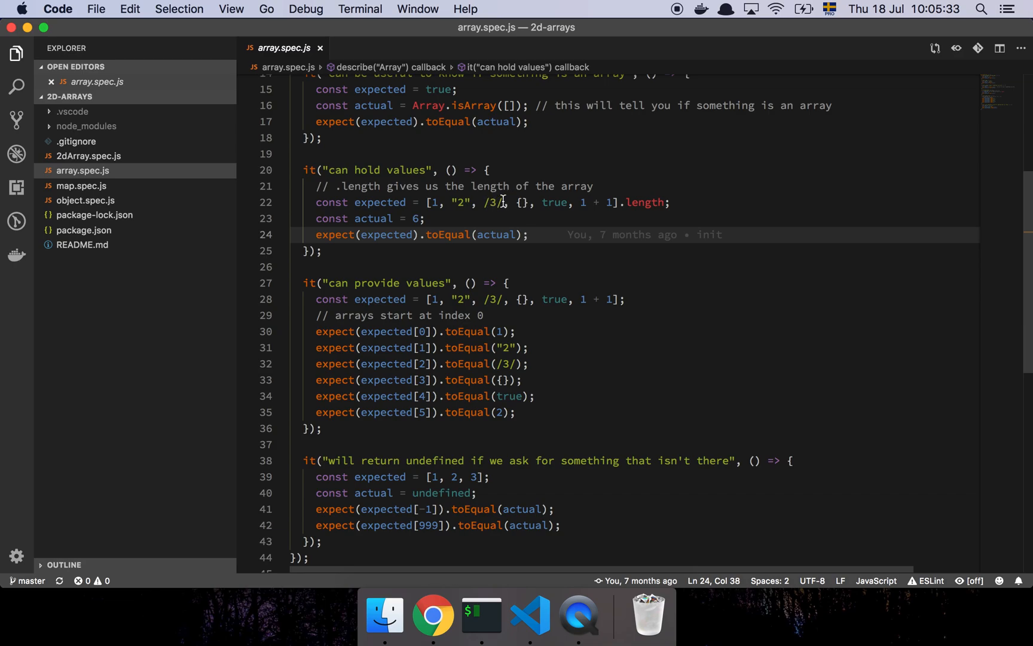
double_click(554, 202)
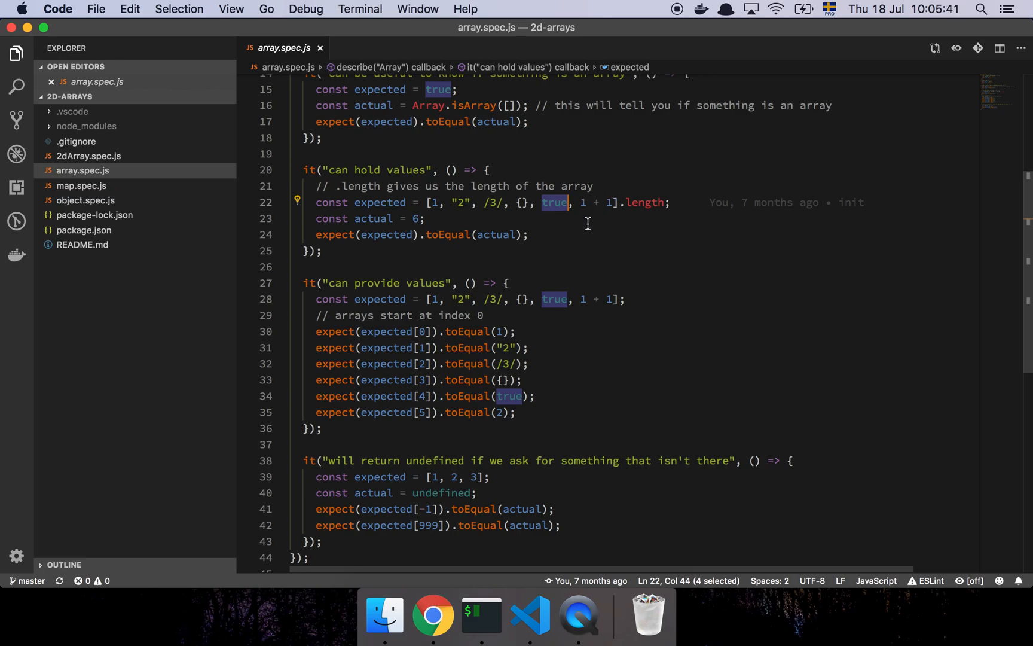
double_click(646, 202)
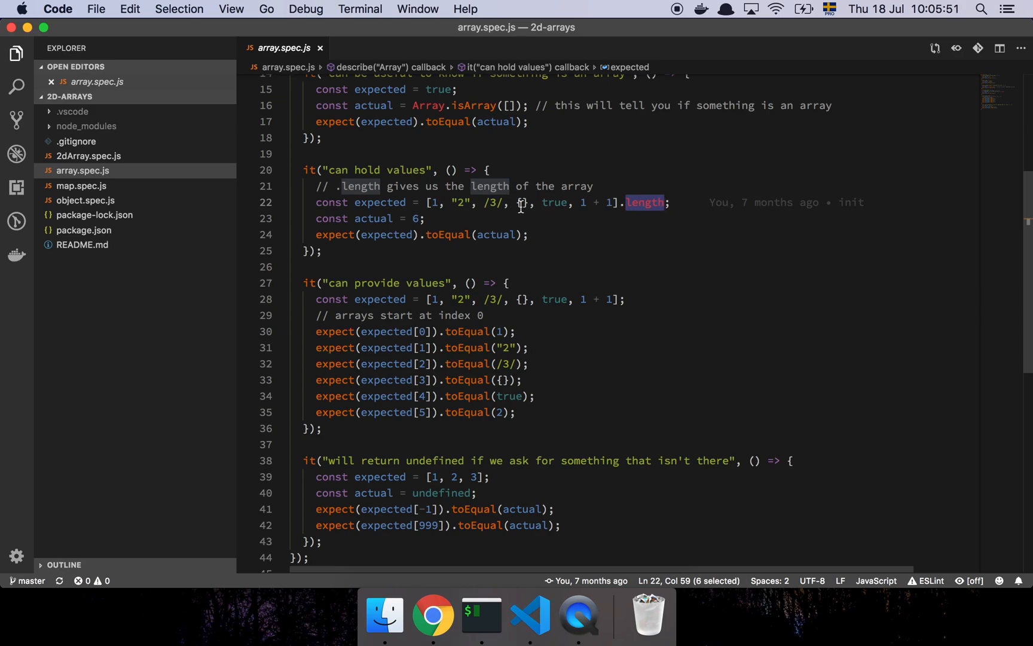
scroll("down", 3)
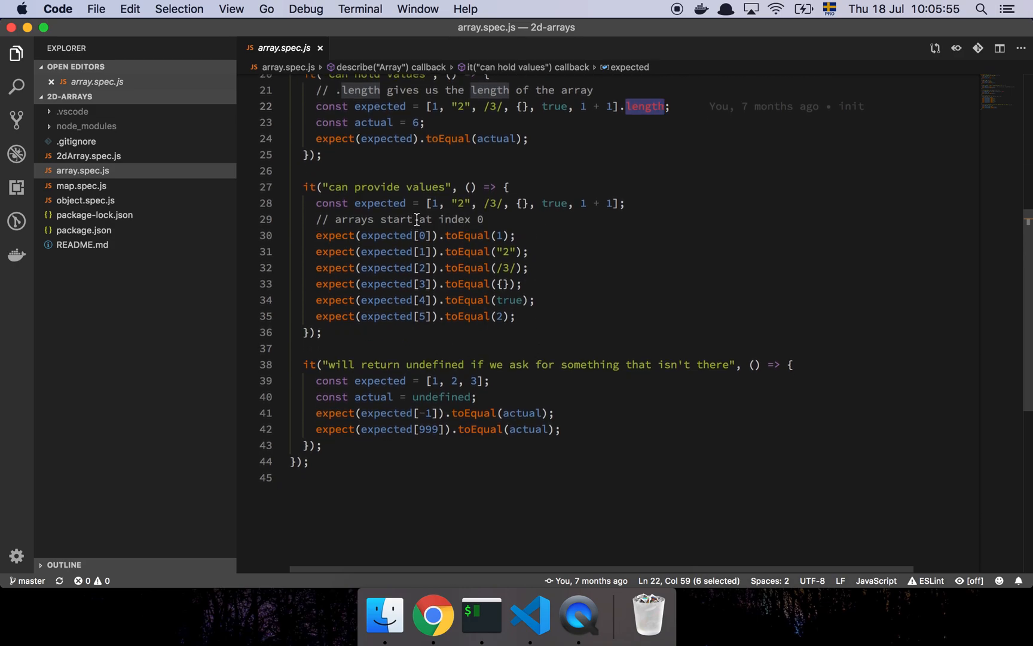
mouse_move(480, 139)
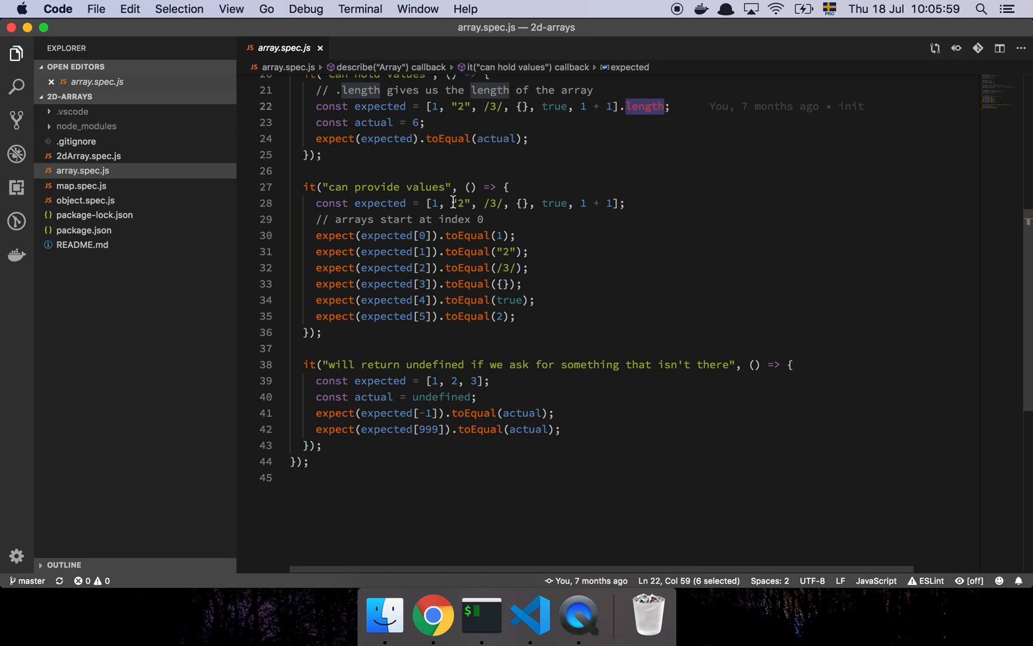
mouse_move(437, 264)
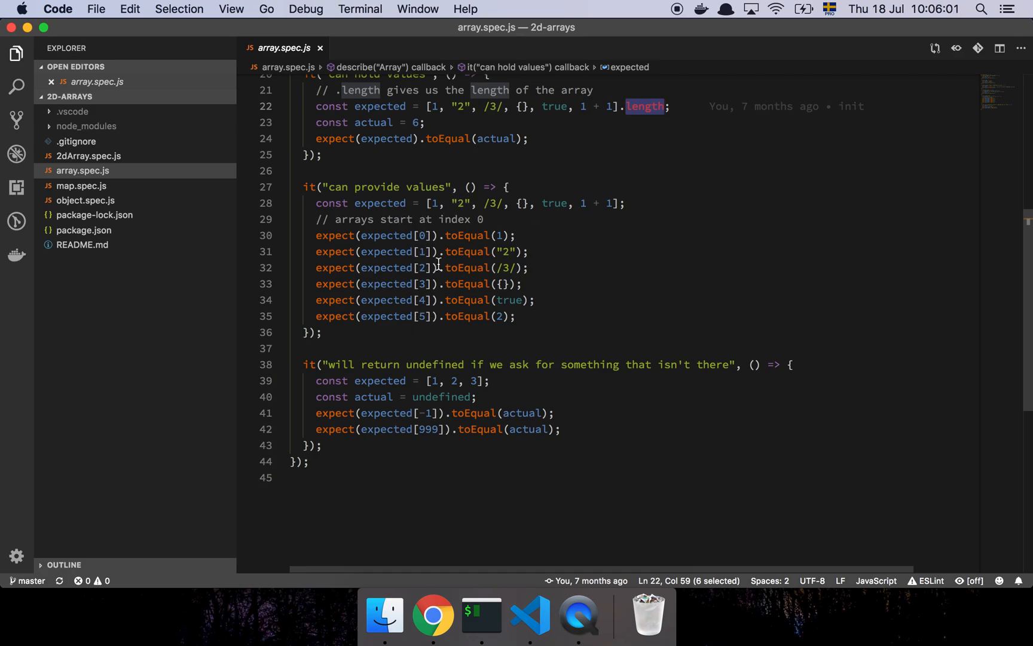
- Briefly type an 'exp ... = 1' test line in the 'can provide values' test
left_click(485, 219)
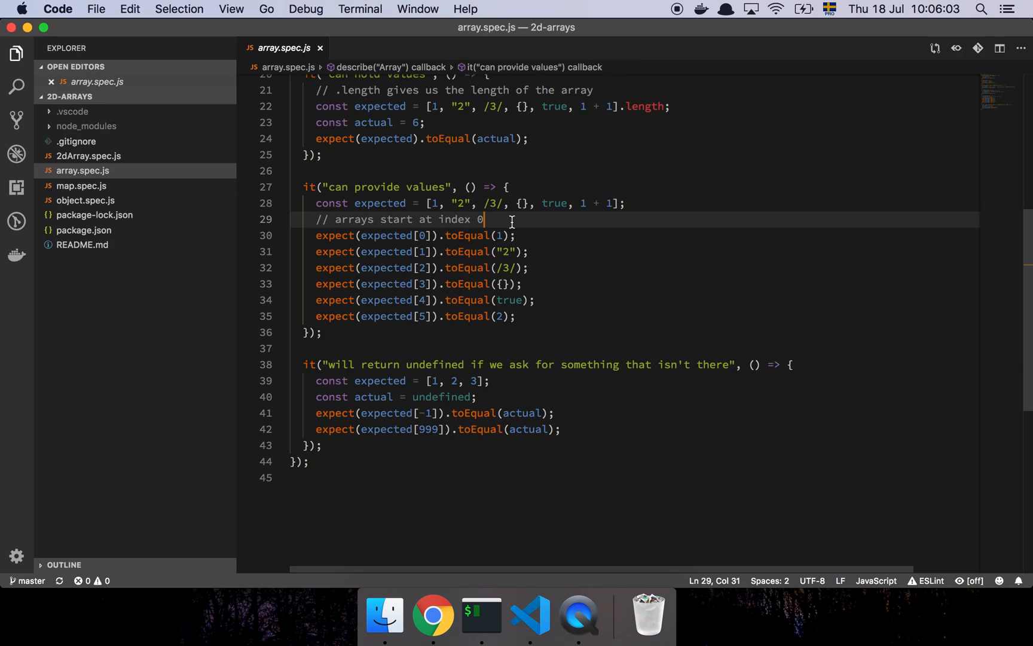
type("expected[0")
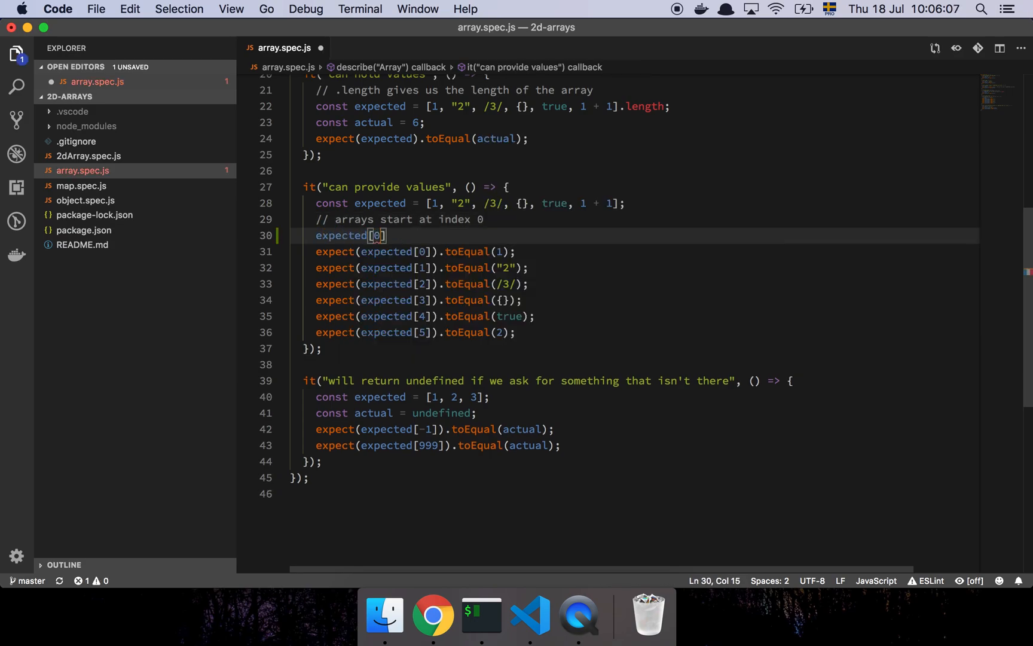
type("= 1")
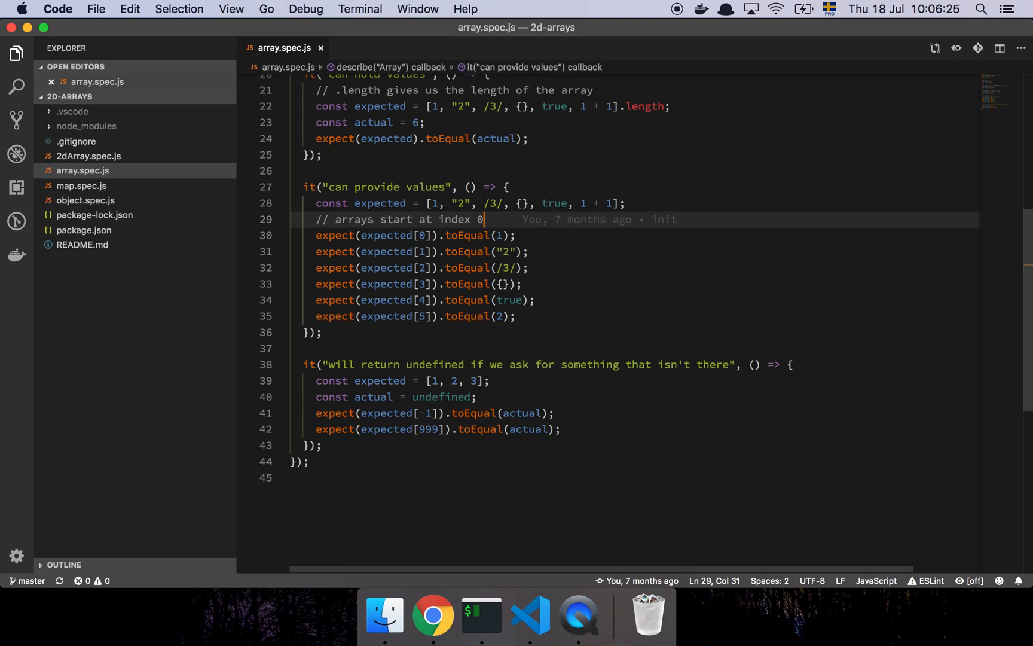
scroll("down", 3)
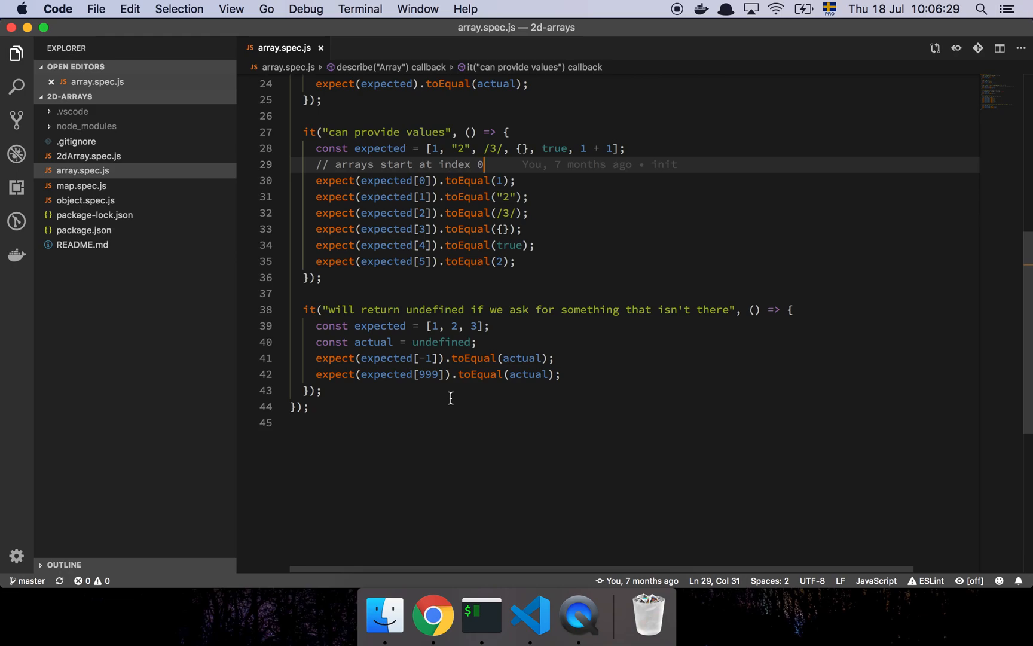
mouse_move(415, 357)
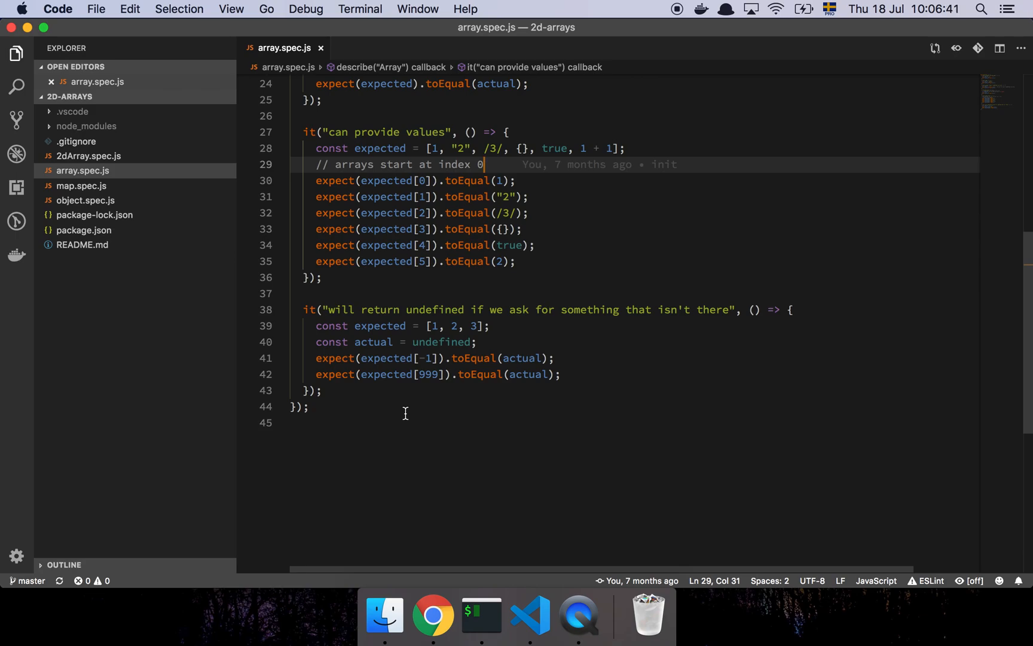
mouse_move(454, 298)
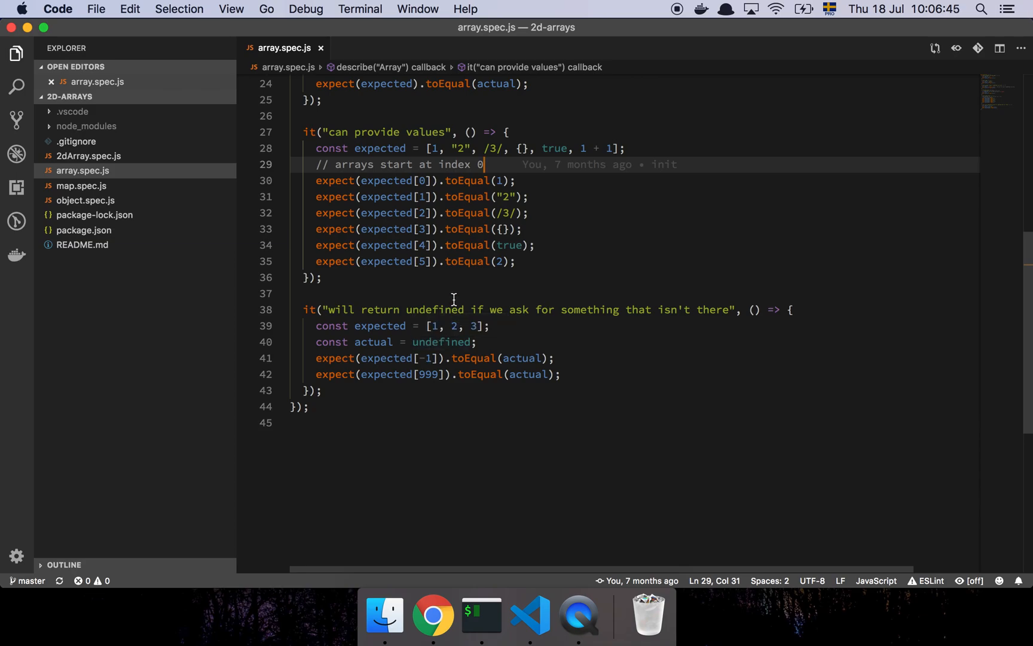
mouse_move(462, 303)
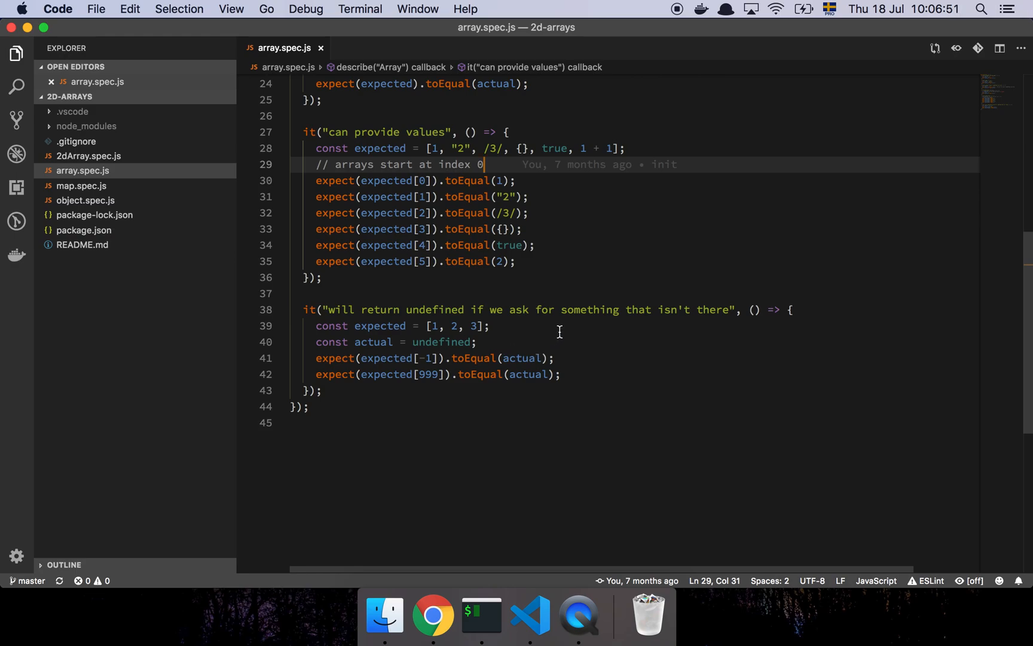
mouse_move(462, 360)
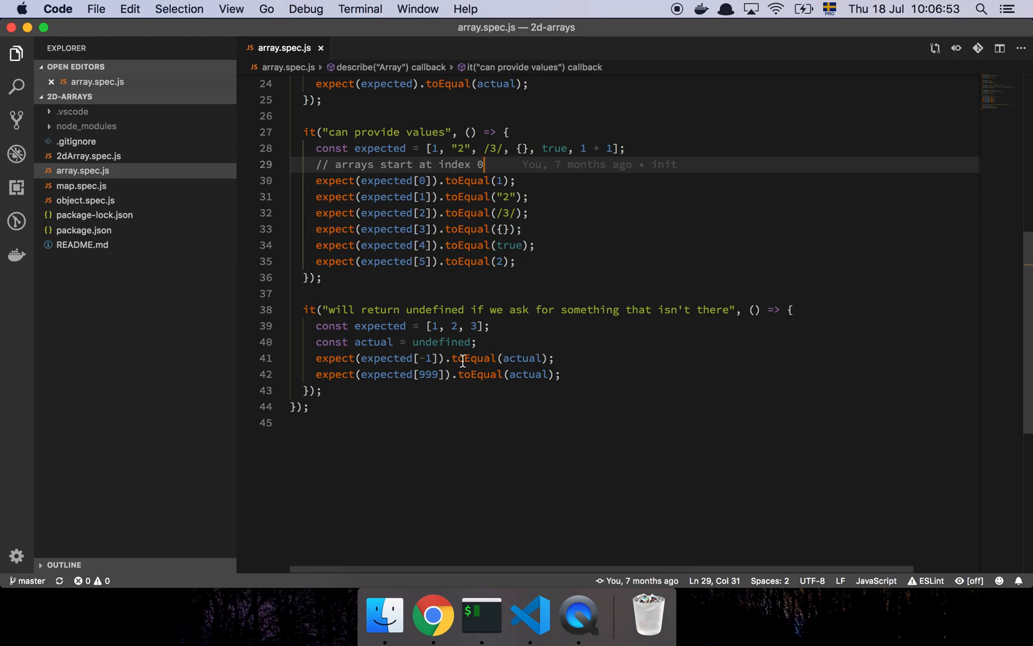
mouse_move(523, 358)
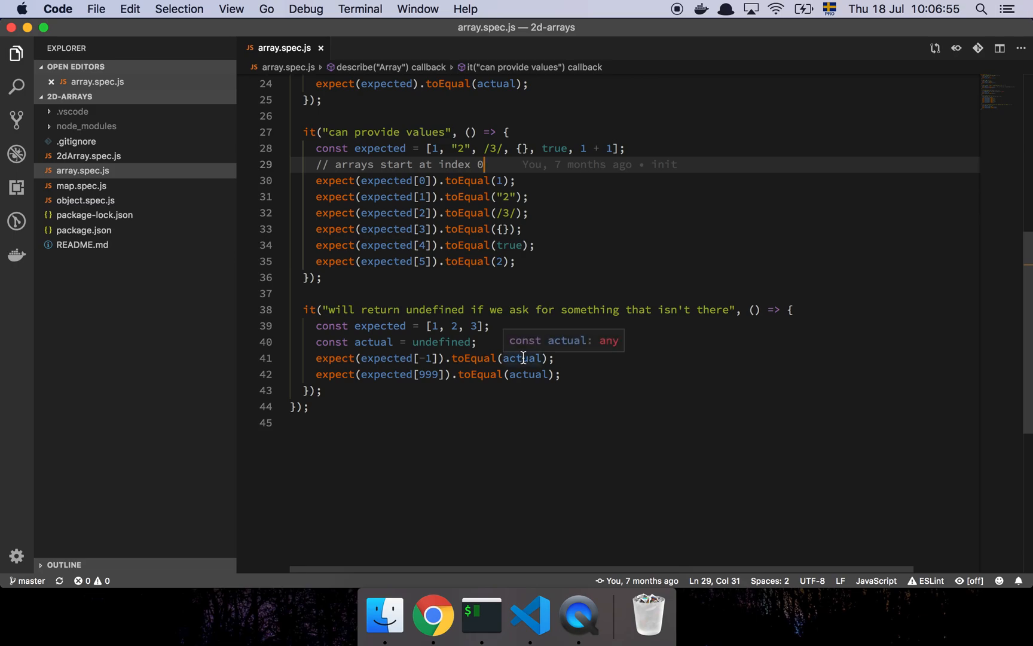
double_click(440, 341)
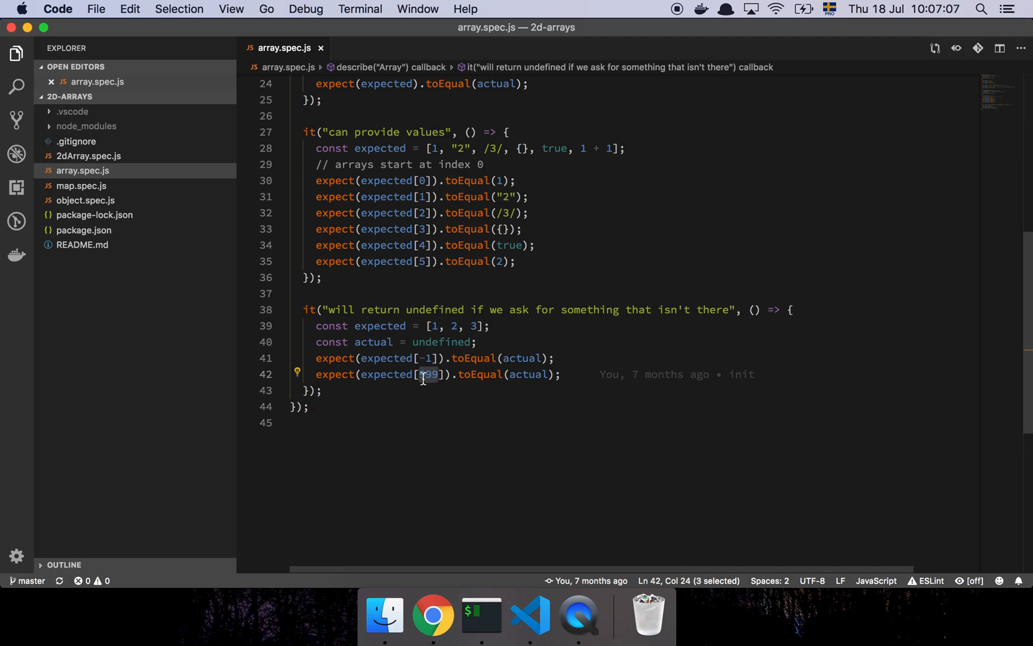
type("999")
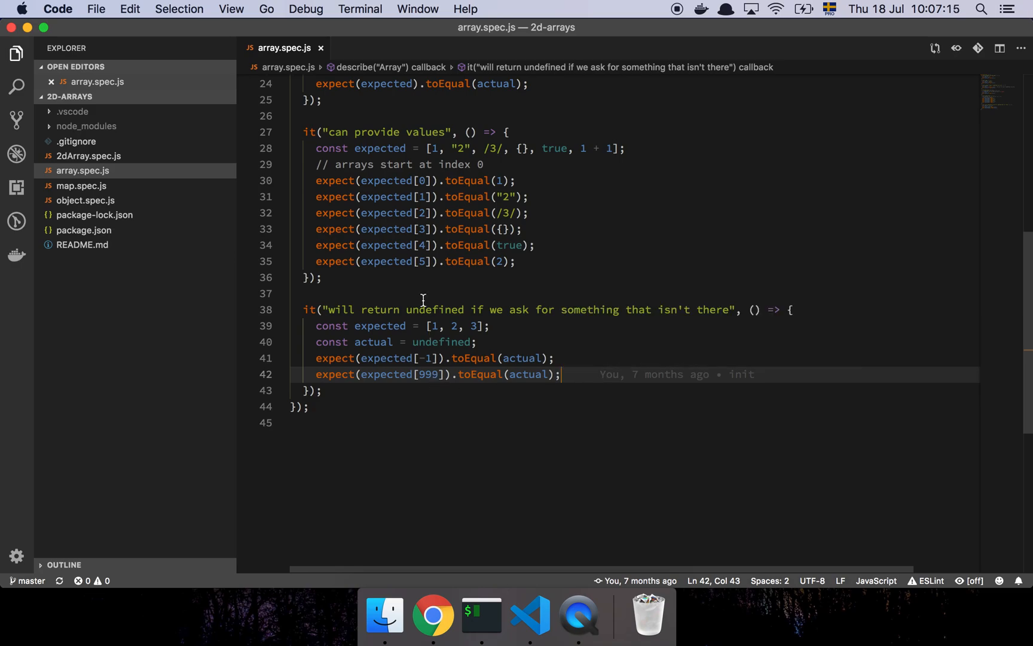
mouse_move(85, 175)
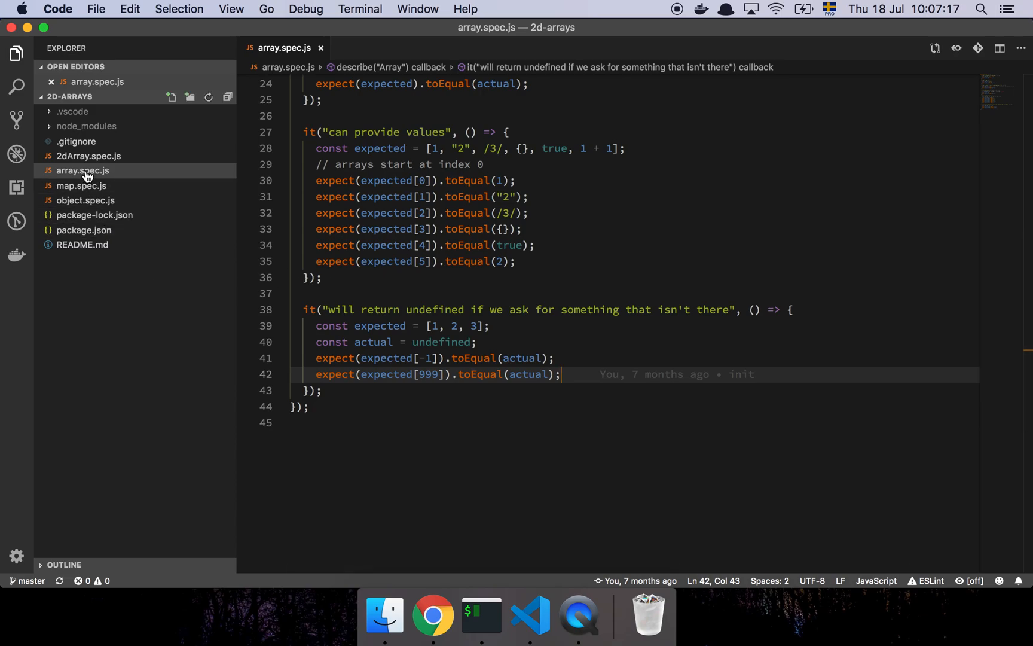
- Review 2dArray.spec.js from 'can nest other arrays' down to the nested-array tests
left_click(88, 156)
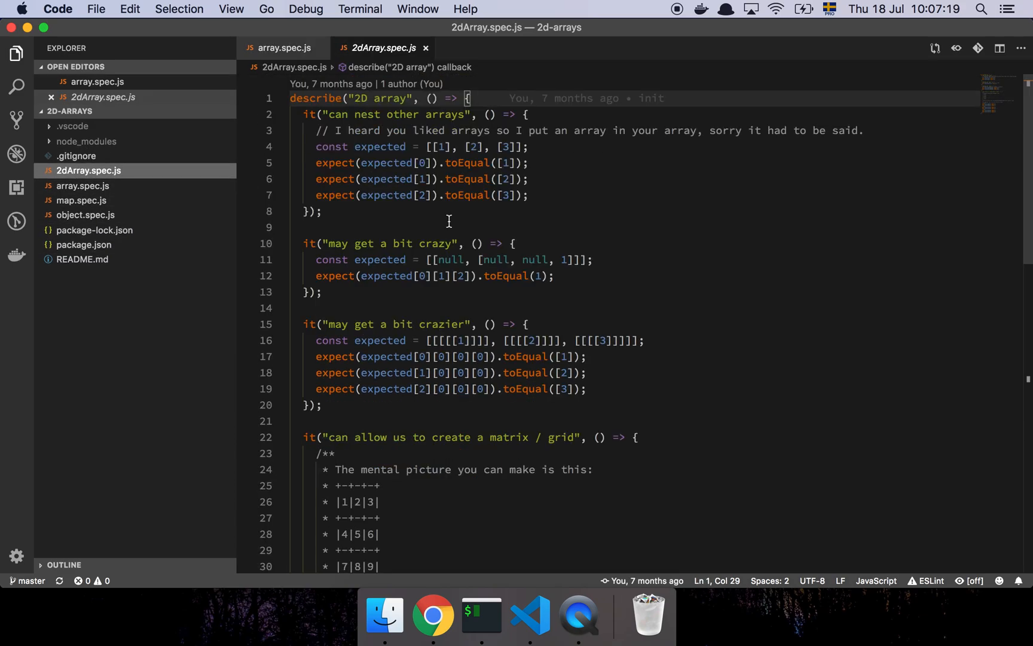
mouse_move(556, 210)
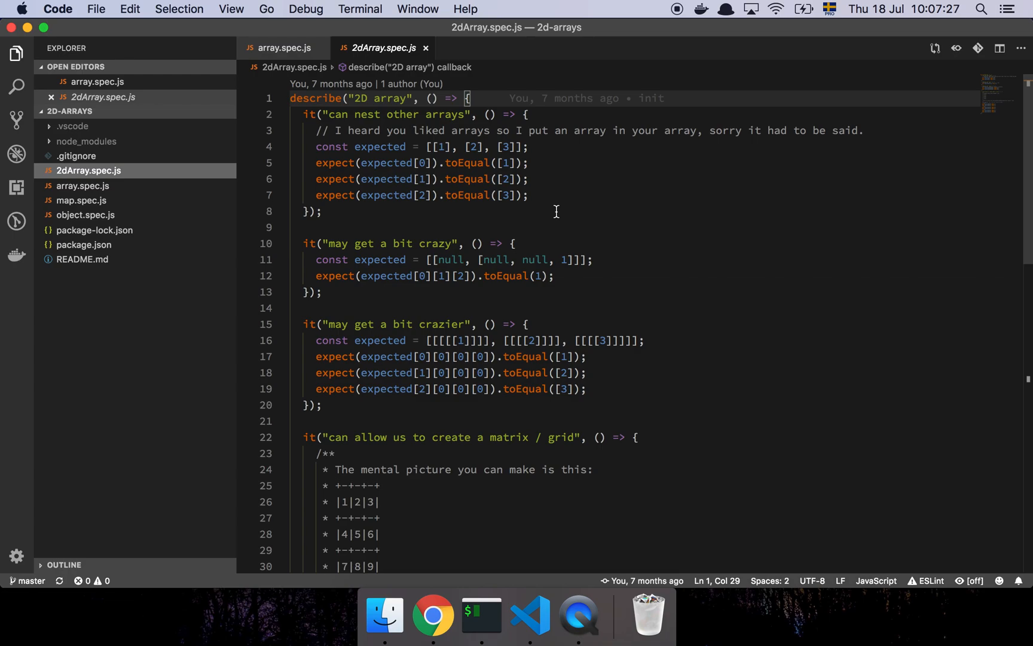
left_click(531, 146)
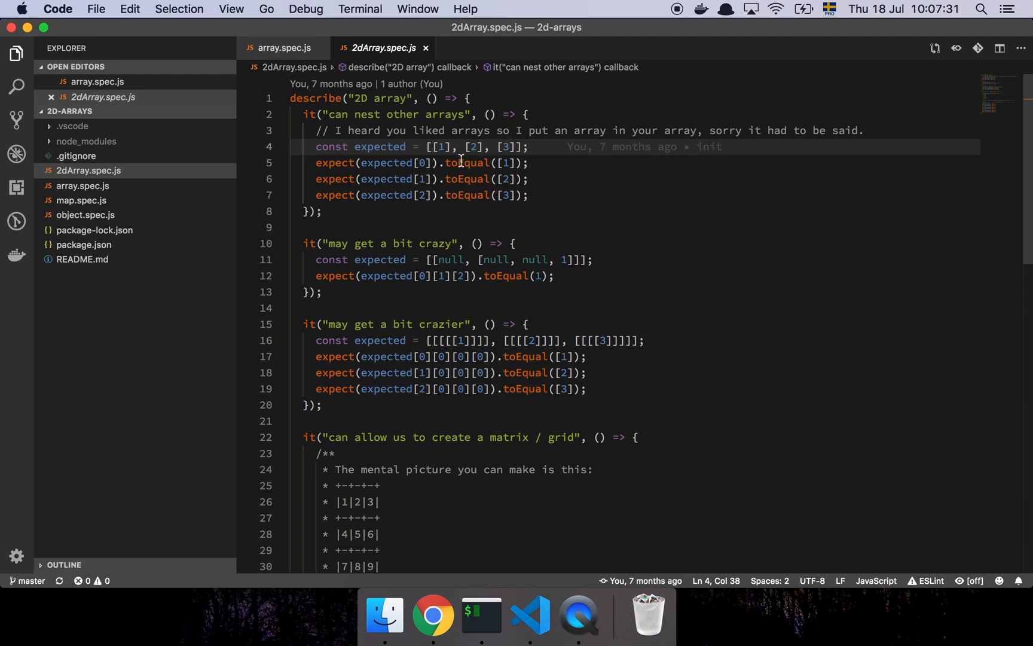
mouse_move(443, 231)
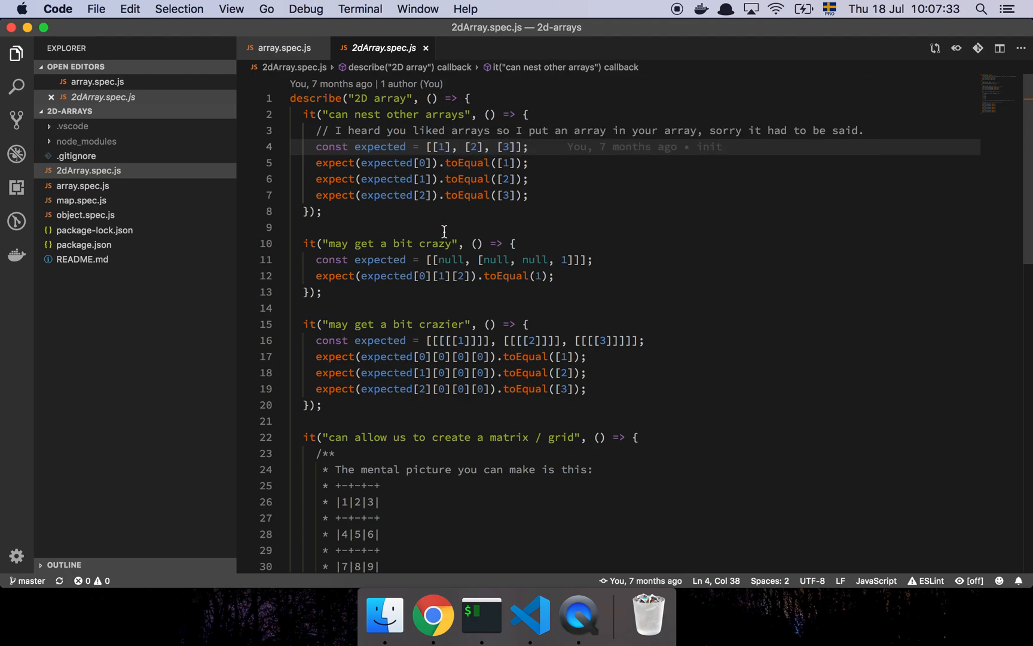
mouse_move(554, 173)
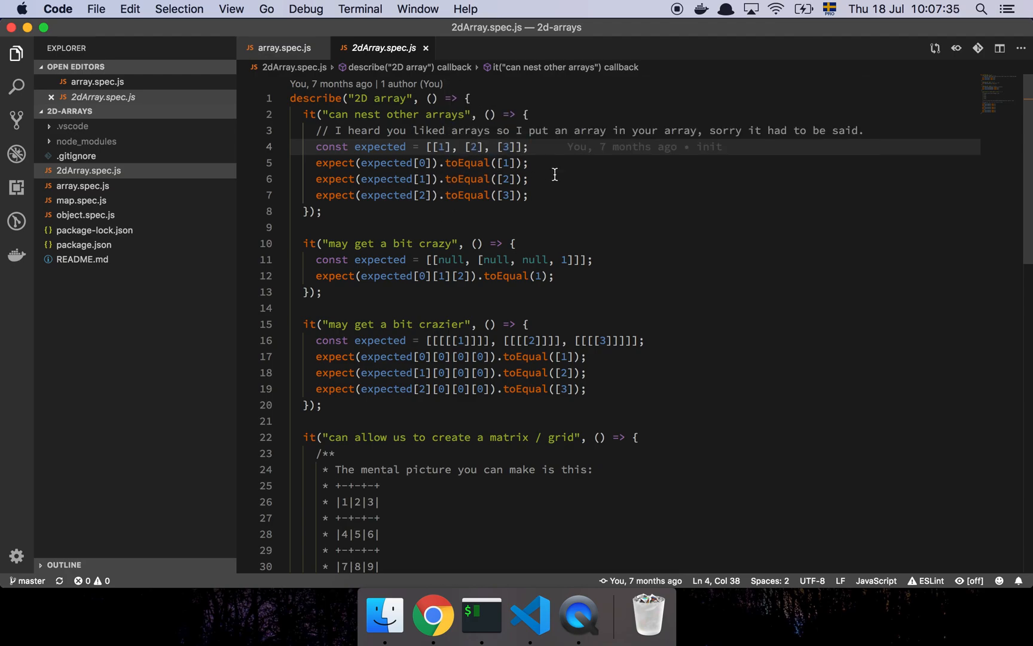
mouse_move(415, 205)
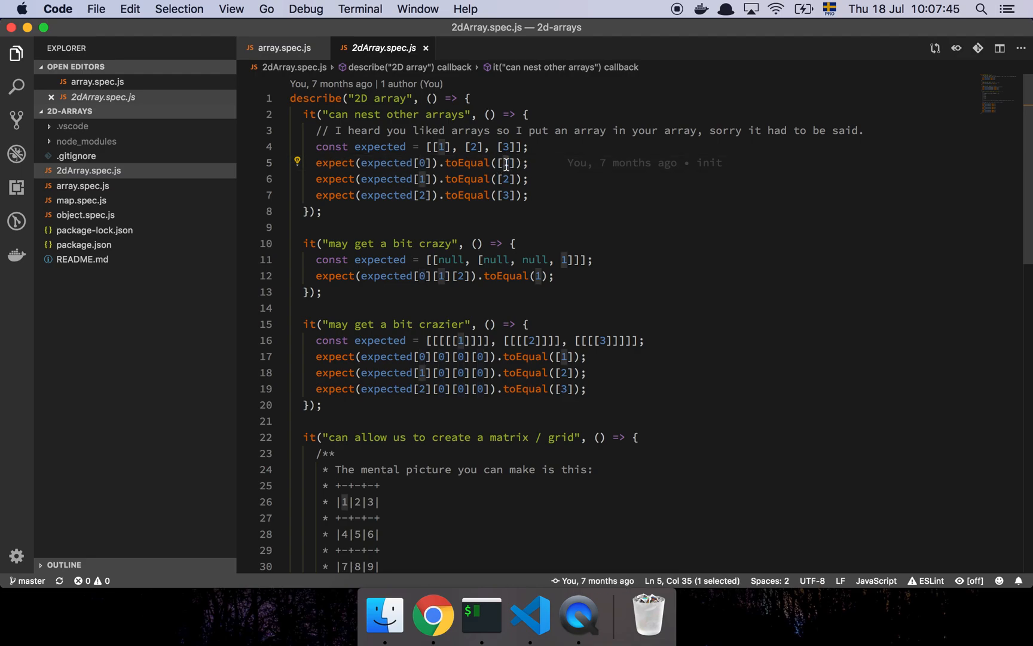
mouse_move(502, 208)
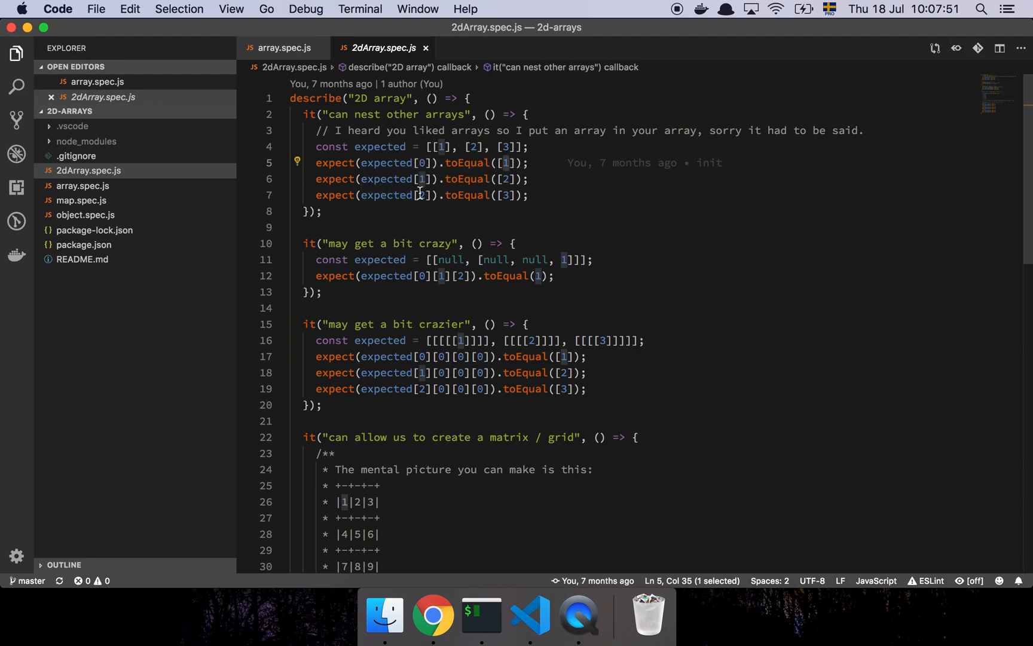
scroll("down", 3)
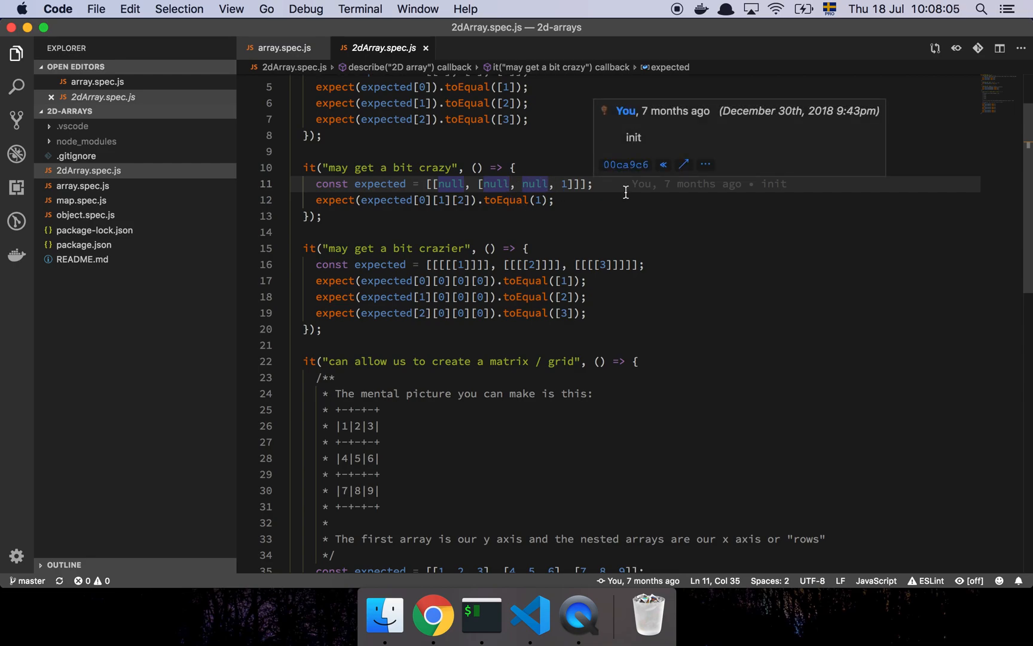
scroll("down", 3)
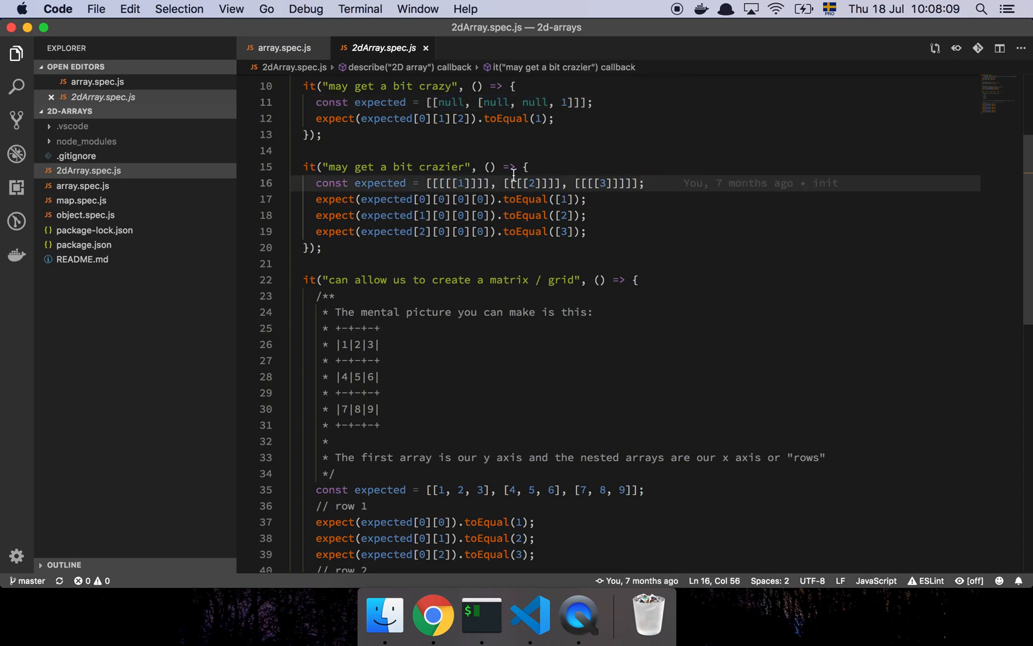
left_click(422, 198)
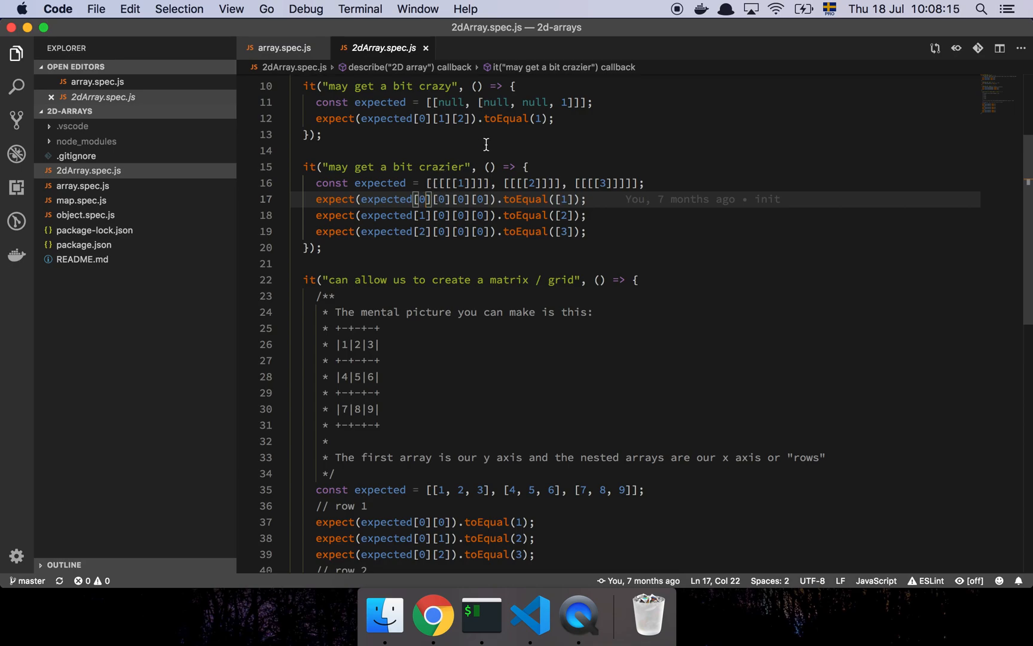
mouse_move(496, 158)
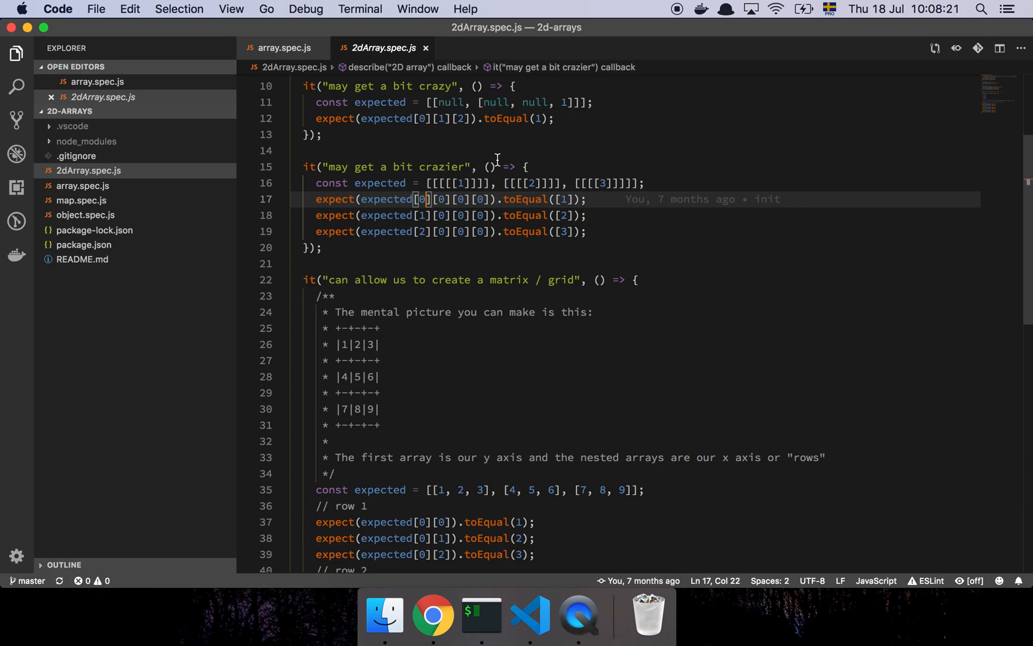
mouse_move(432, 201)
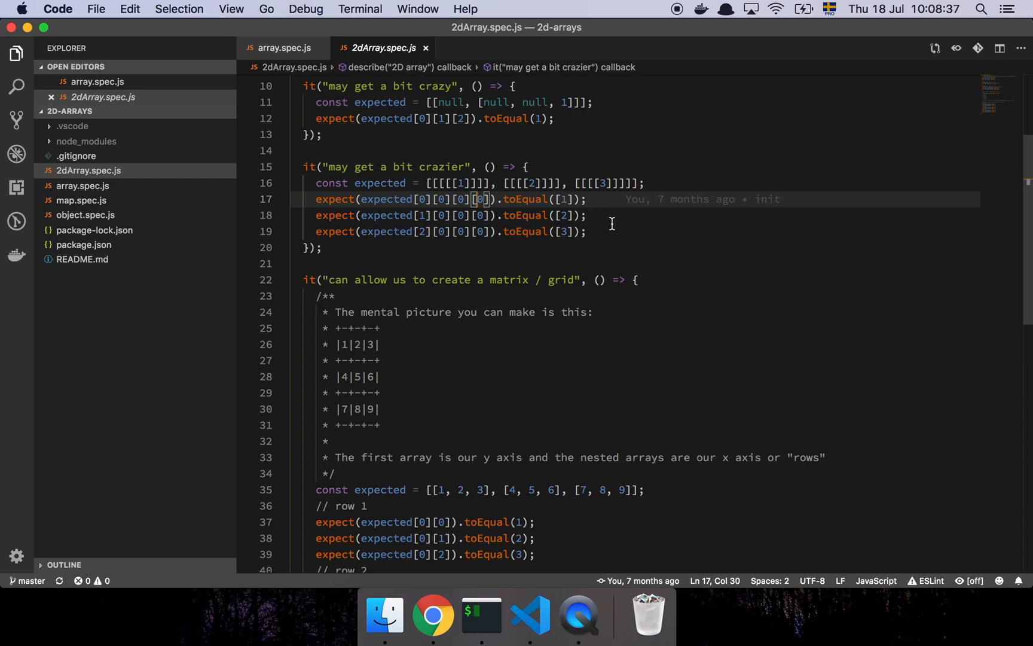
mouse_move(419, 198)
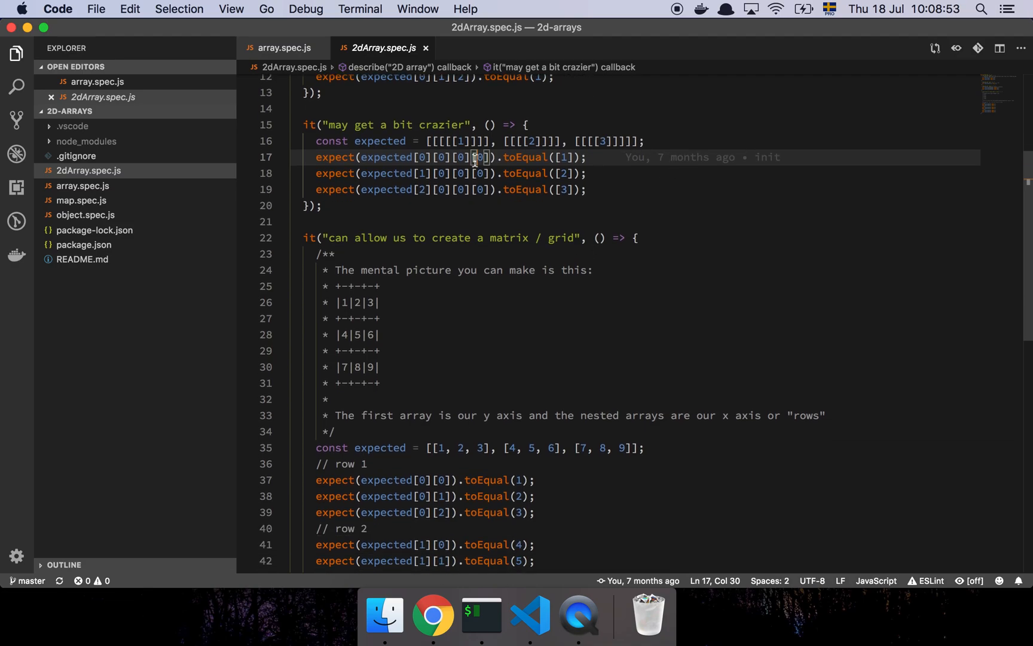
scroll("down", 3)
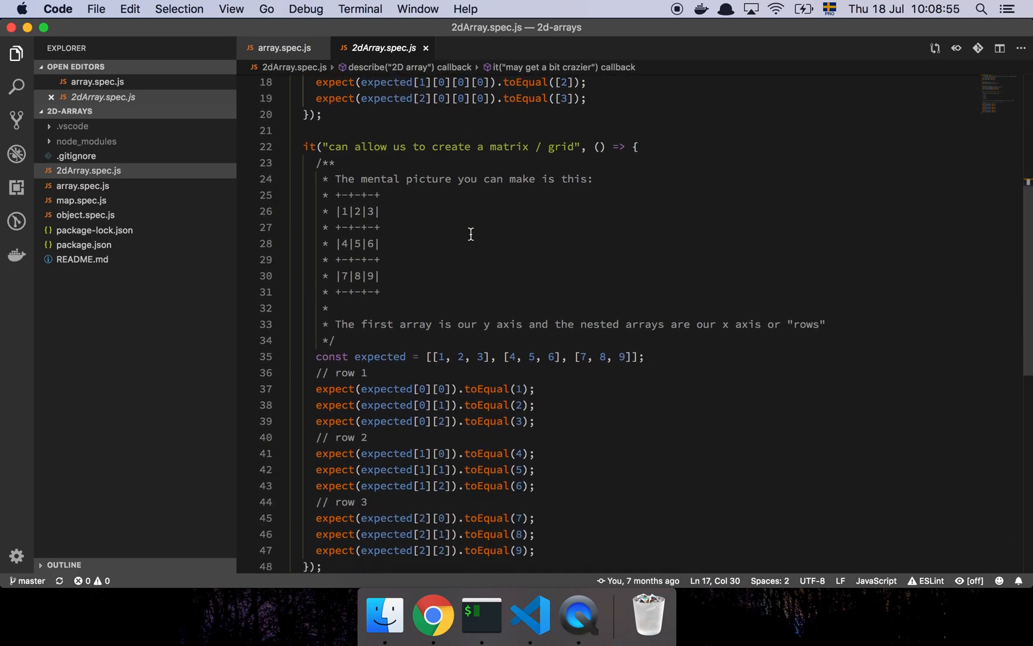
scroll("down", 3)
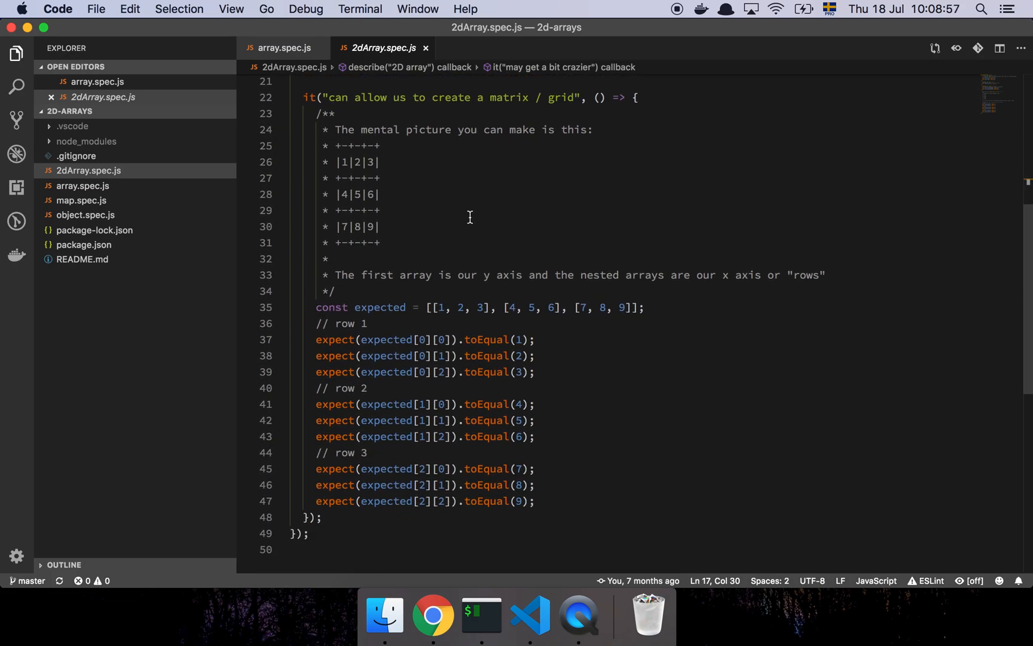
mouse_move(441, 172)
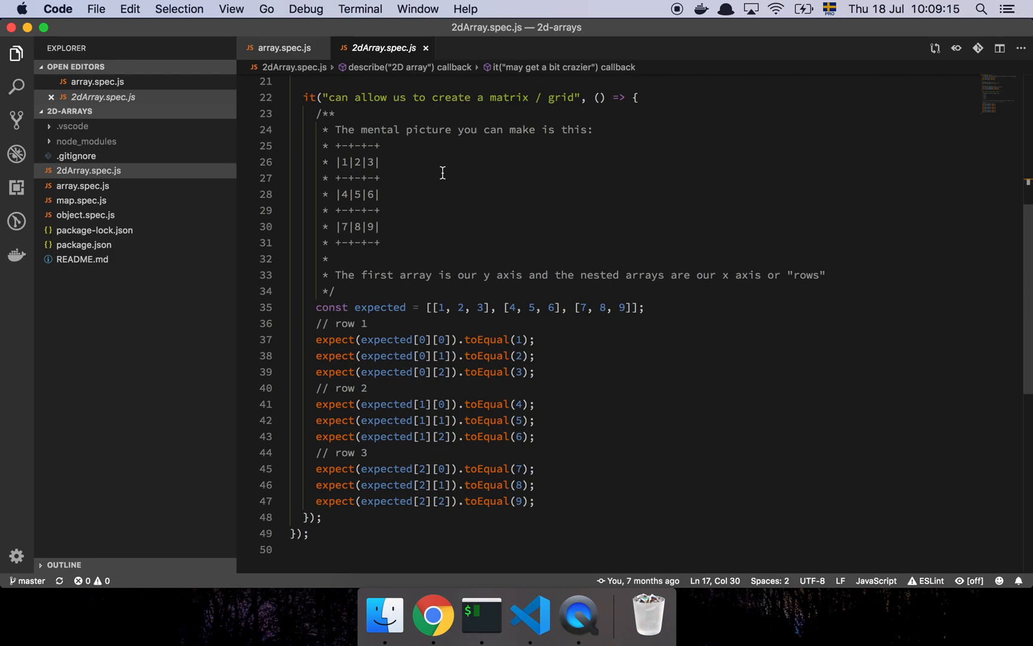
mouse_move(423, 177)
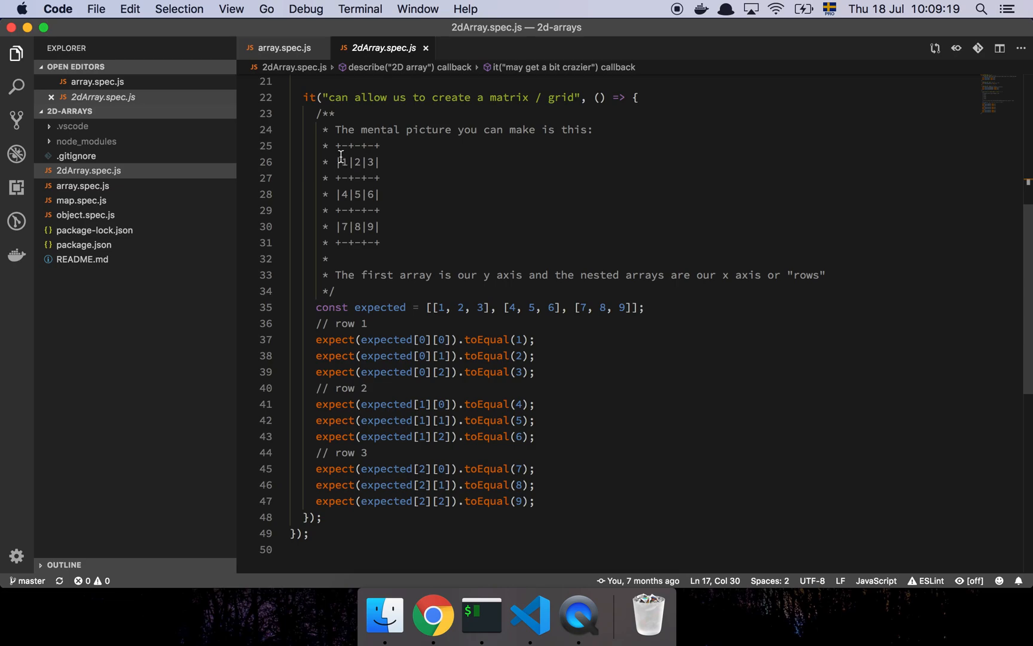
mouse_move(380, 208)
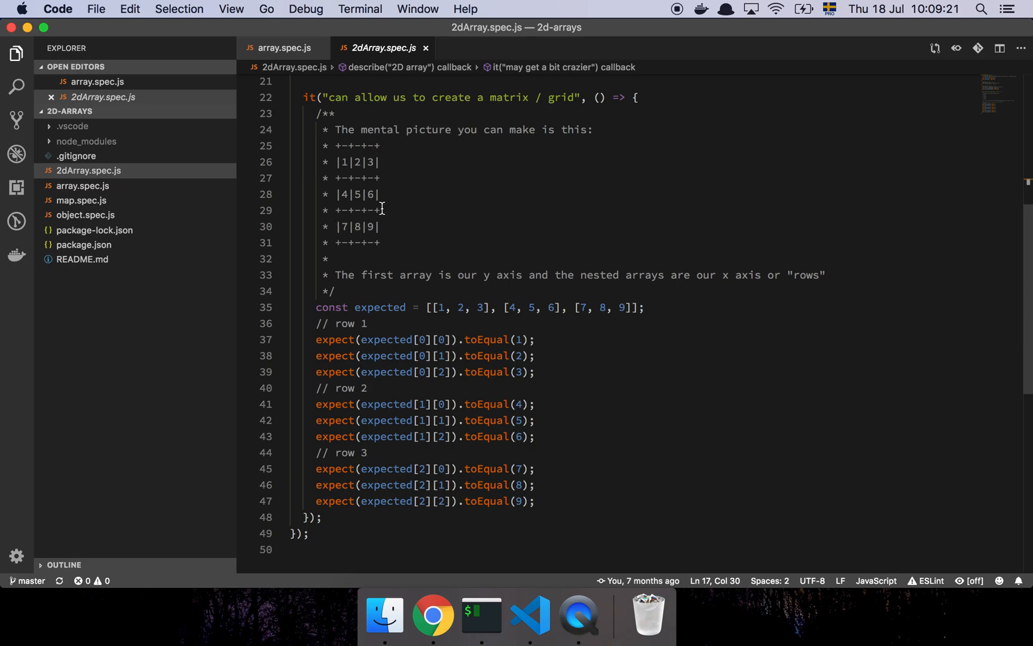
mouse_move(479, 347)
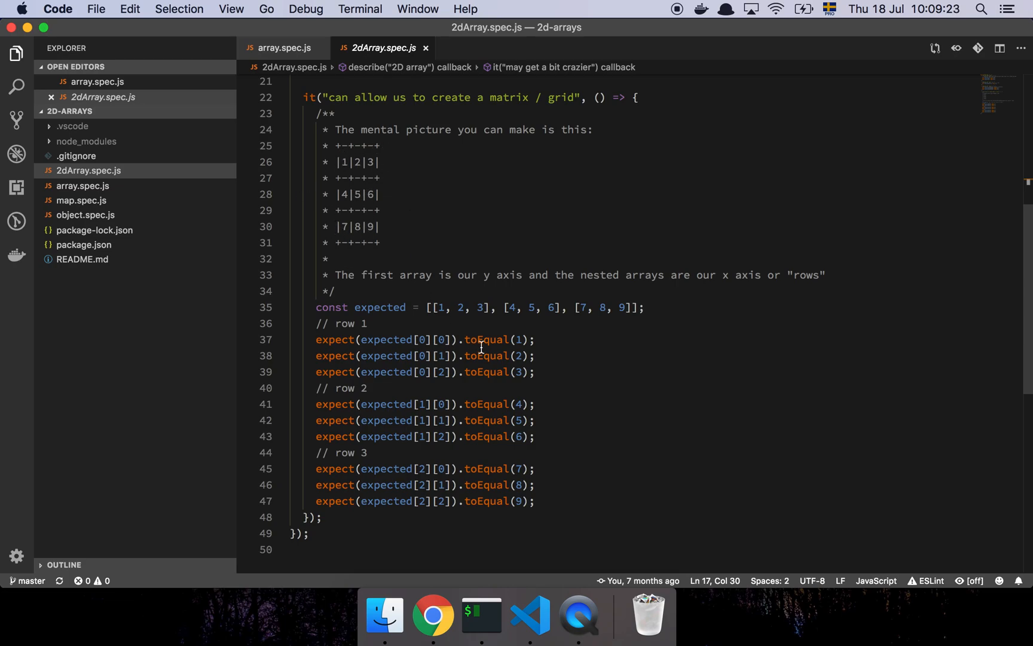
mouse_move(453, 250)
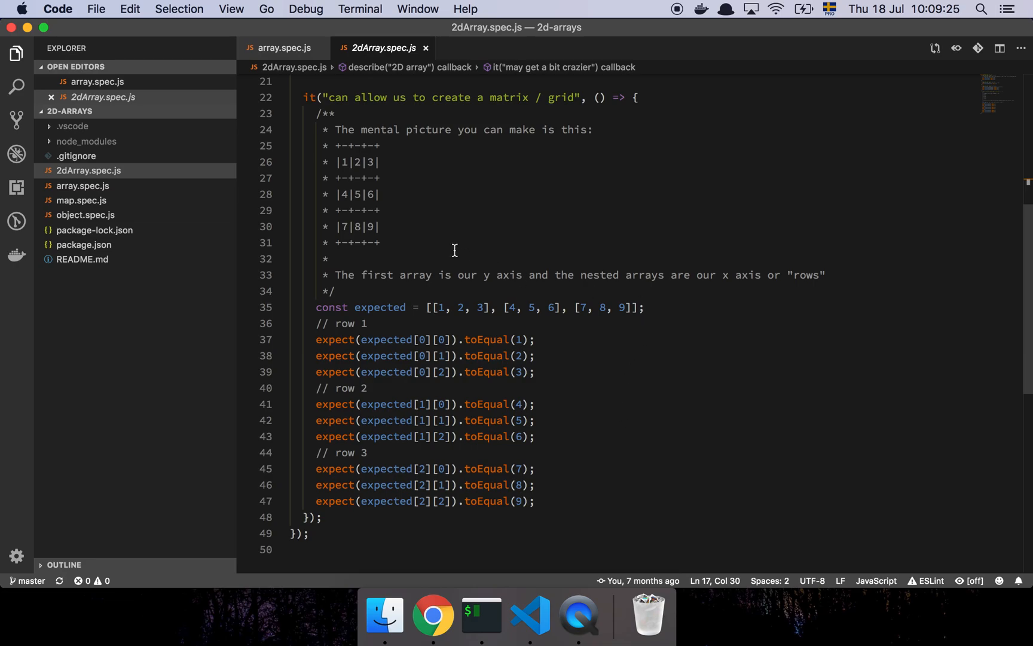
mouse_move(396, 194)
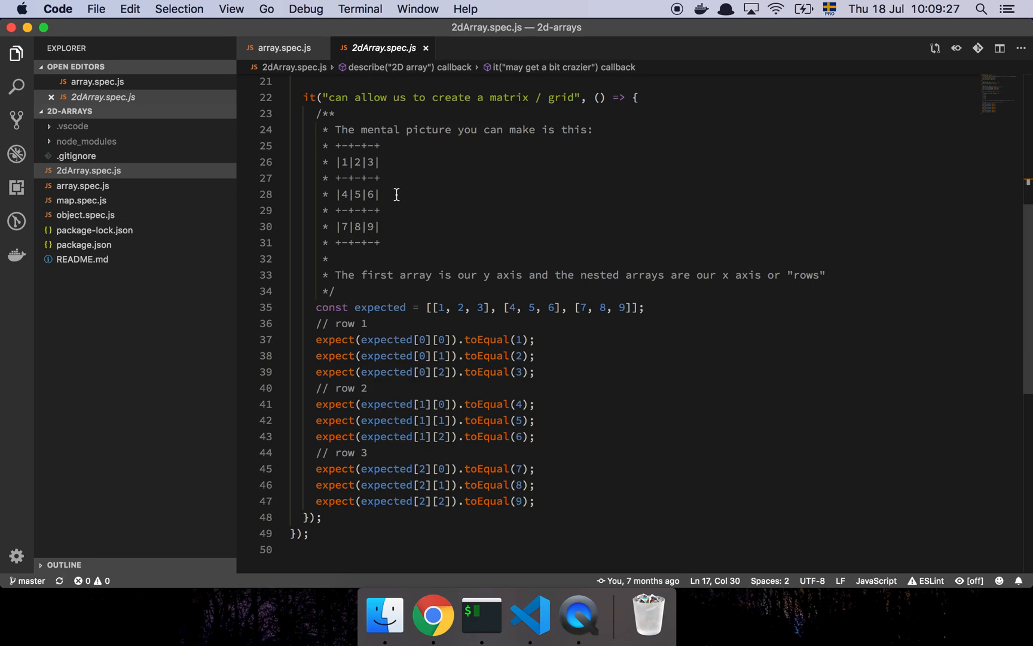
- Break the matrix expected array so rows [1, 2, 3], [4, 5, 6], [7, 8, 9] sit on separate lines
left_click(432, 308)
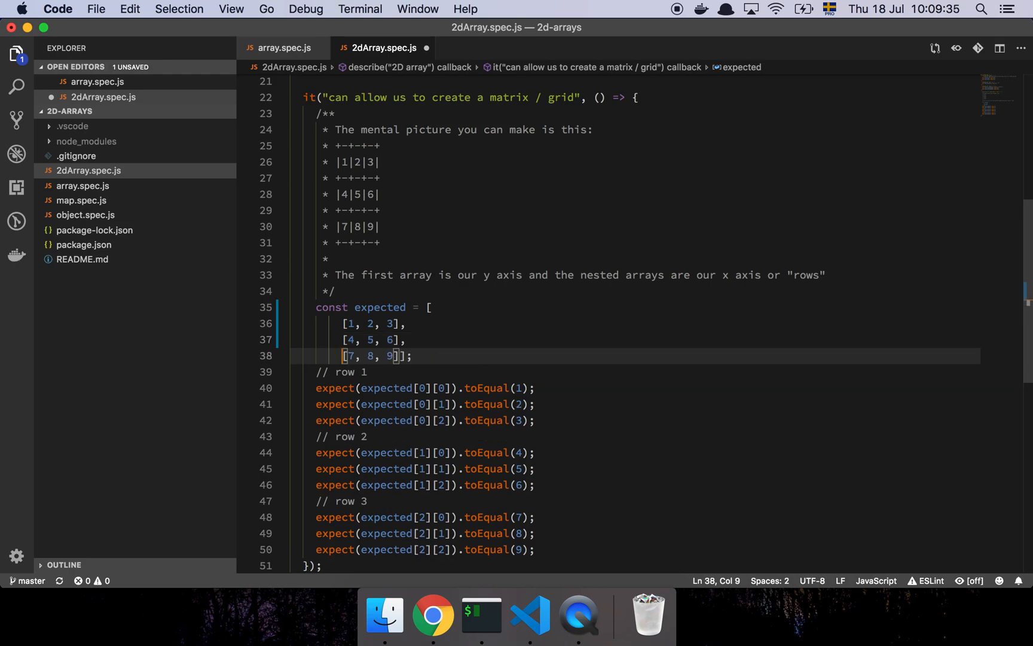
key("Enter")
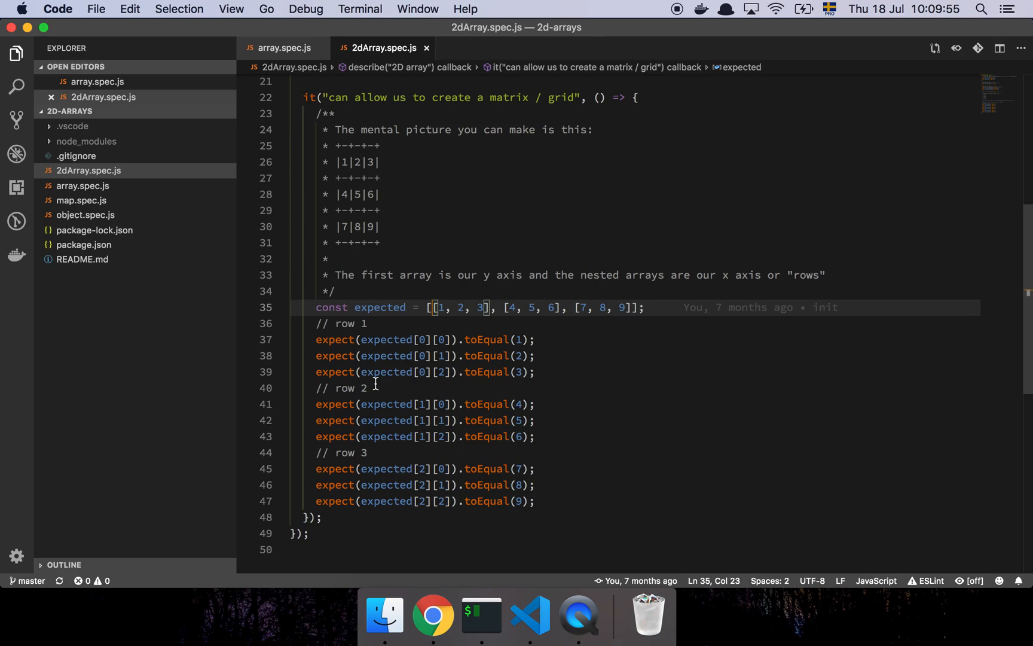
mouse_move(413, 347)
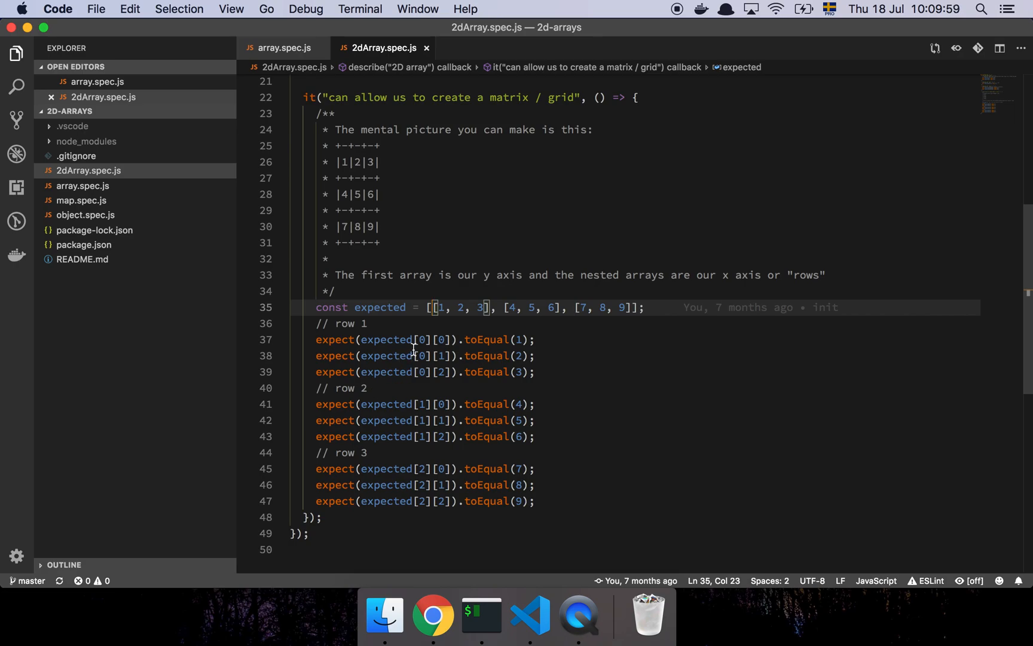
left_click(436, 340)
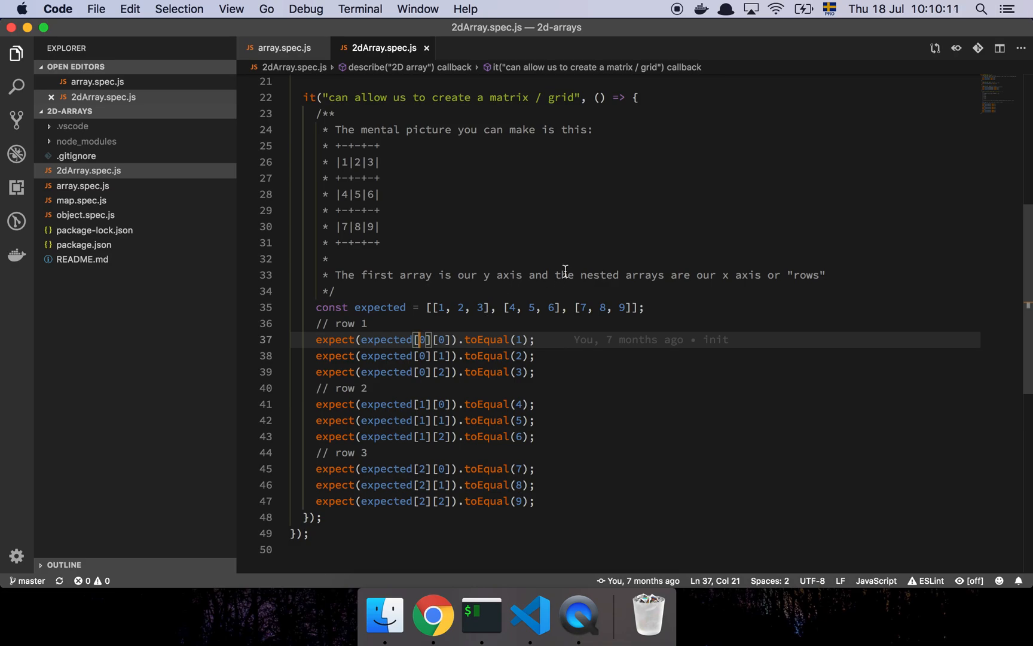
mouse_move(566, 261)
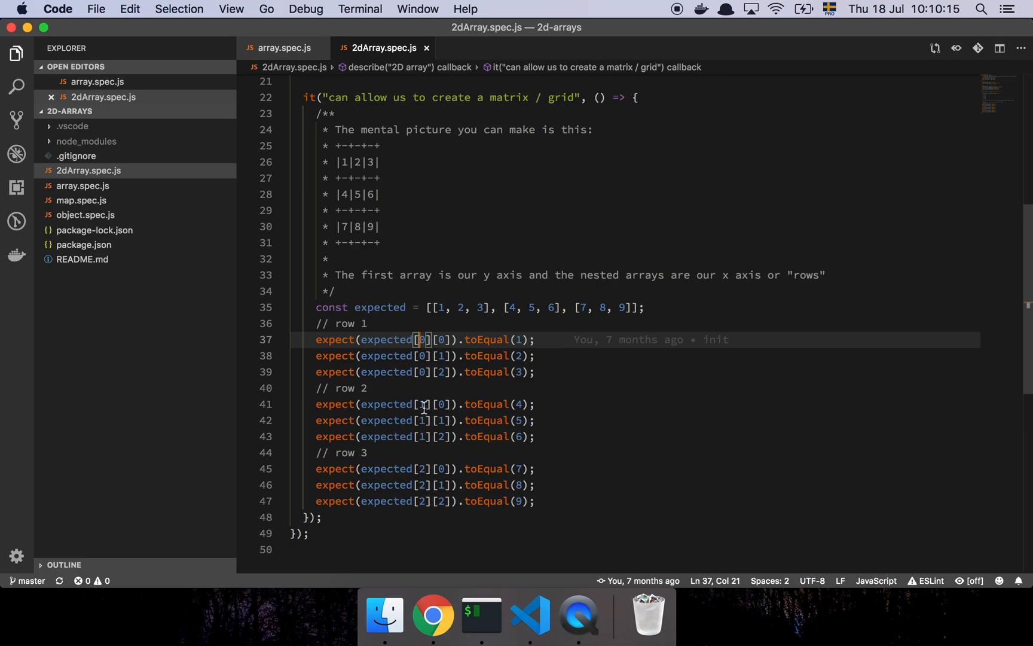
left_click(424, 405)
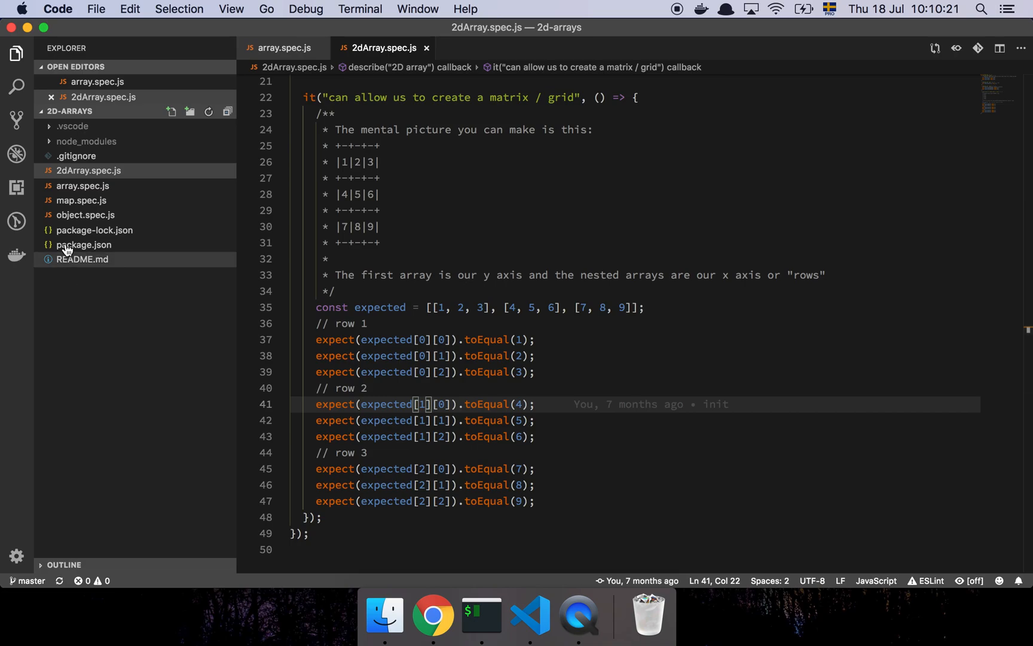
- Review object.spec.js from its Associate array / Object tests at the top downward
left_click(85, 214)
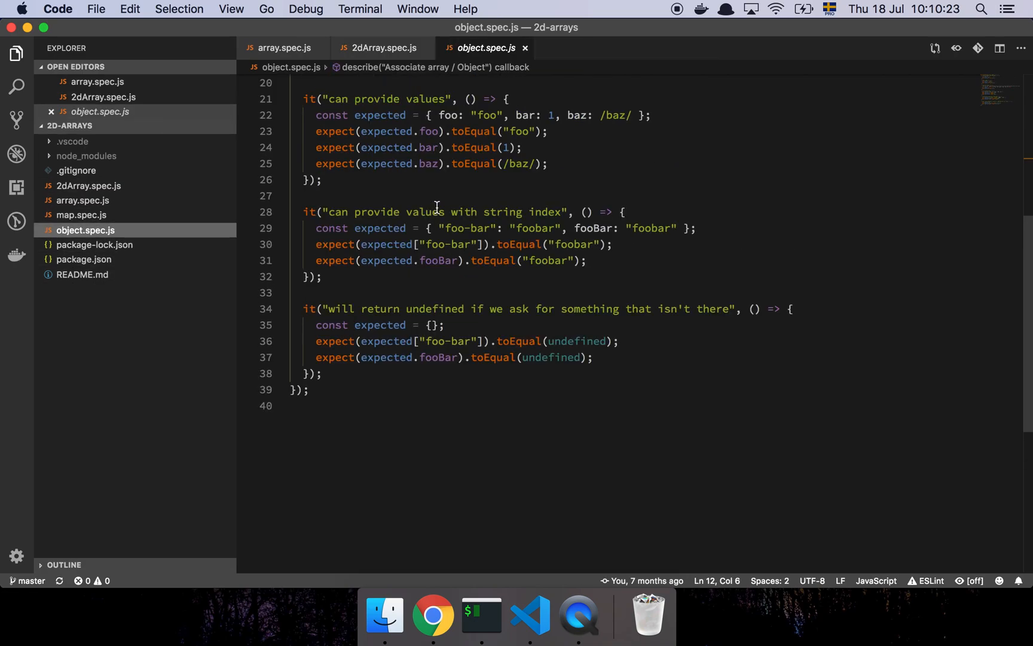
scroll("up", 3)
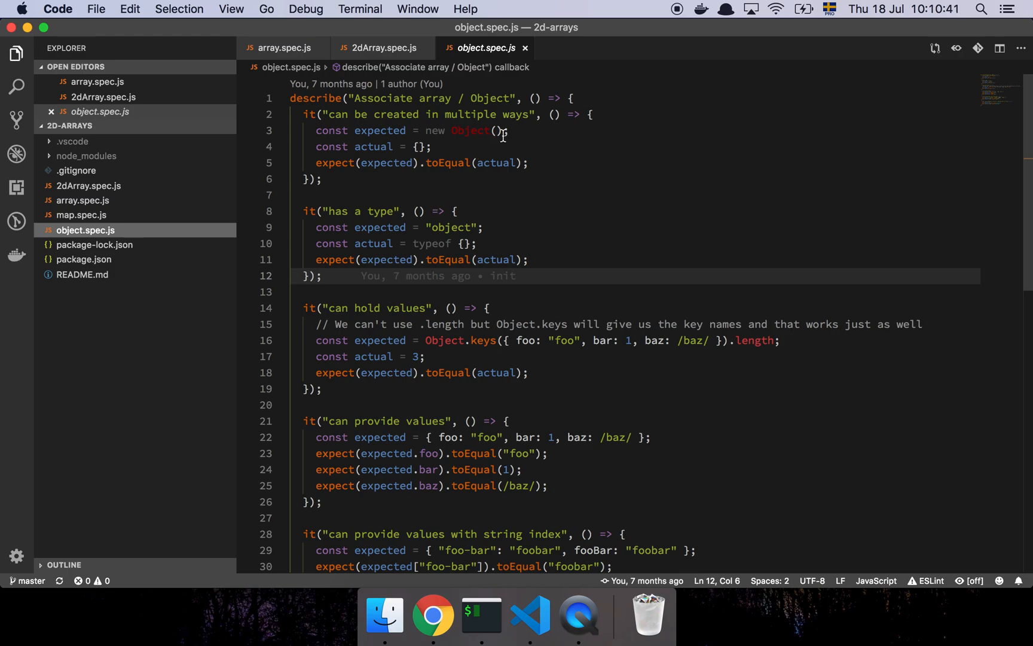
mouse_move(434, 193)
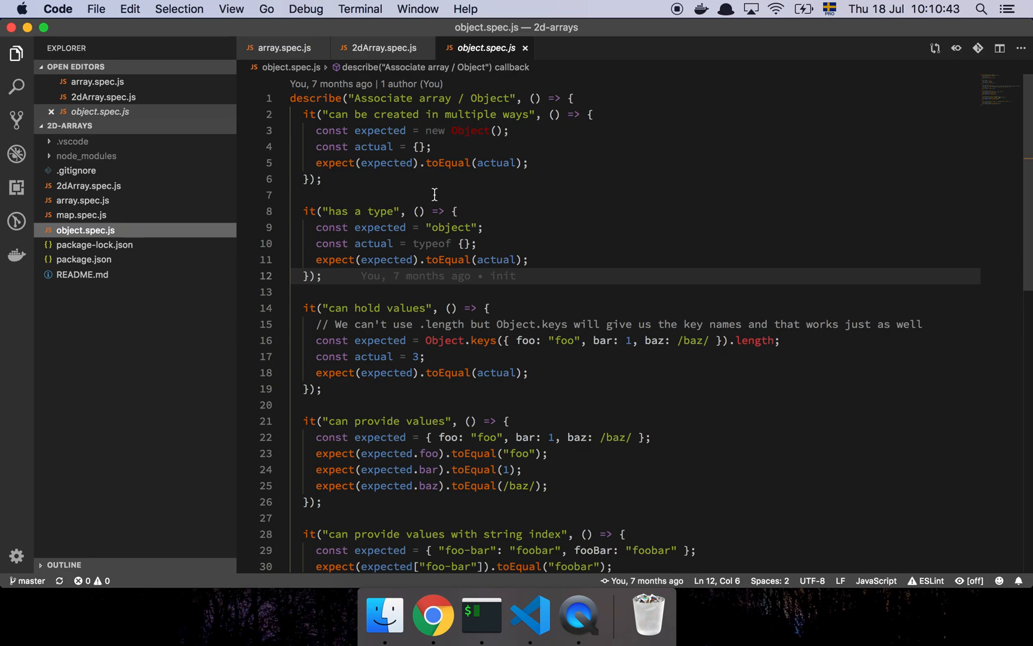
mouse_move(448, 176)
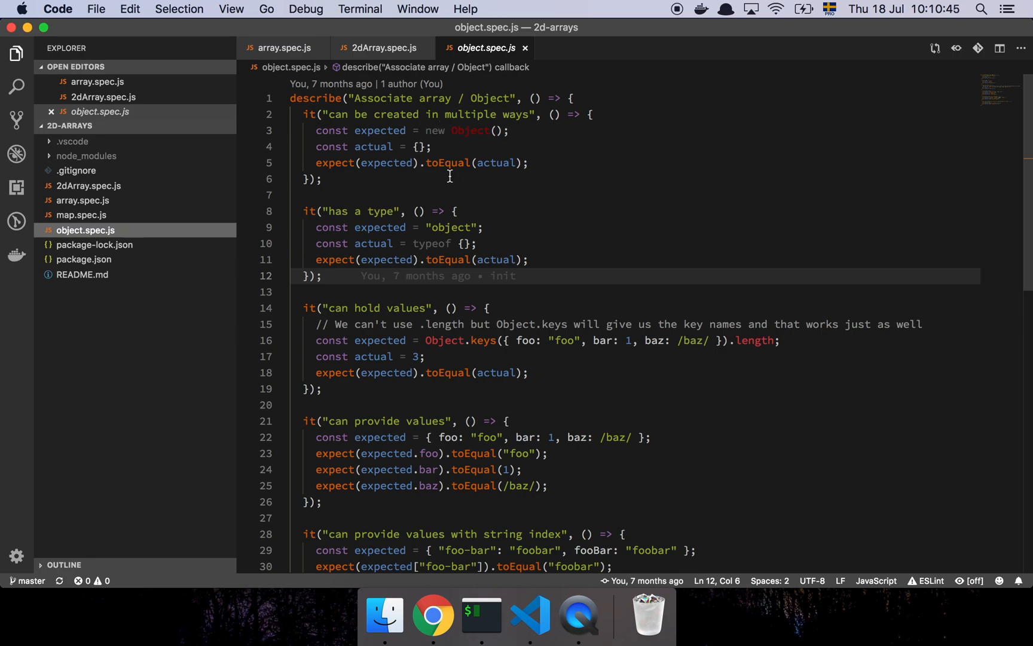
left_click(511, 130)
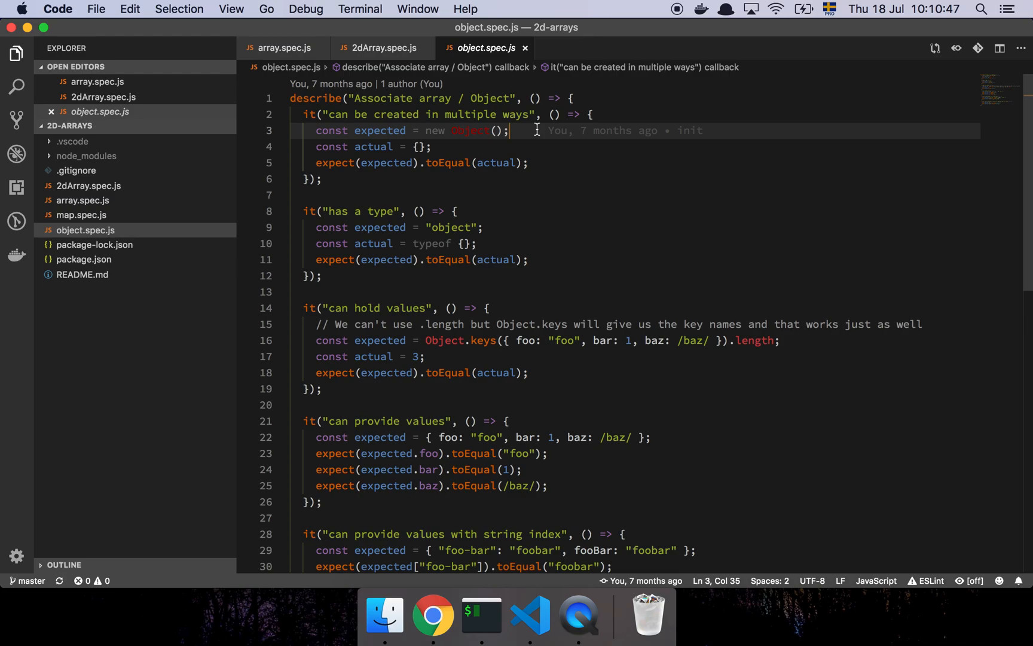
left_click(420, 146)
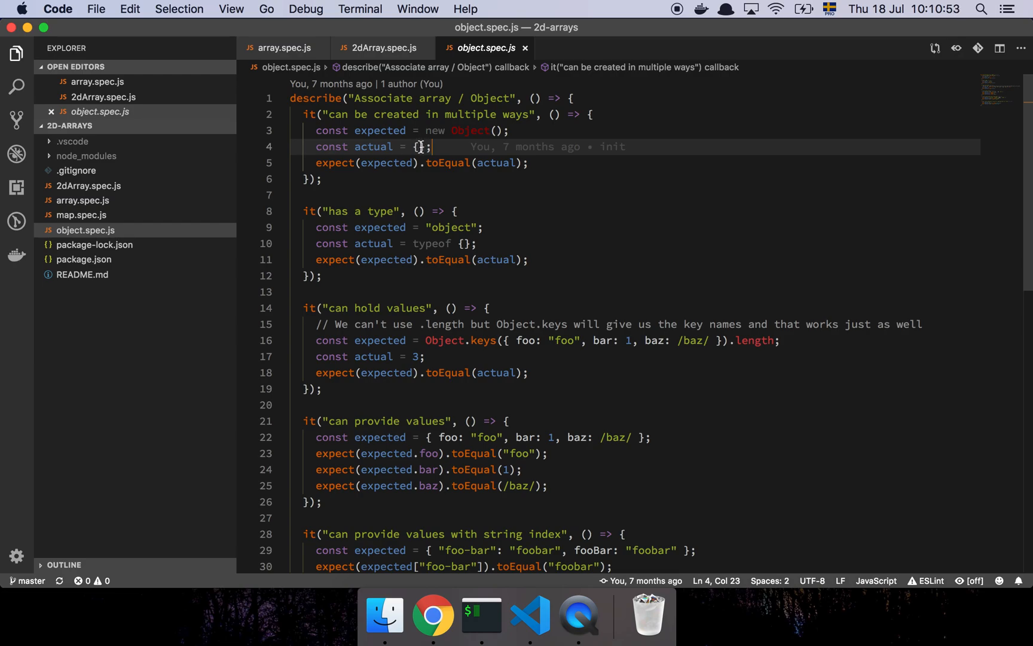
scroll("down", 3)
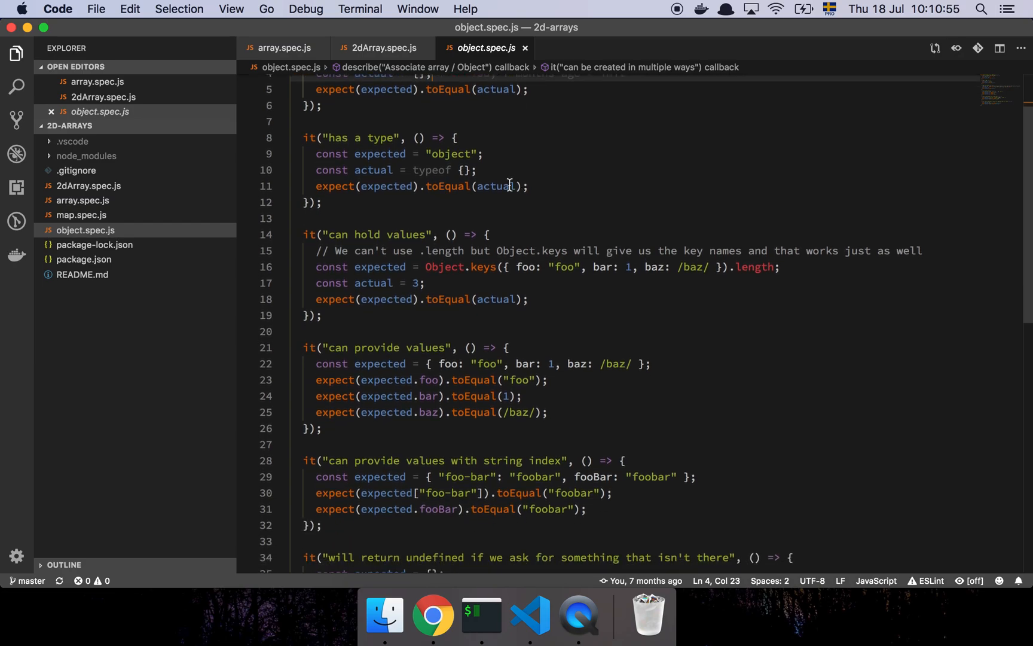
mouse_move(445, 186)
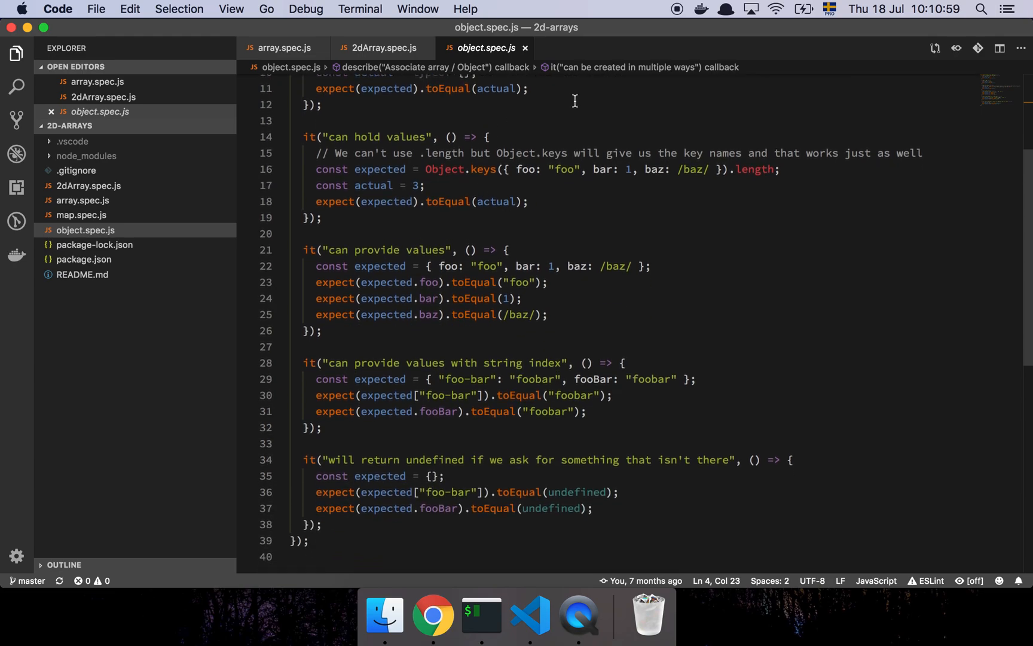
scroll("up", 3)
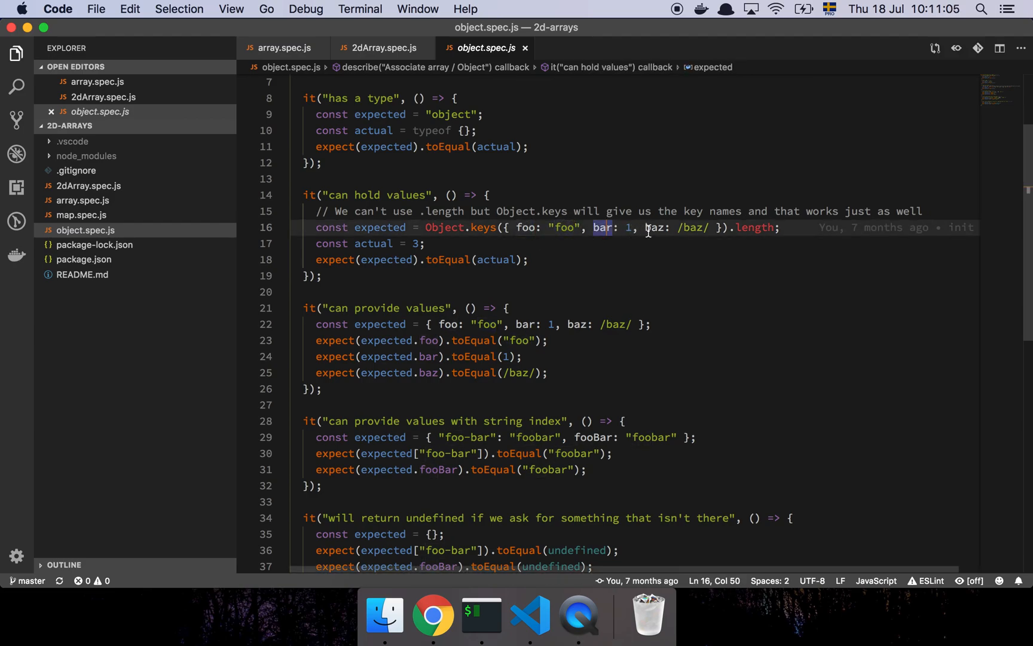
double_click(694, 228)
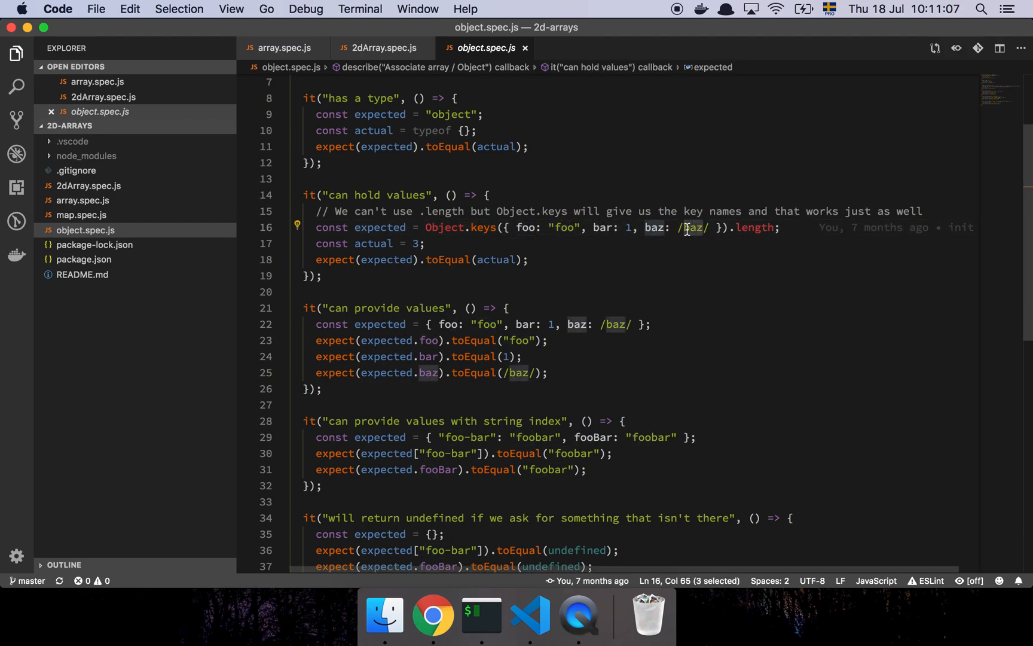
mouse_move(483, 231)
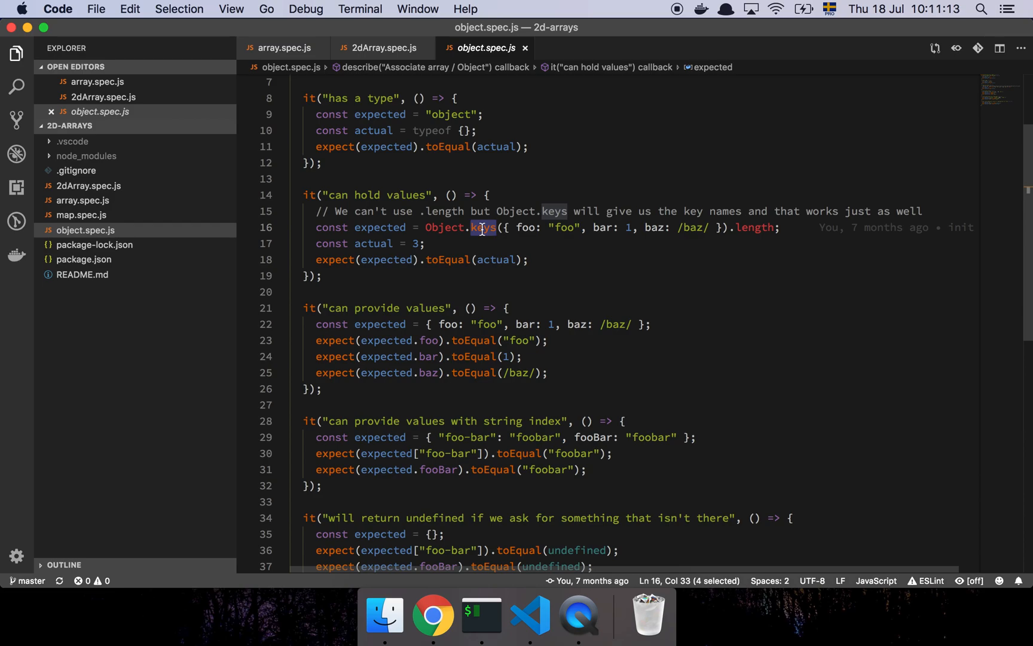
mouse_move(534, 227)
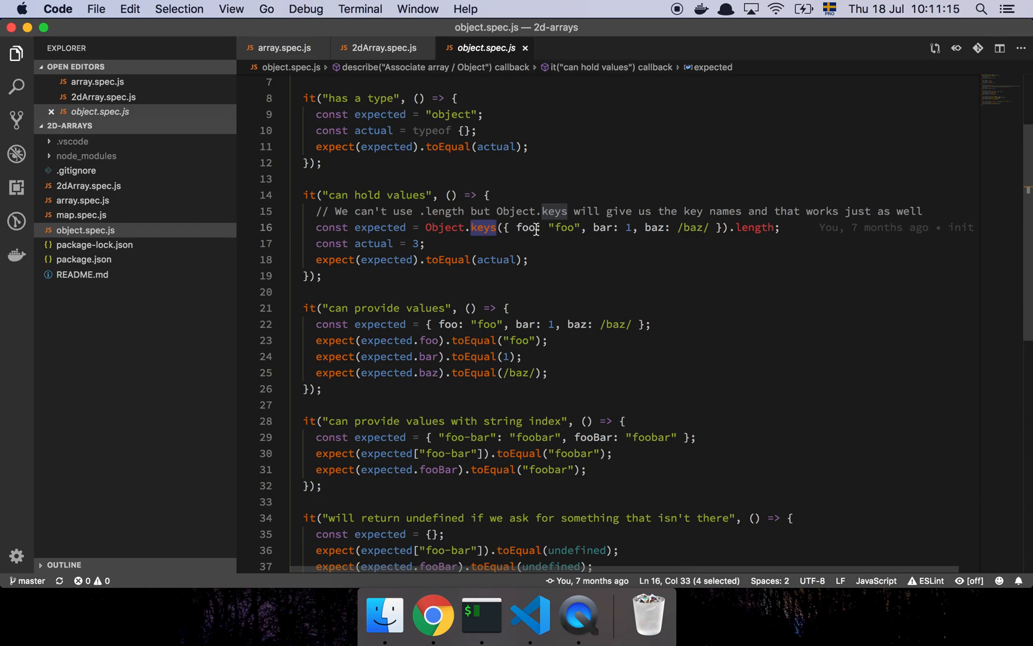
mouse_move(599, 228)
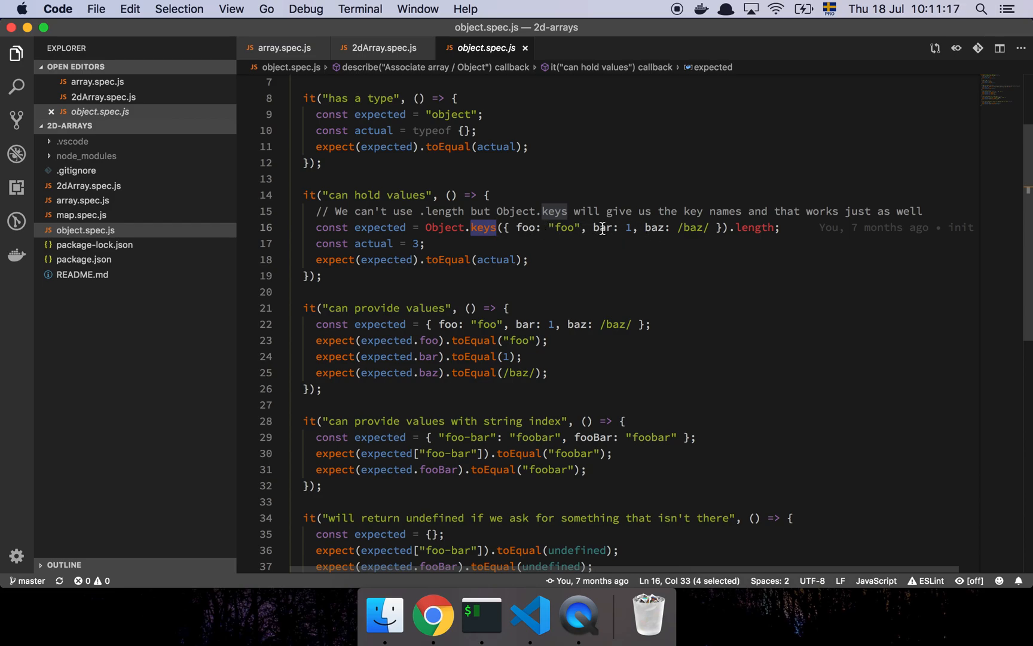
double_click(754, 227)
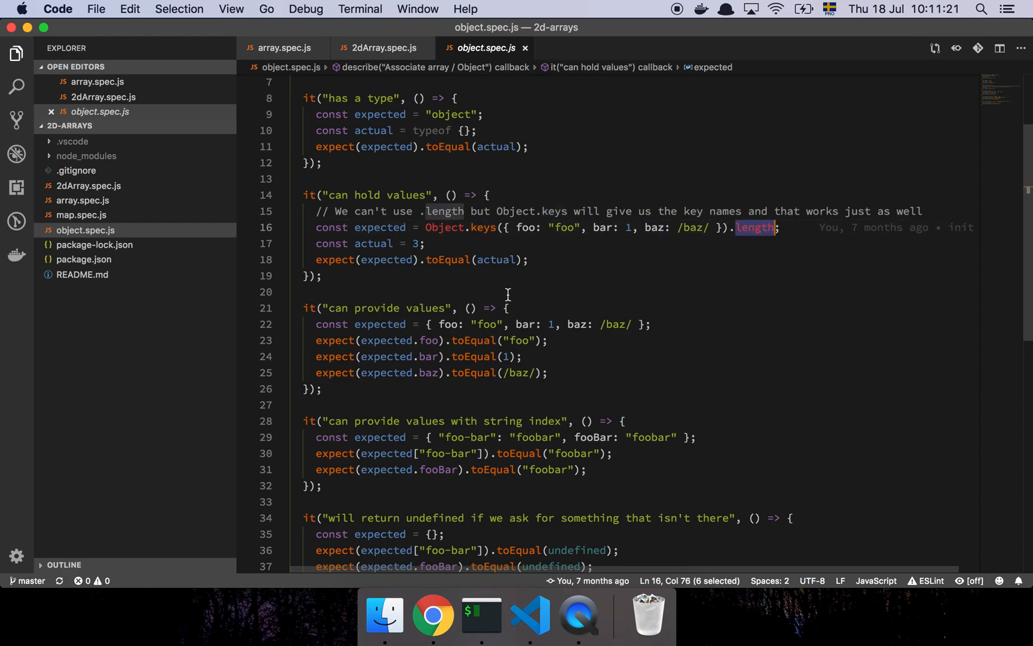
left_click(529, 259)
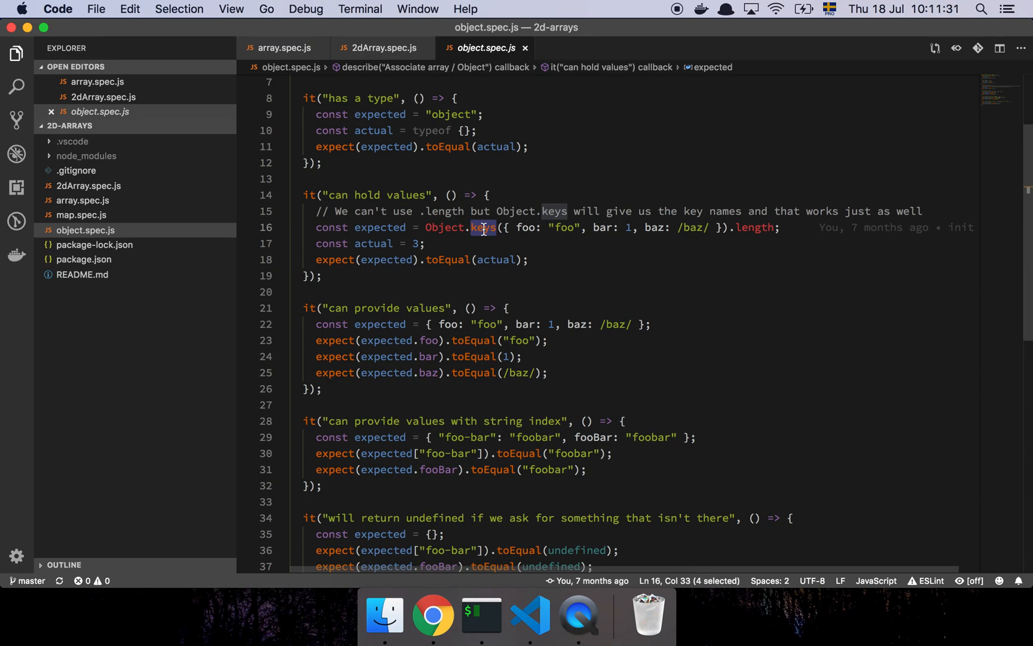
type("values")
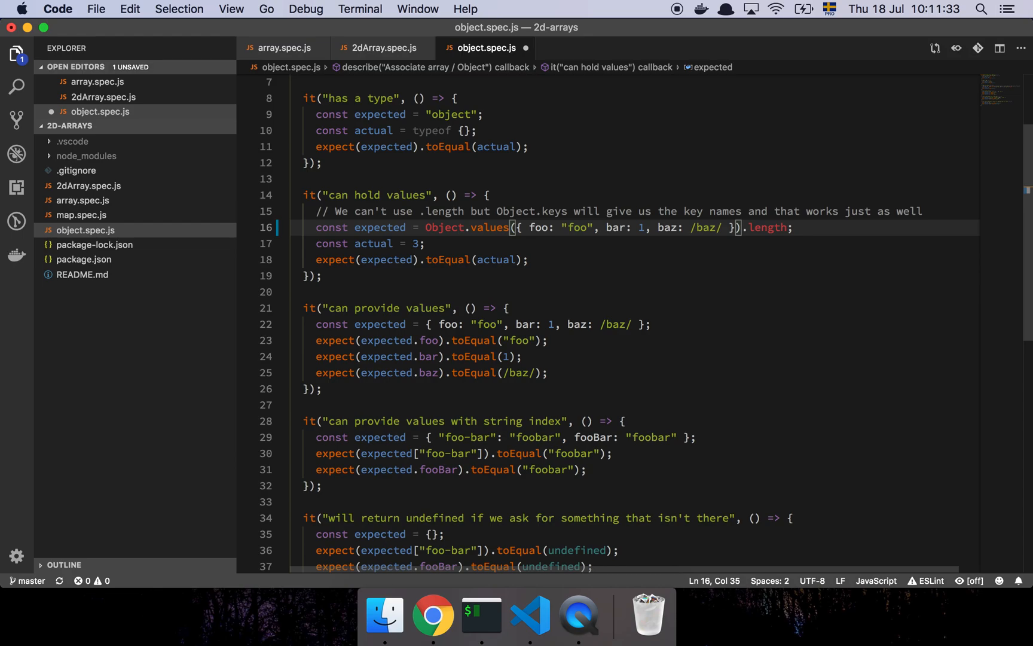
mouse_move(488, 227)
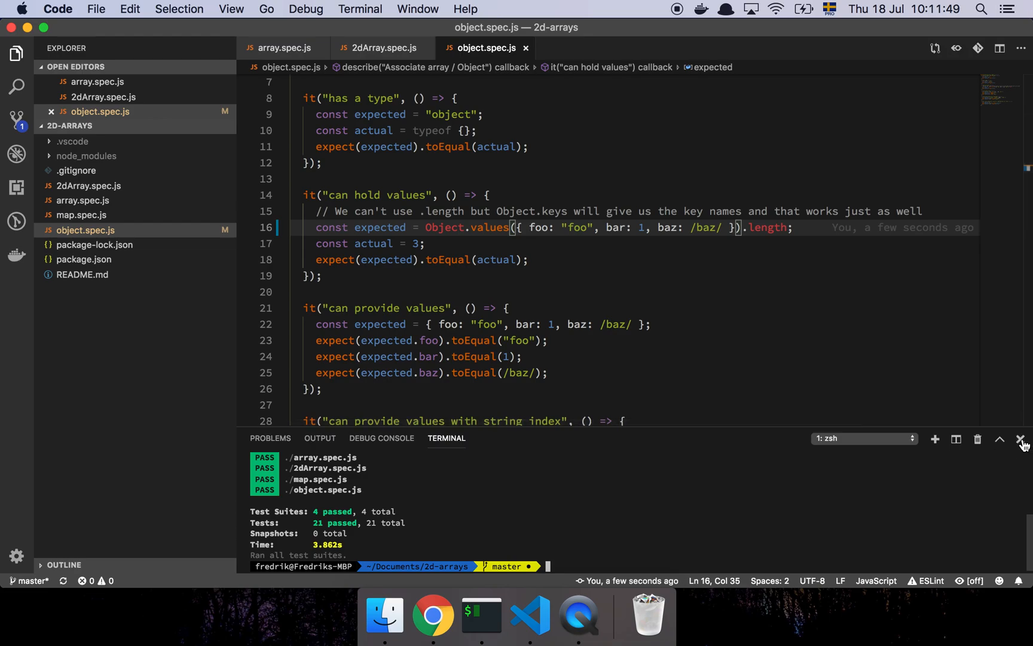
left_click(1021, 439)
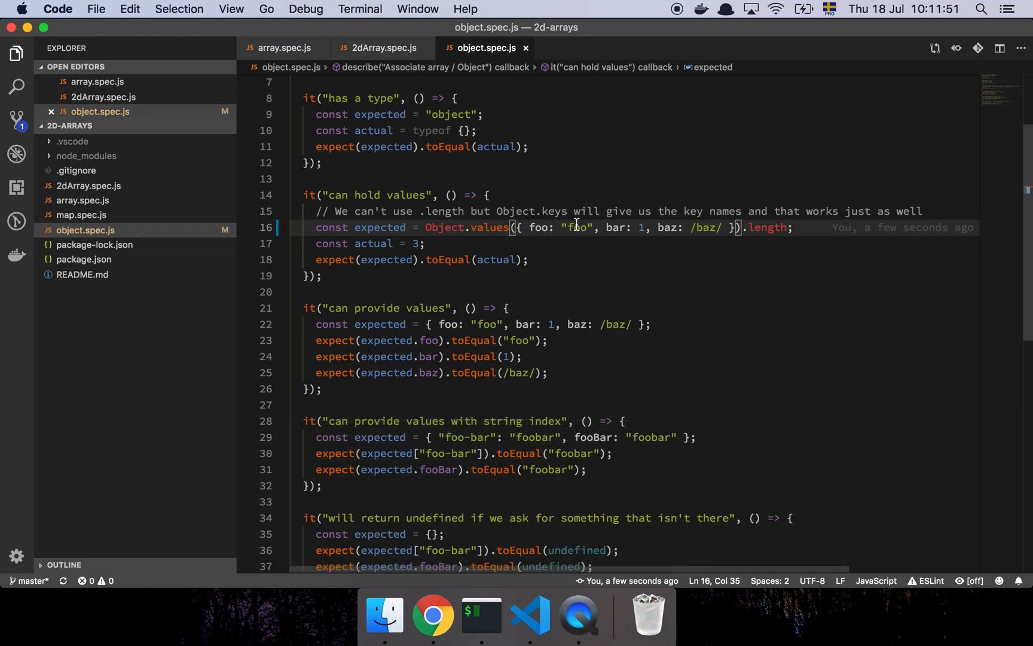
double_click(542, 227)
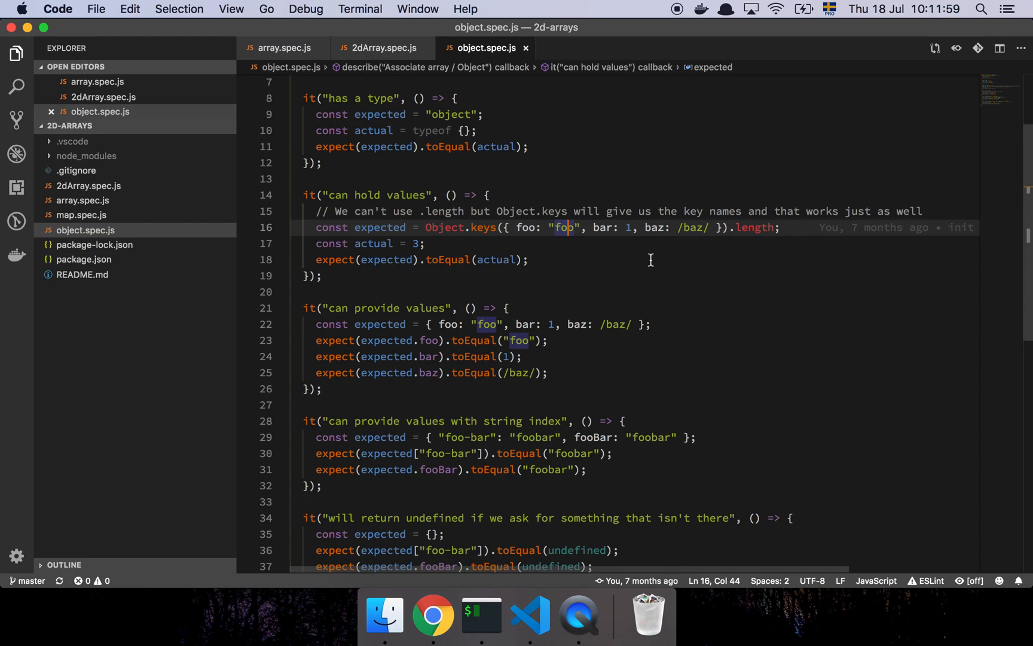
scroll("down", 3)
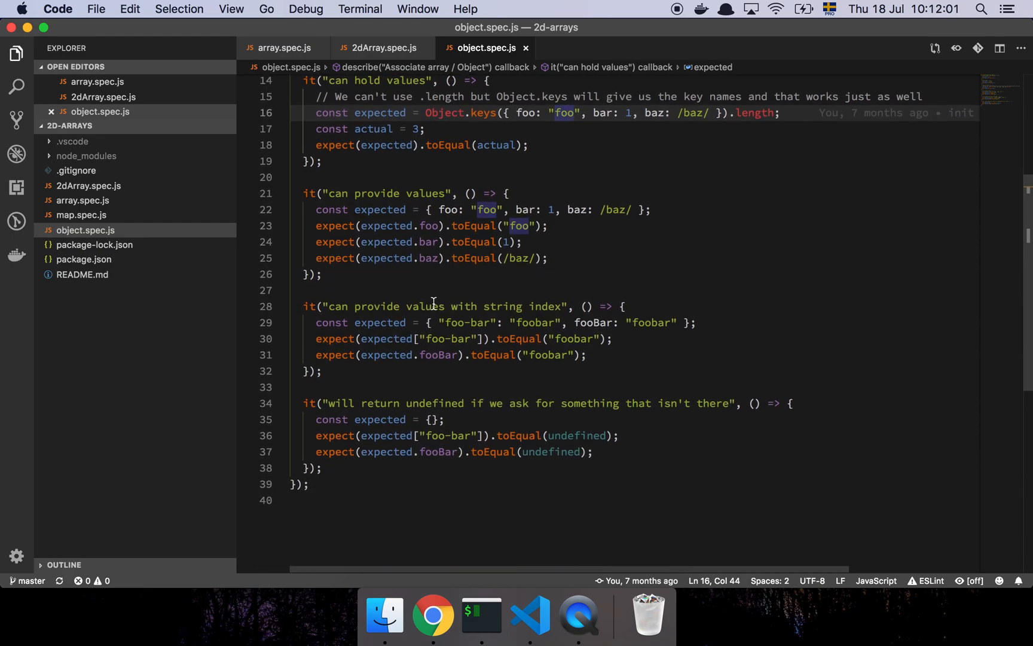
scroll("up", 3)
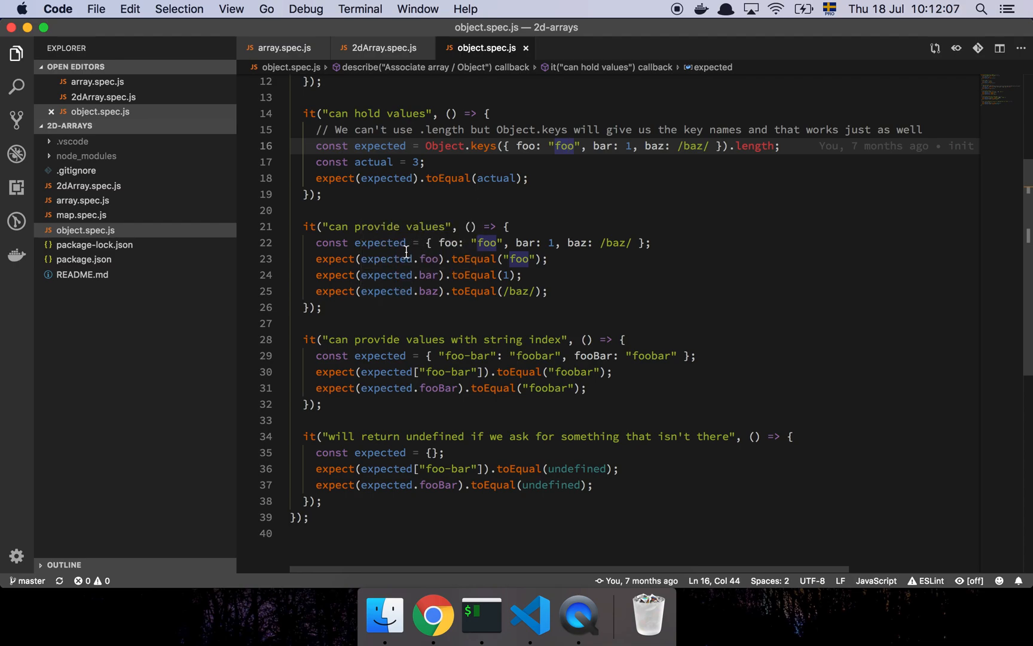
mouse_move(420, 262)
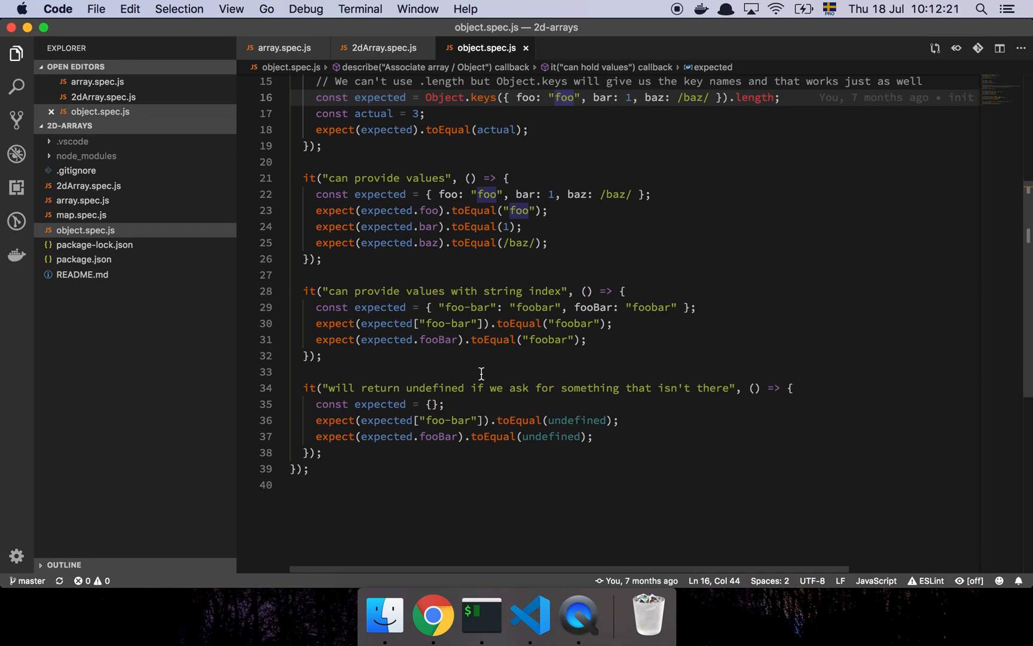
mouse_move(533, 267)
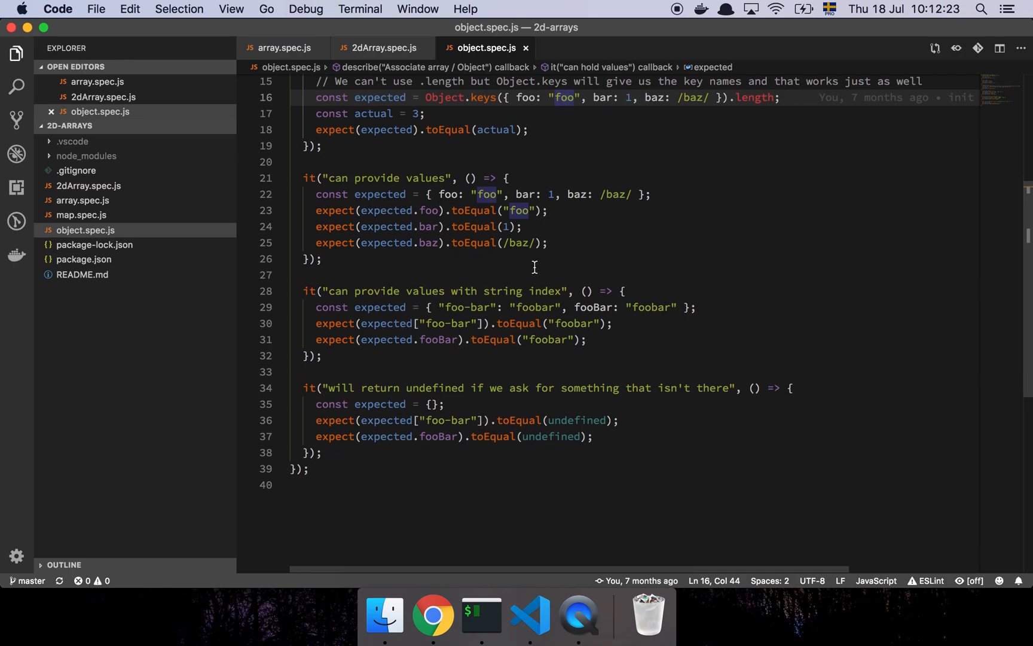
mouse_move(427, 211)
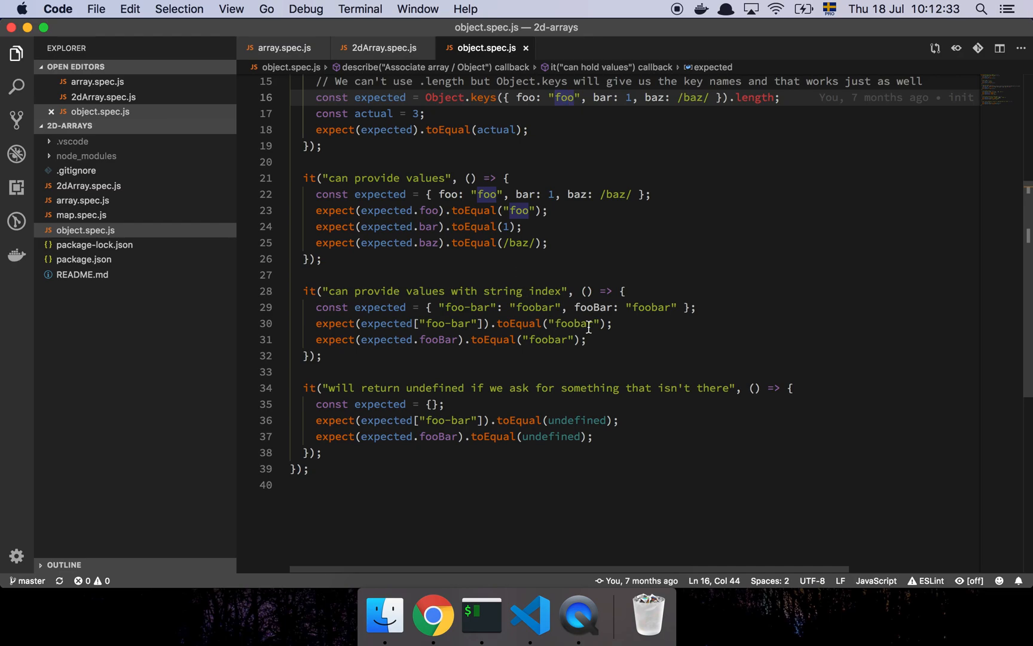
mouse_move(599, 240)
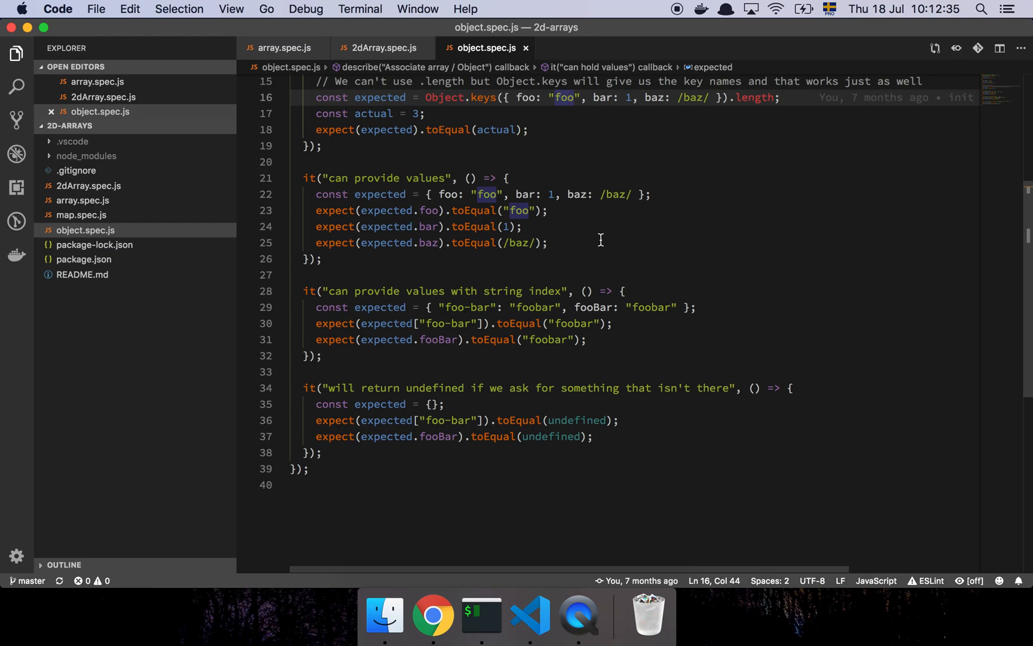
mouse_move(468, 306)
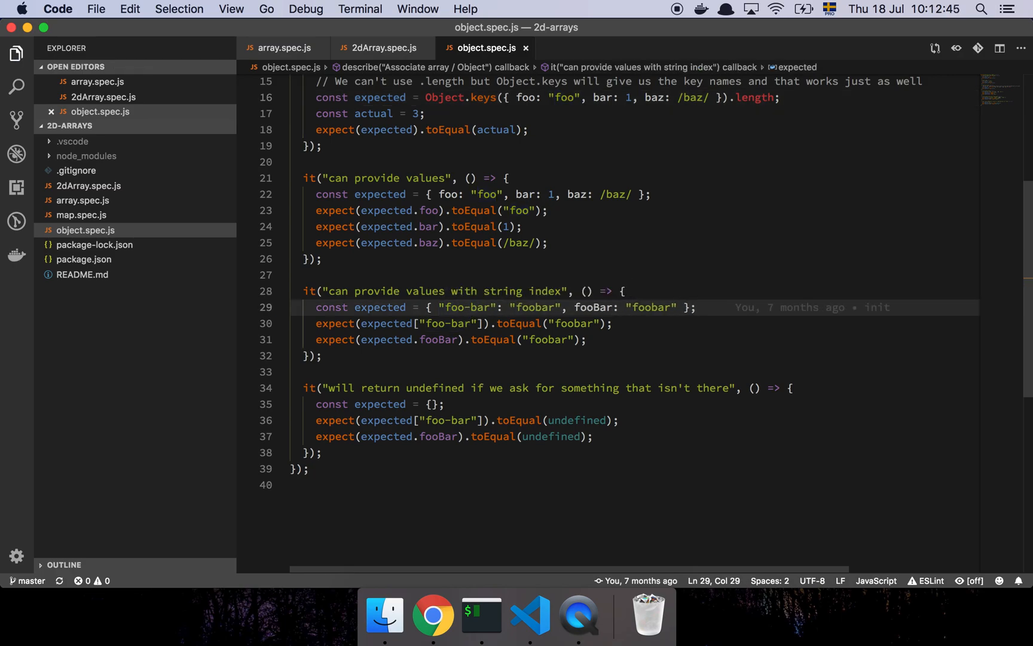
mouse_move(462, 307)
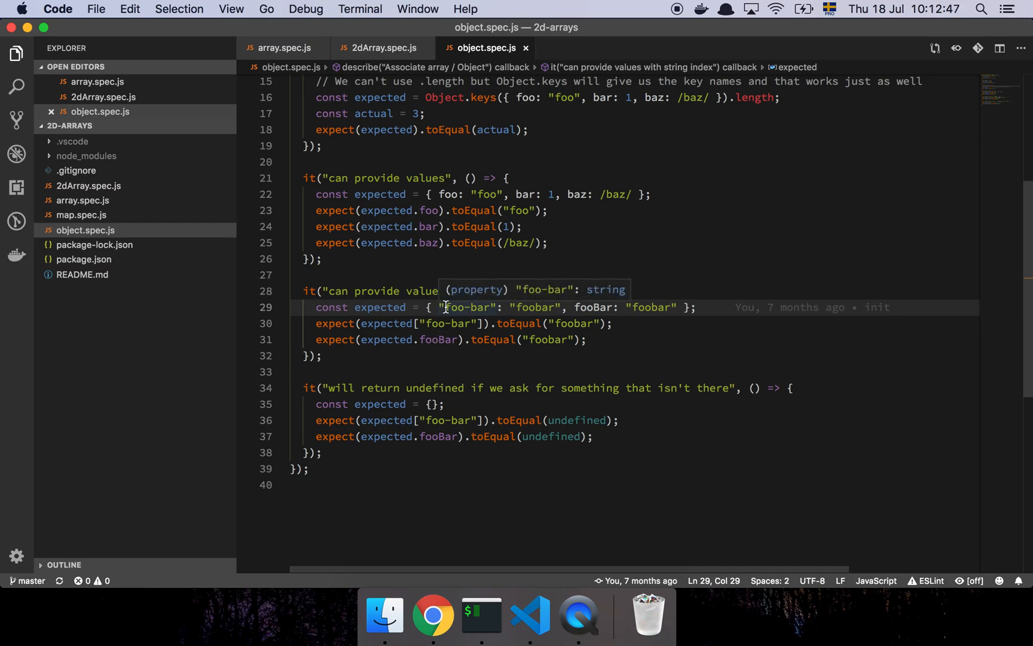
mouse_move(449, 312)
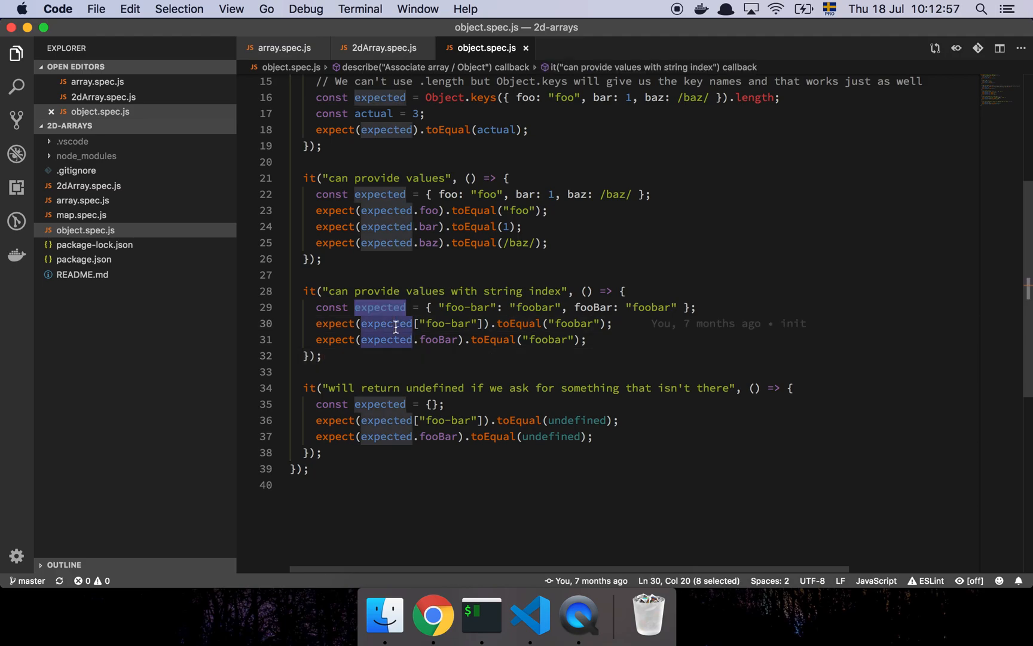
mouse_move(441, 325)
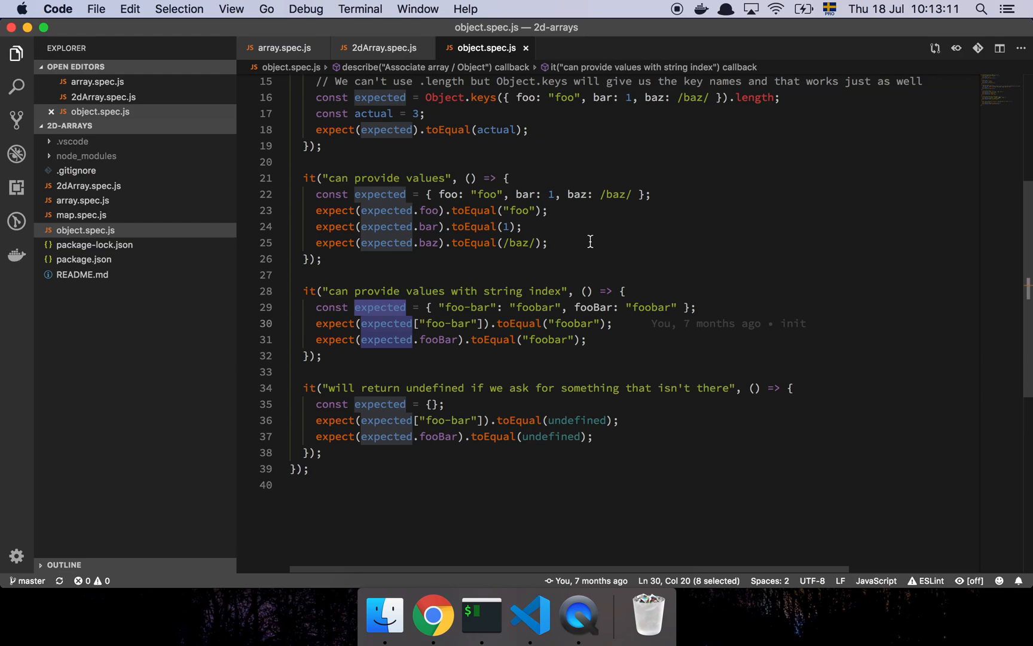
mouse_move(443, 330)
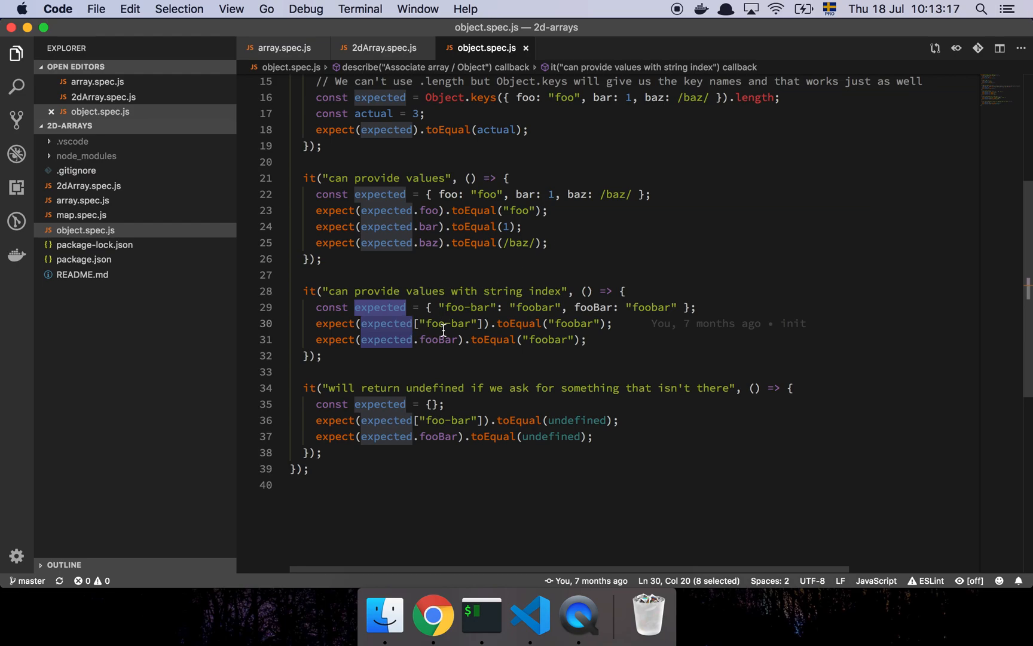
mouse_move(454, 307)
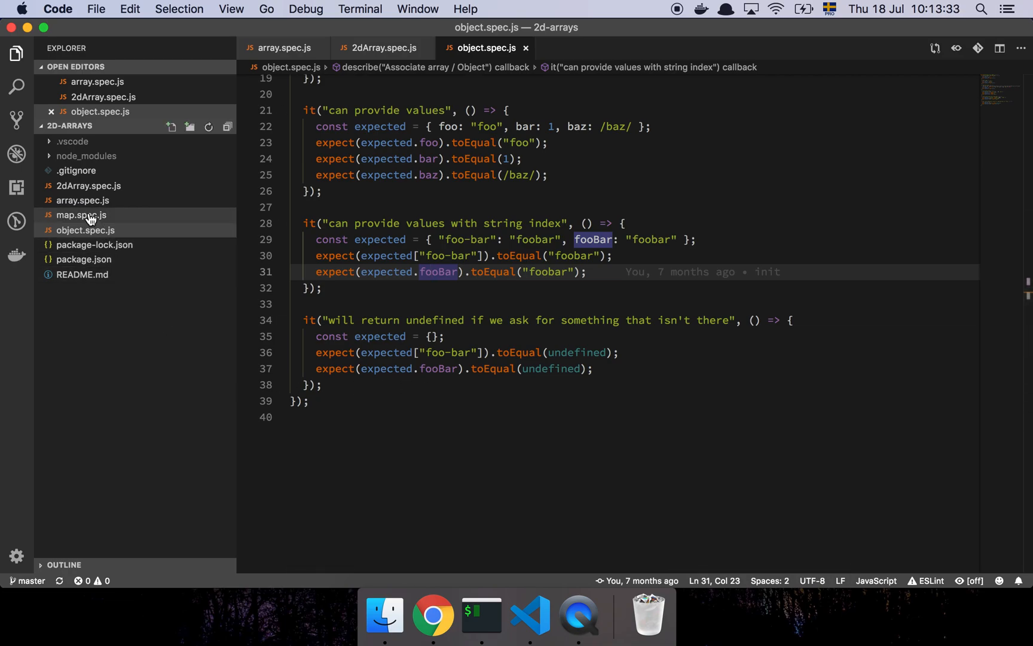
- Bring up map.spec.js showing the Map creation, type and value tests
left_click(81, 215)
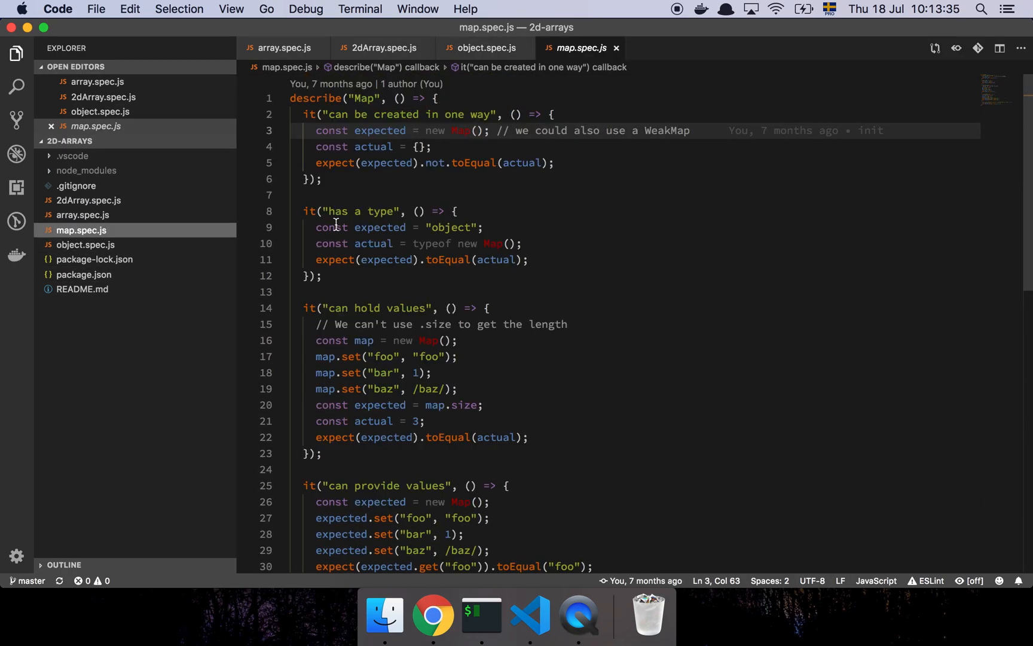
mouse_move(708, 130)
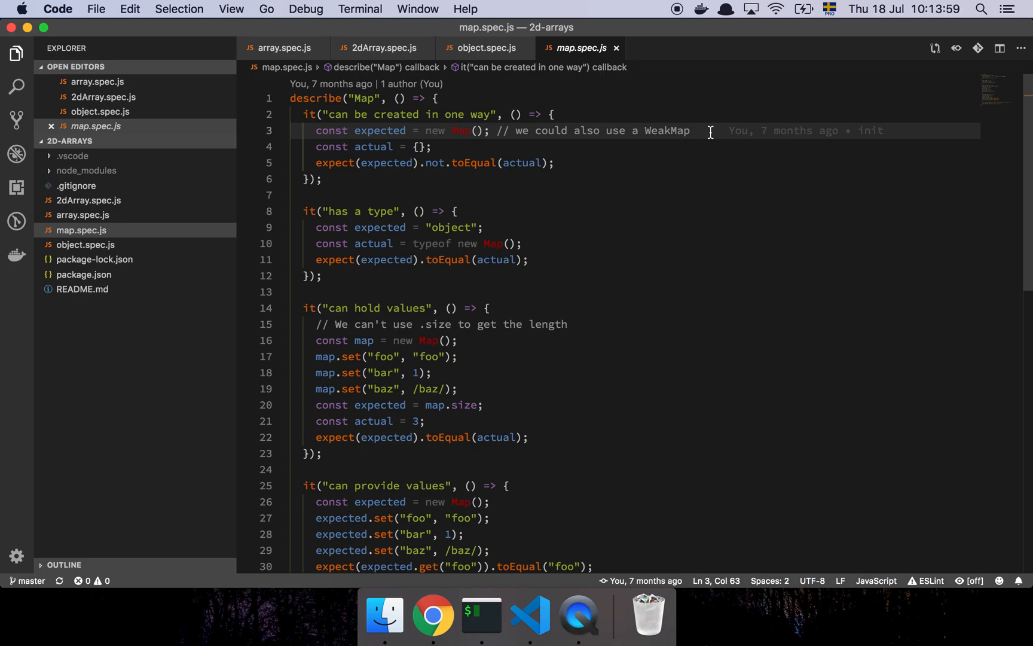
mouse_move(653, 153)
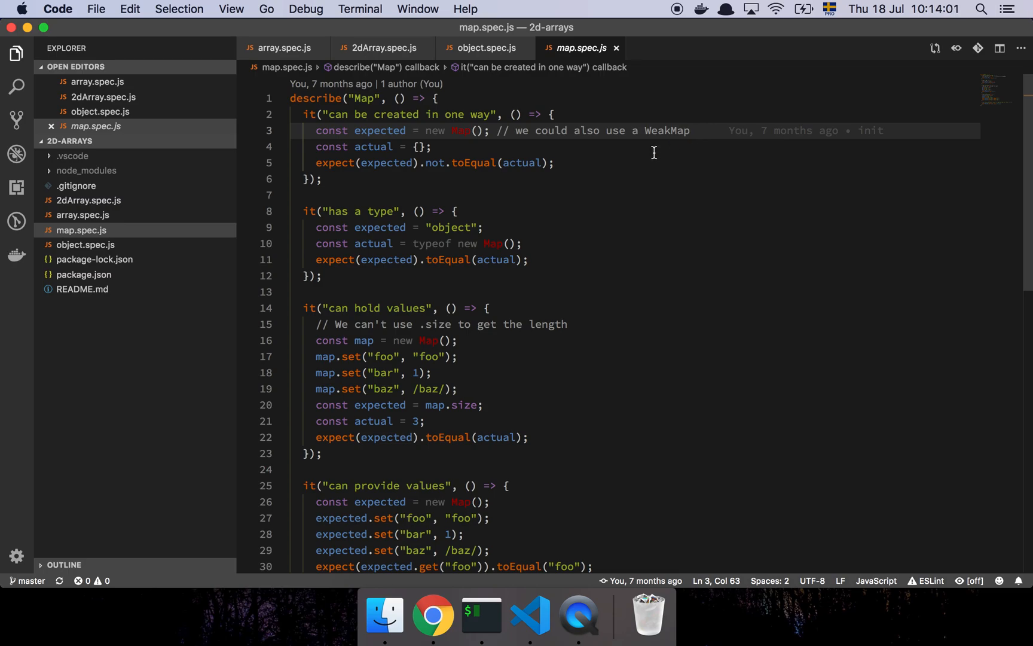
mouse_move(438, 273)
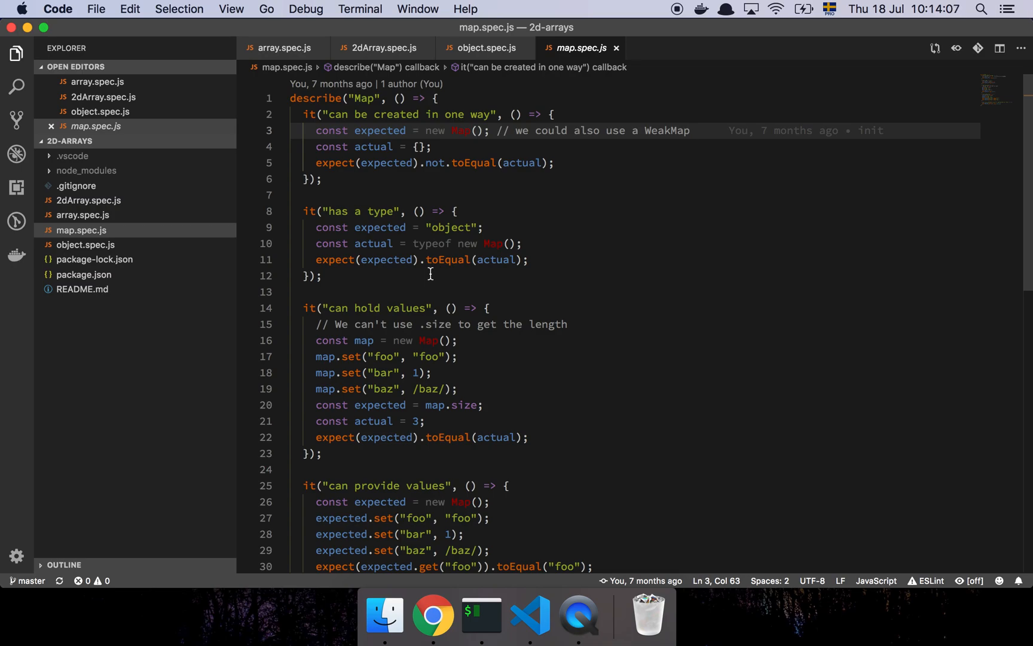
mouse_move(559, 164)
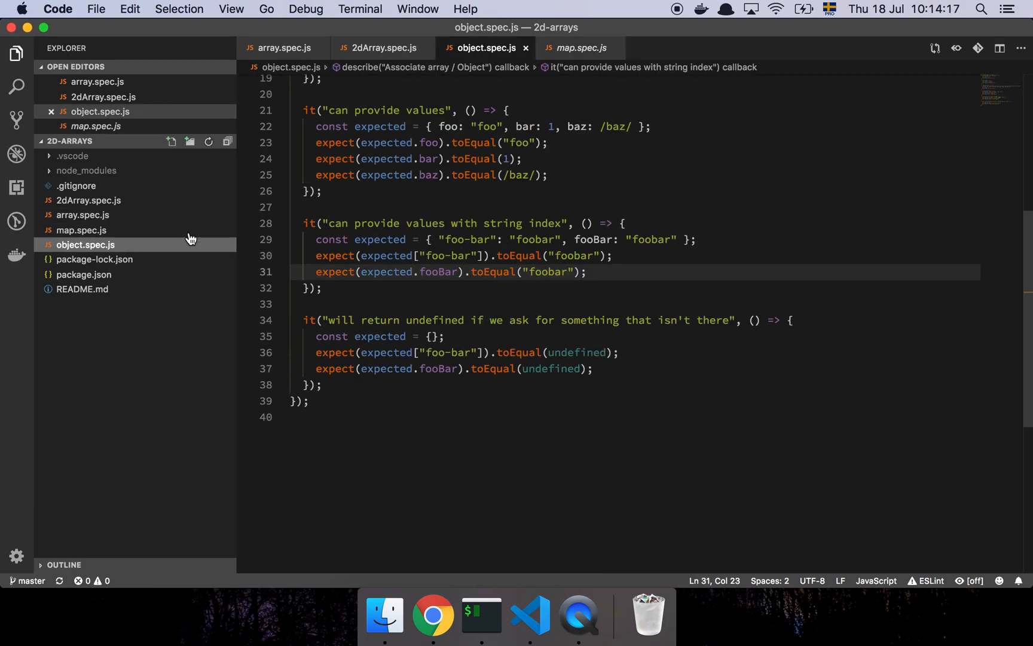
scroll("up", 3)
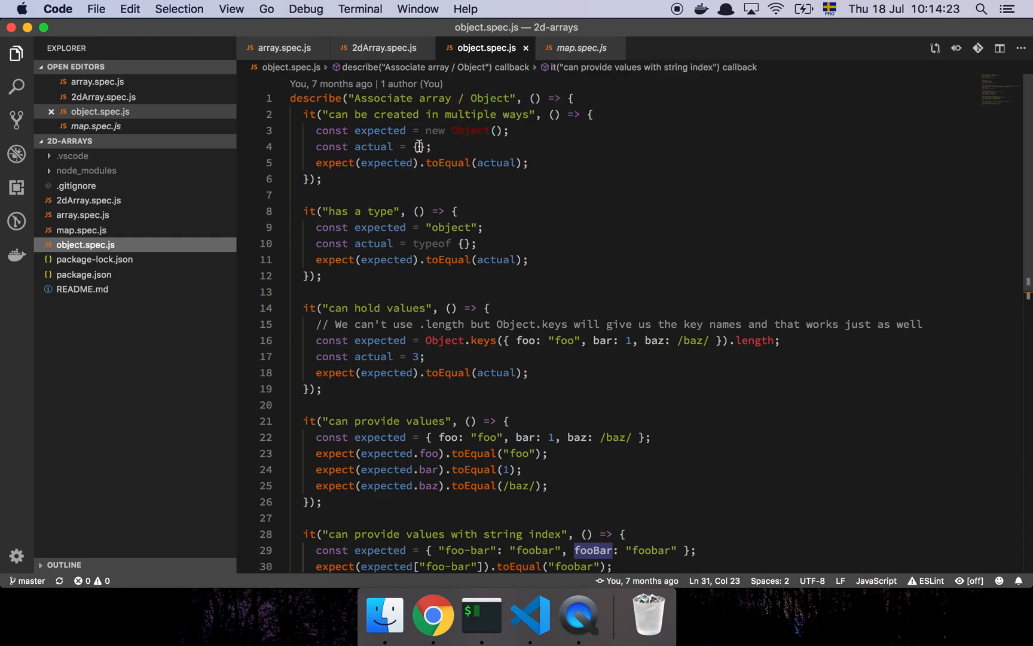
mouse_move(135, 234)
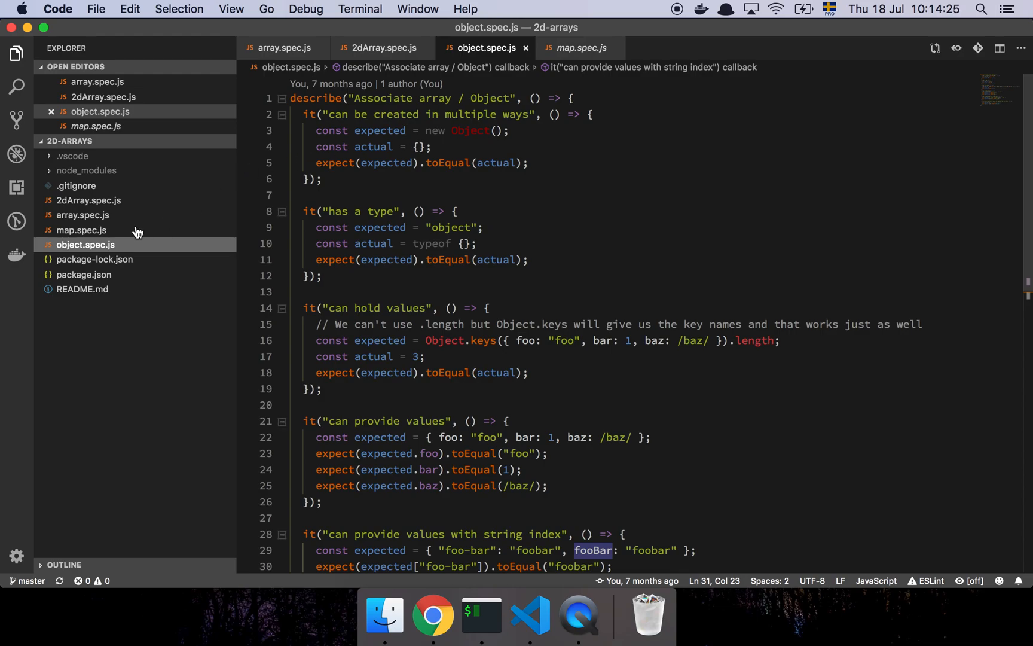
left_click(579, 47)
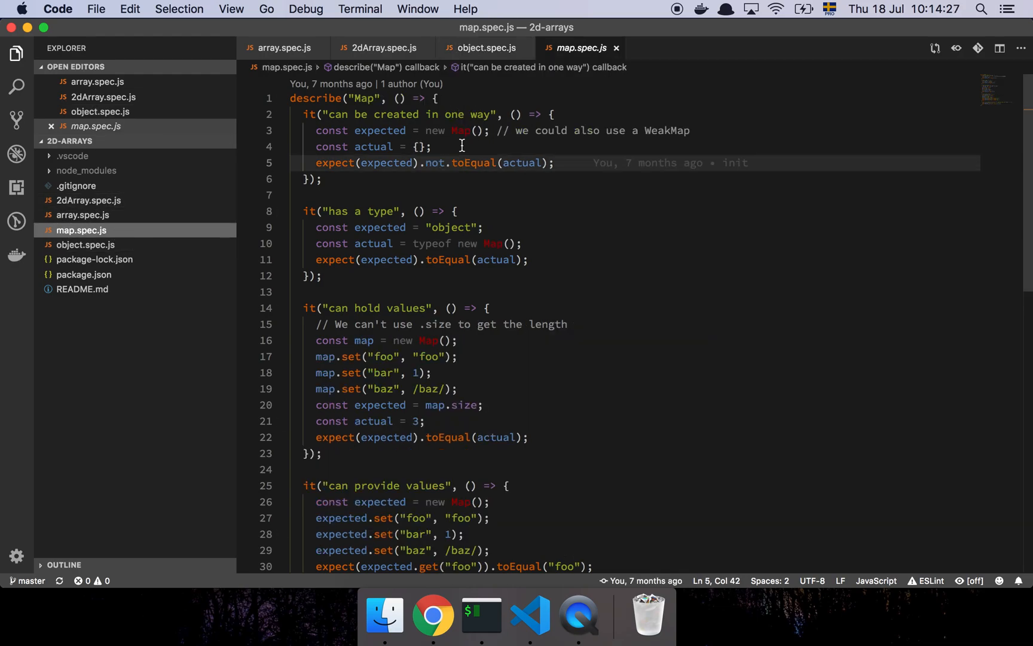
mouse_move(440, 163)
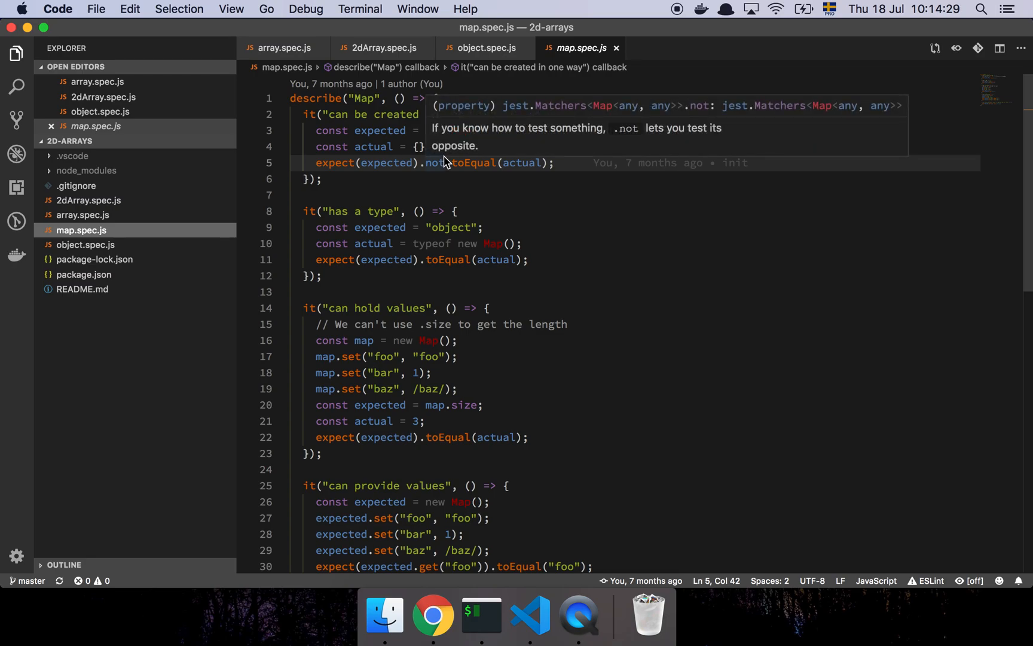
- Review the new Map creation, its set calls including baz, and highlight size
scroll("down", 3)
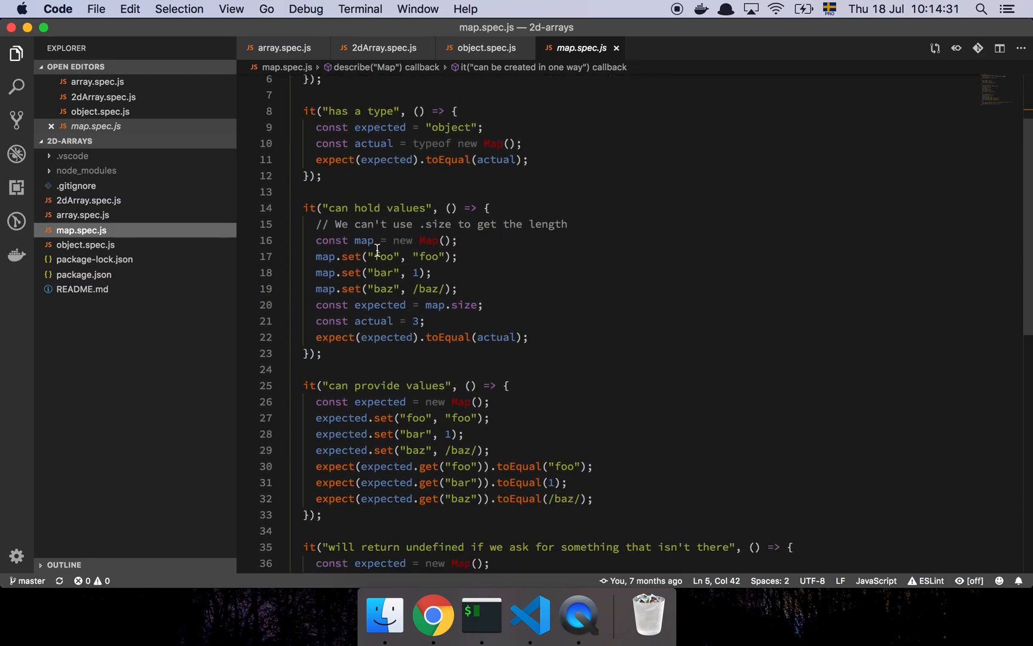
mouse_move(435, 173)
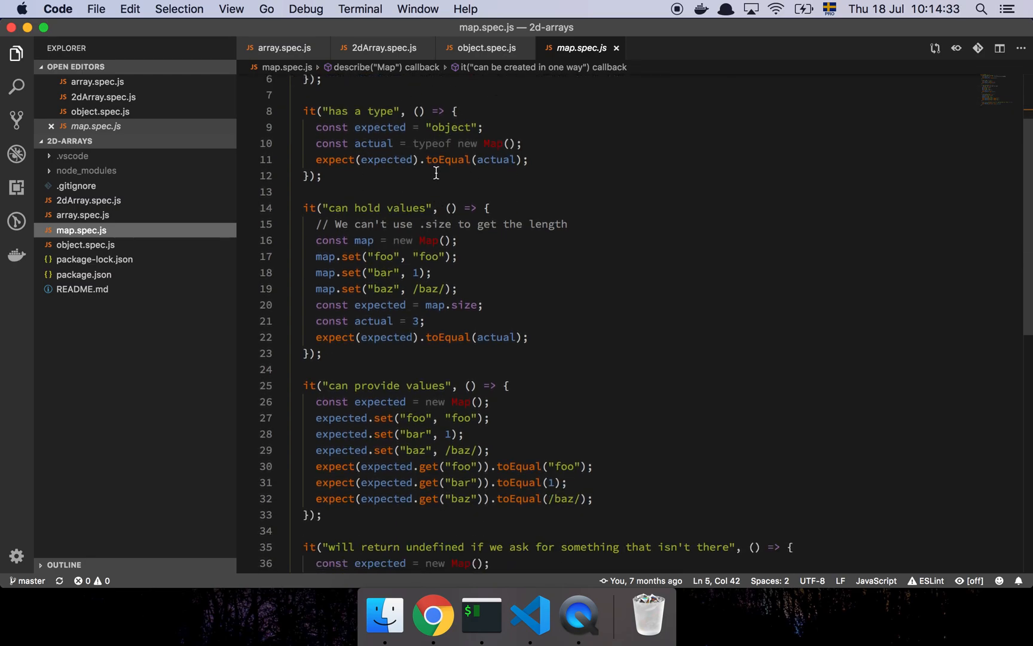
scroll("down", 3)
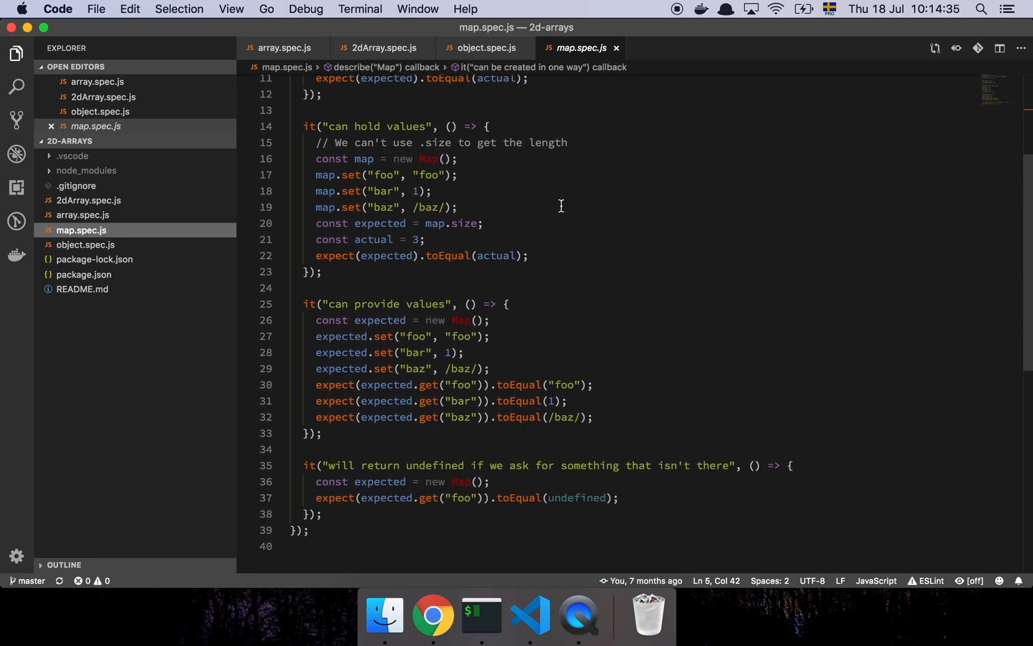
left_click(457, 158)
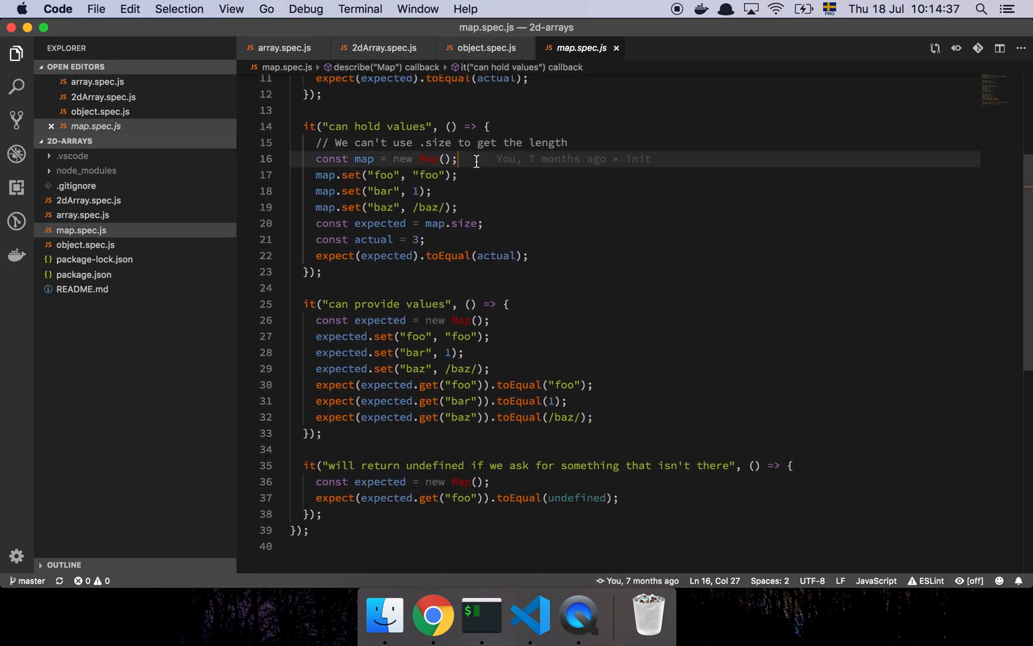
left_click(466, 174)
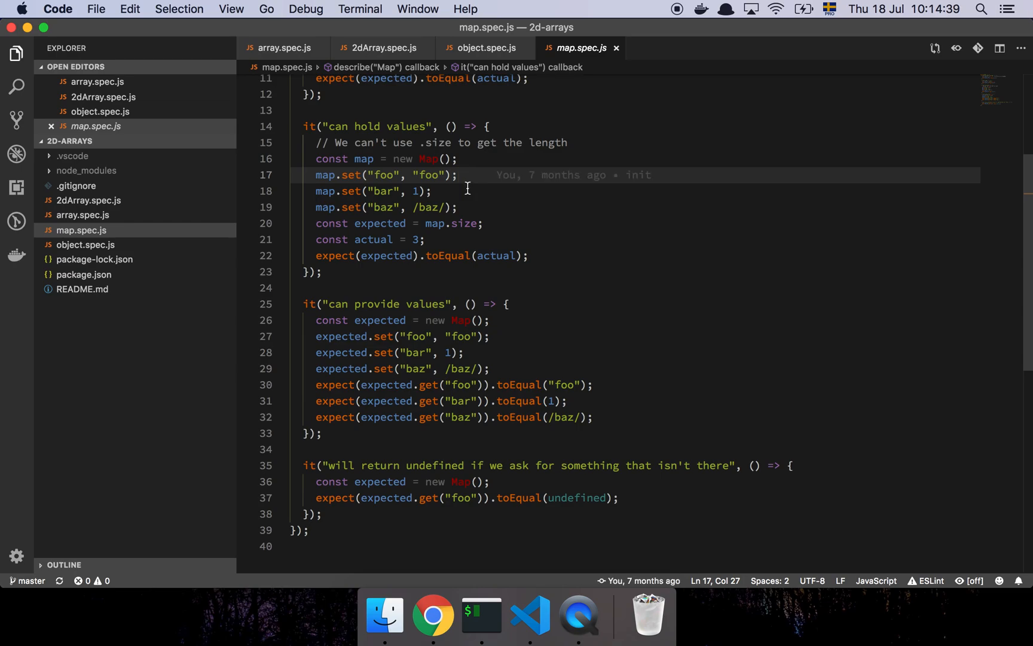
left_click(470, 207)
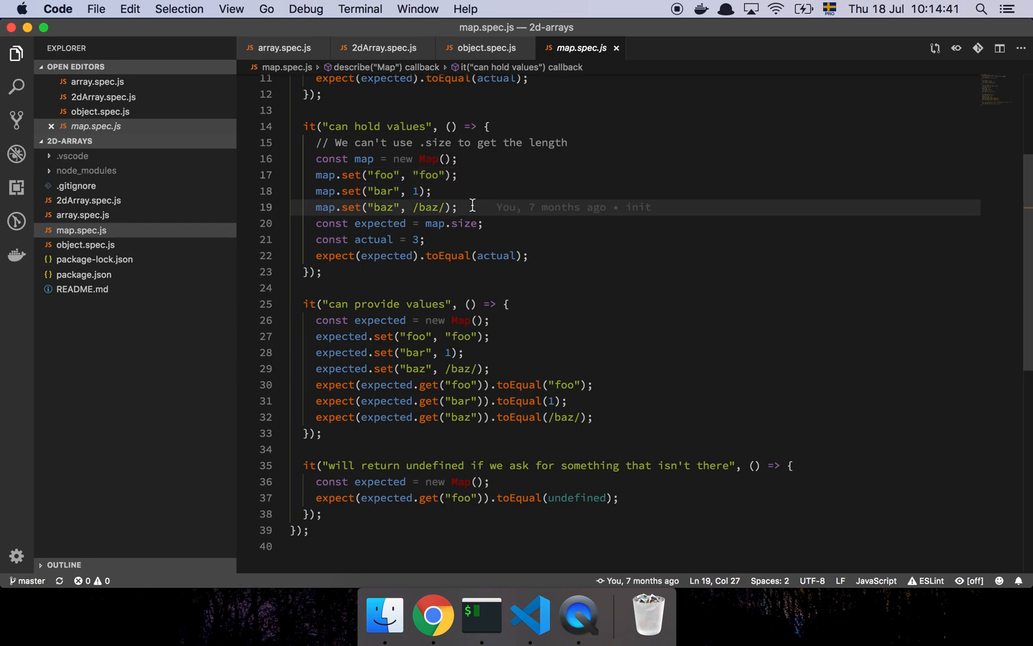
mouse_move(468, 178)
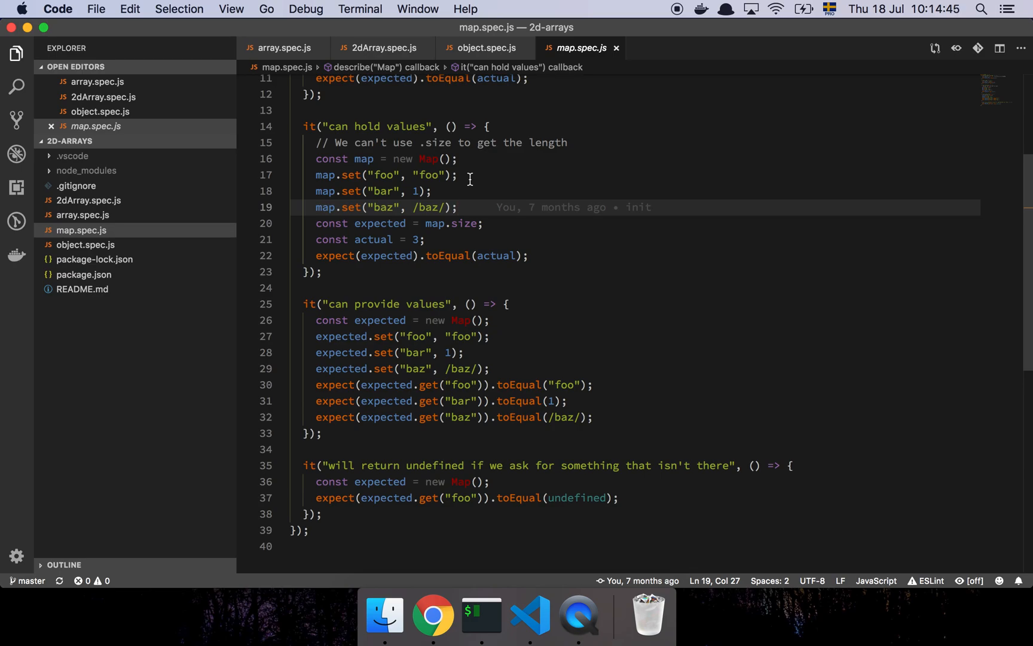
double_click(460, 223)
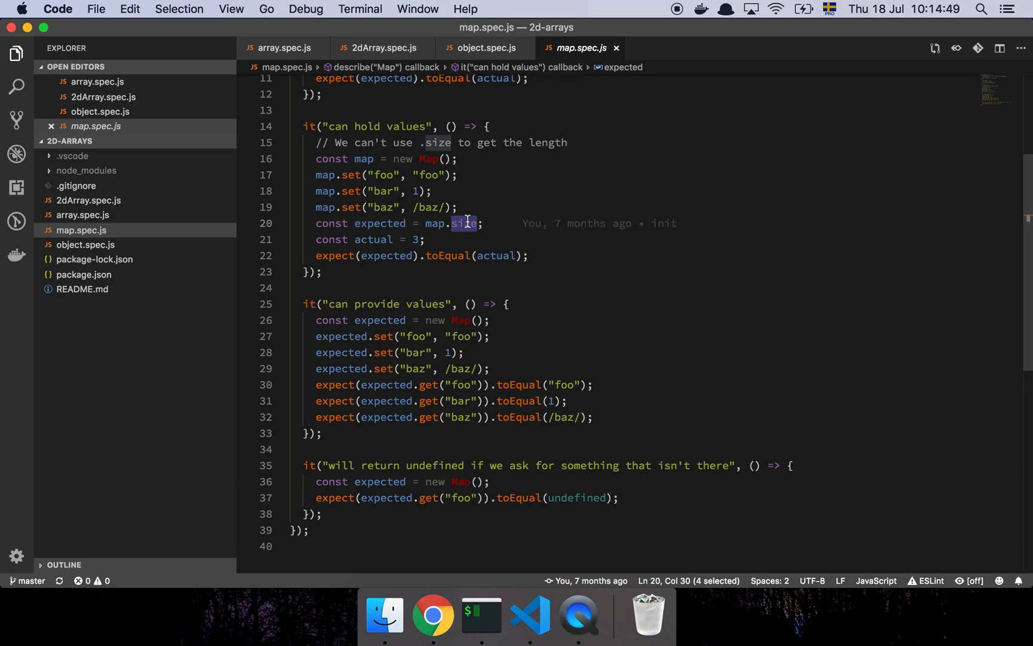
- Read map.spec.js to its end, then return to the README.md notes
scroll("down", 3)
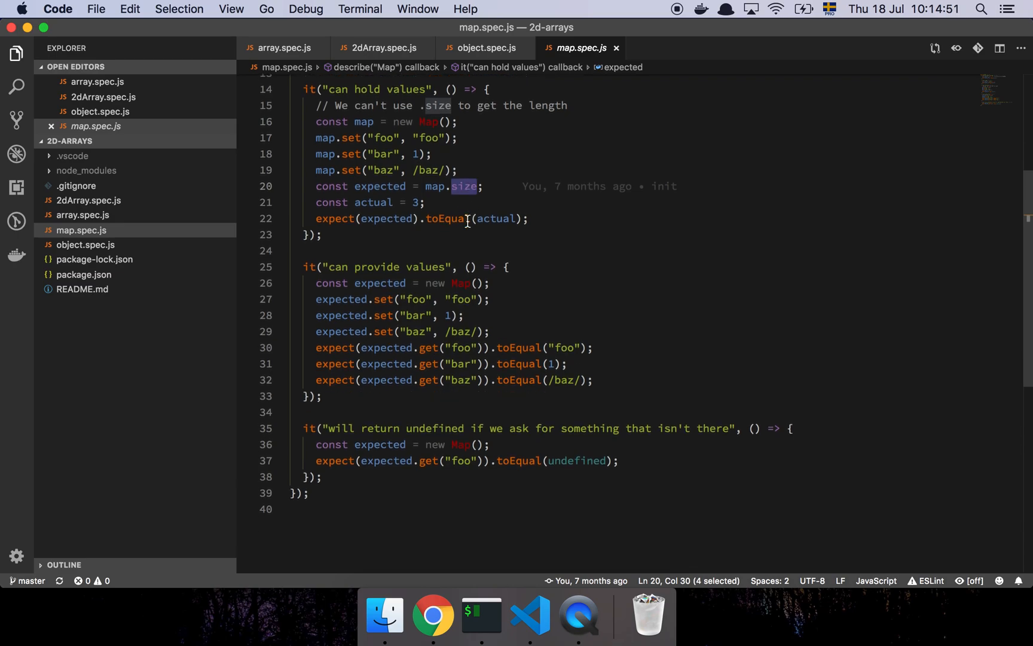
scroll("down", 3)
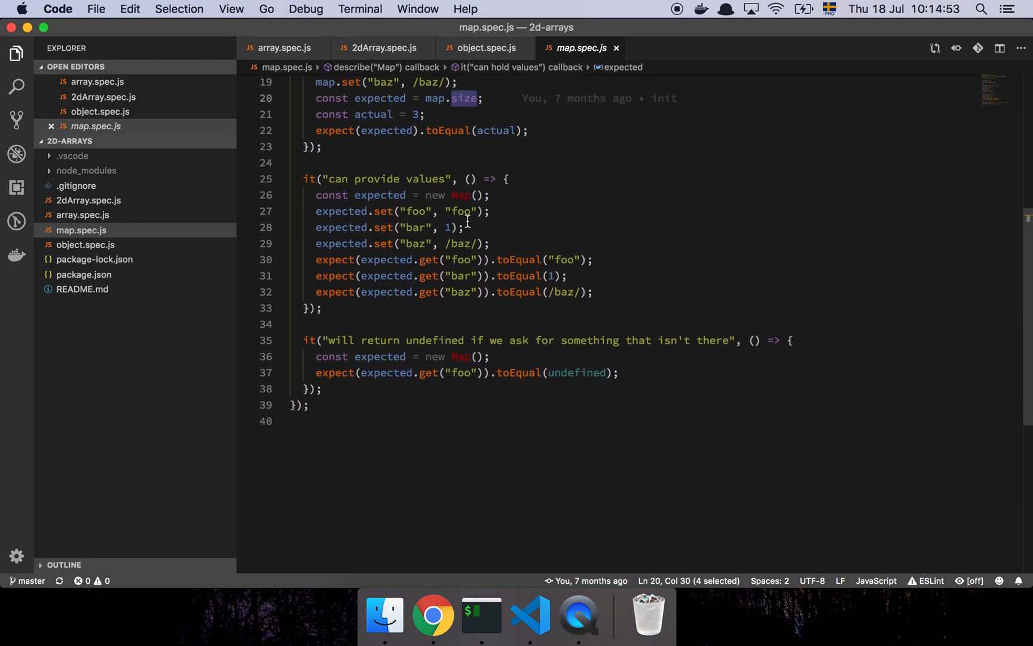
mouse_move(494, 219)
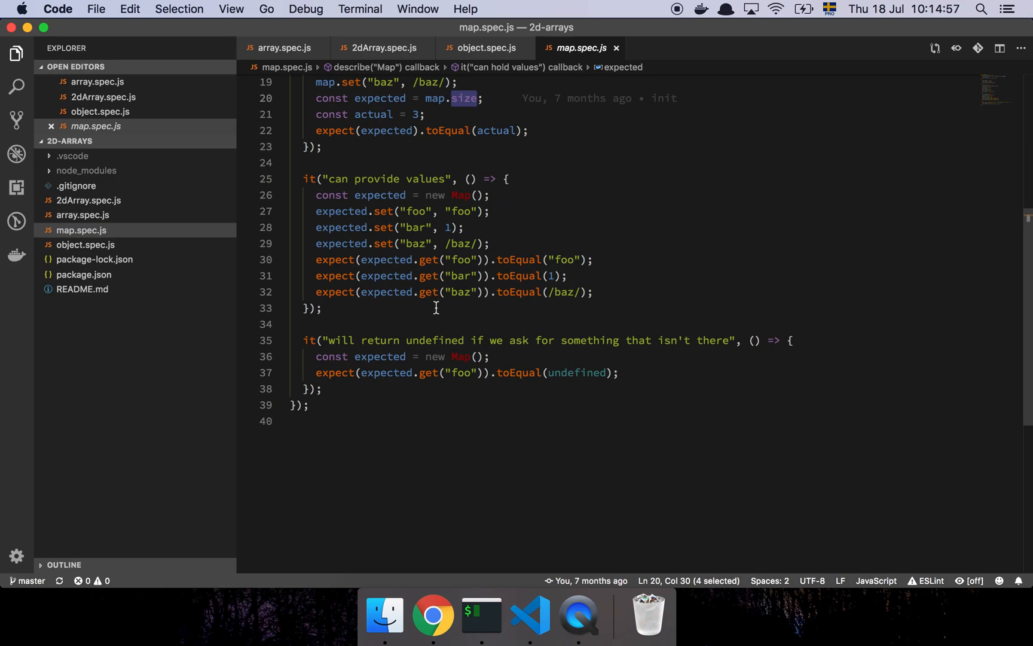
scroll("down", 3)
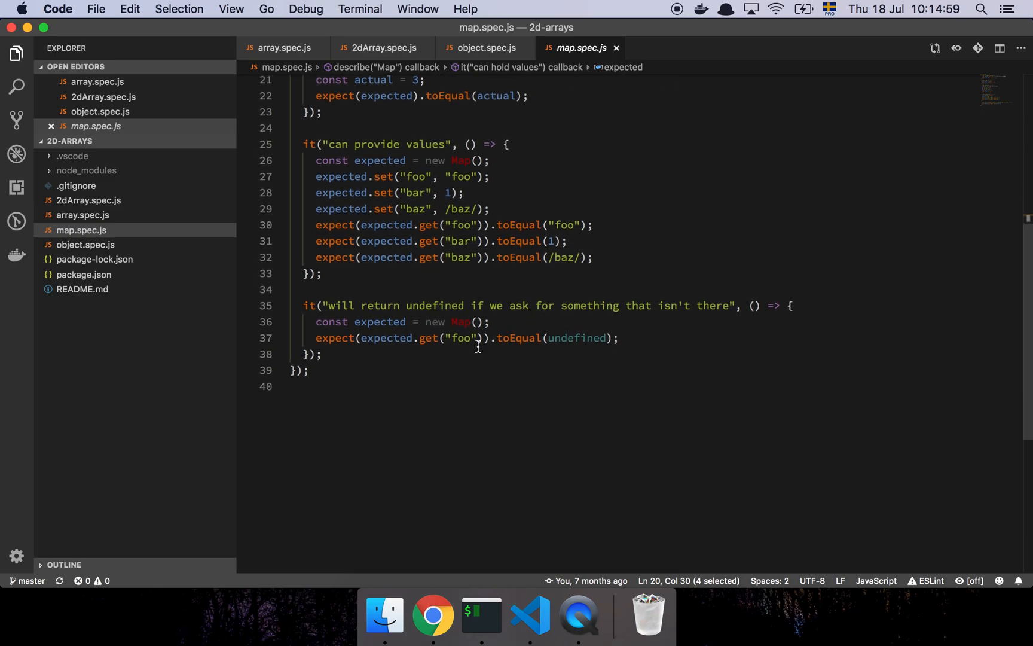
mouse_move(488, 358)
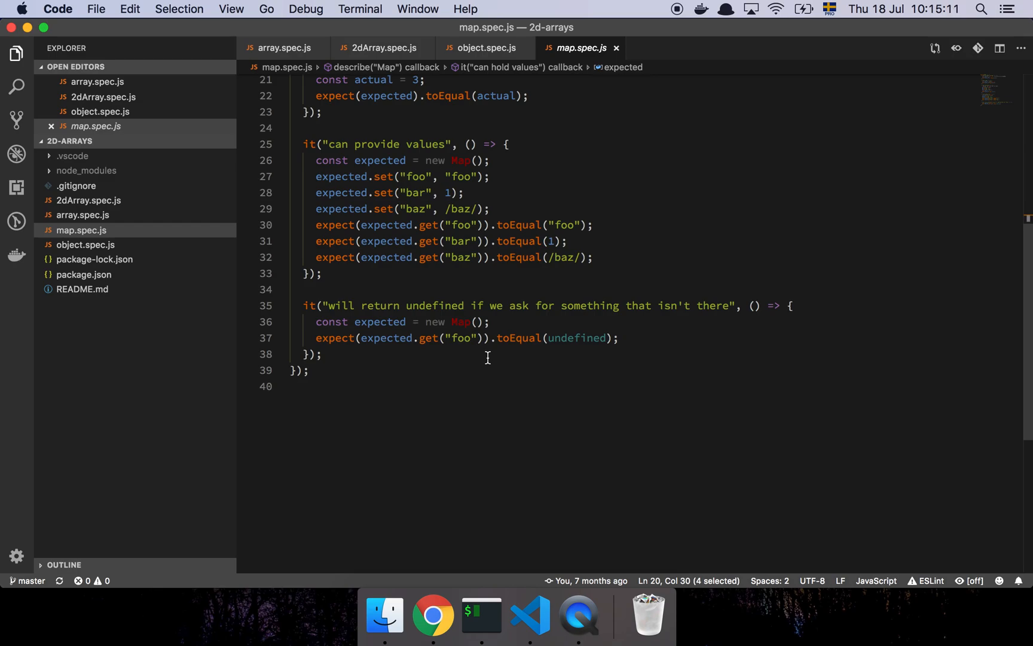
scroll("up", 3)
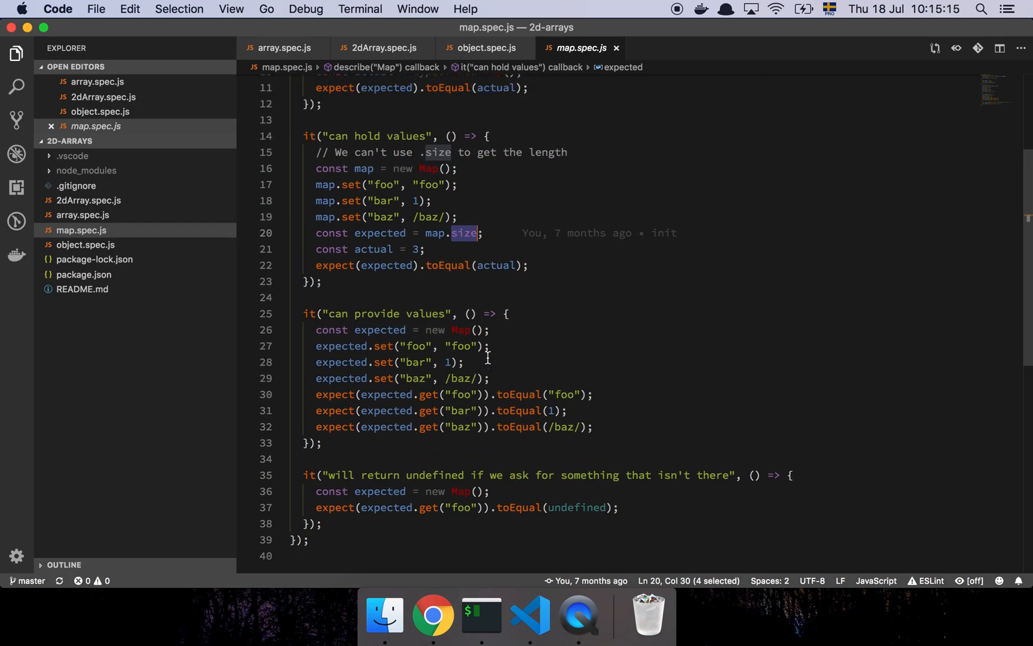
scroll("up", 3)
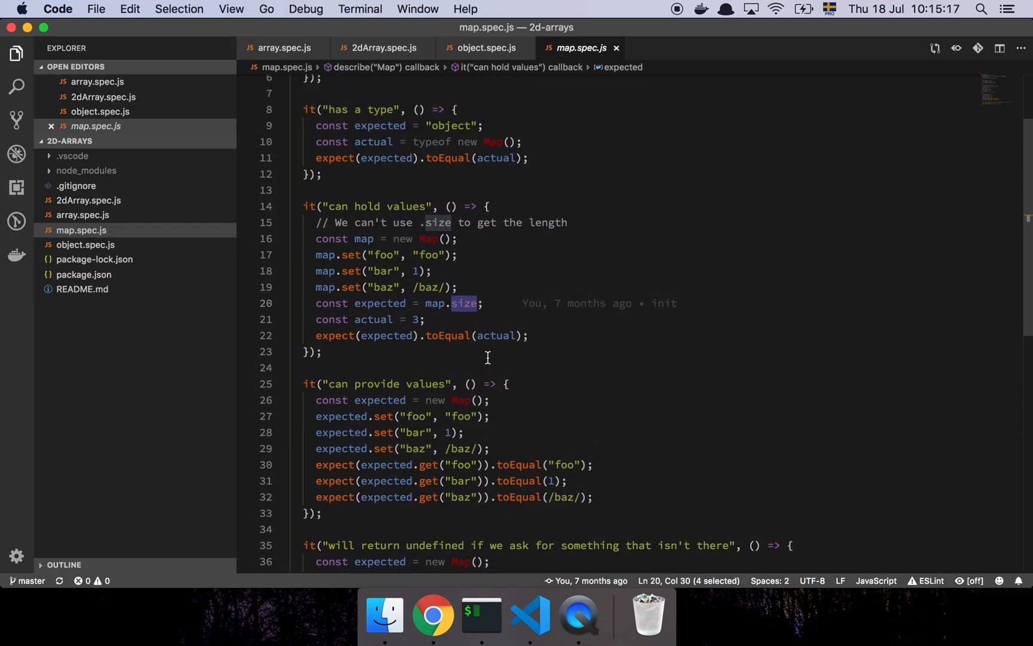
scroll("up", 3)
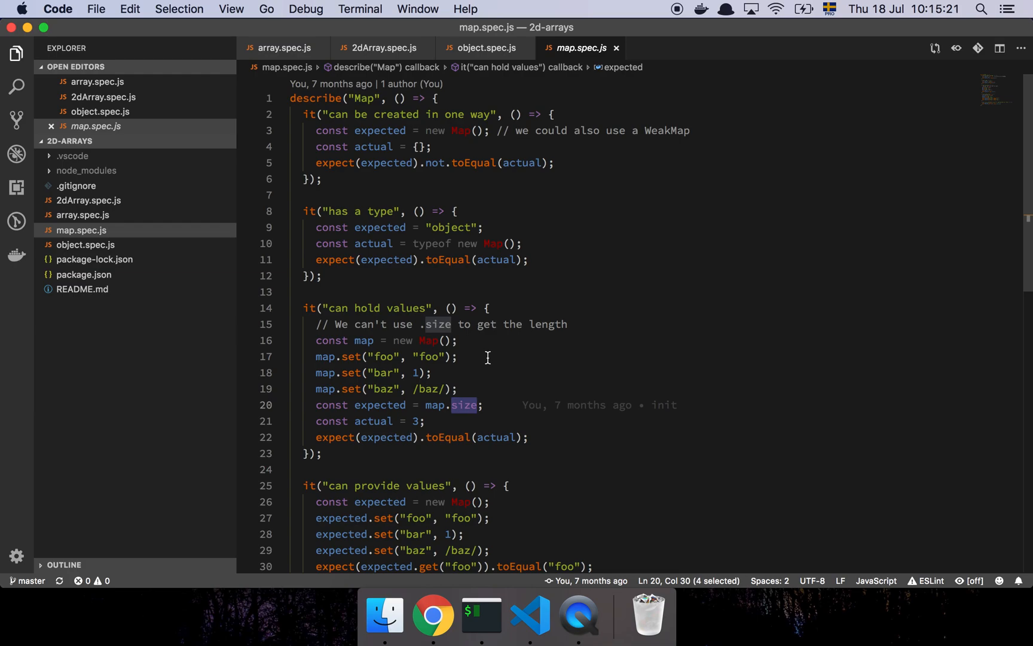
mouse_move(303, 323)
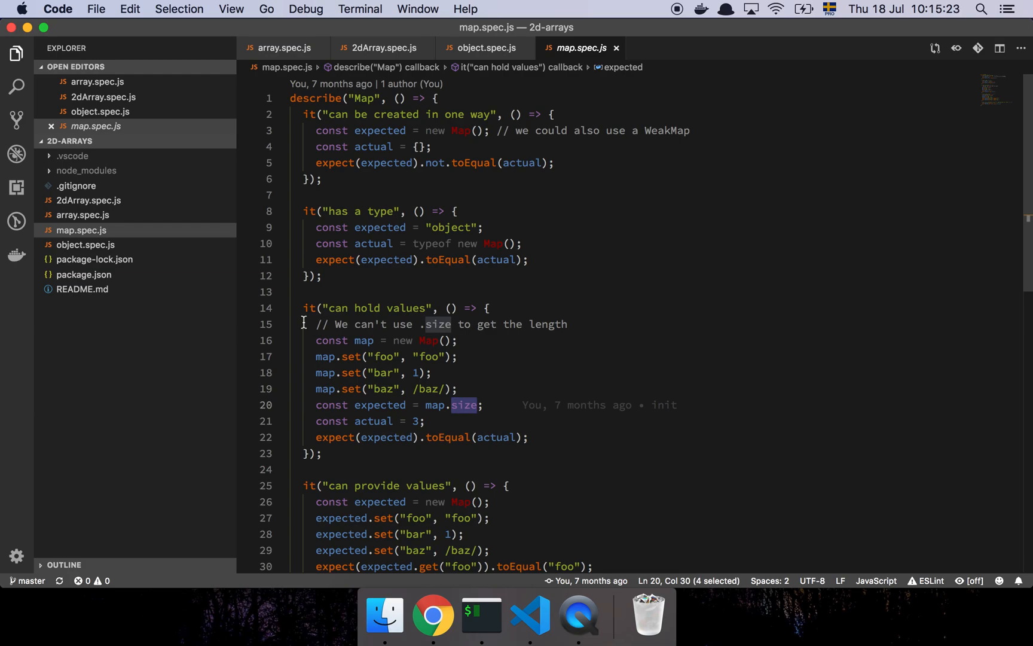
left_click(81, 288)
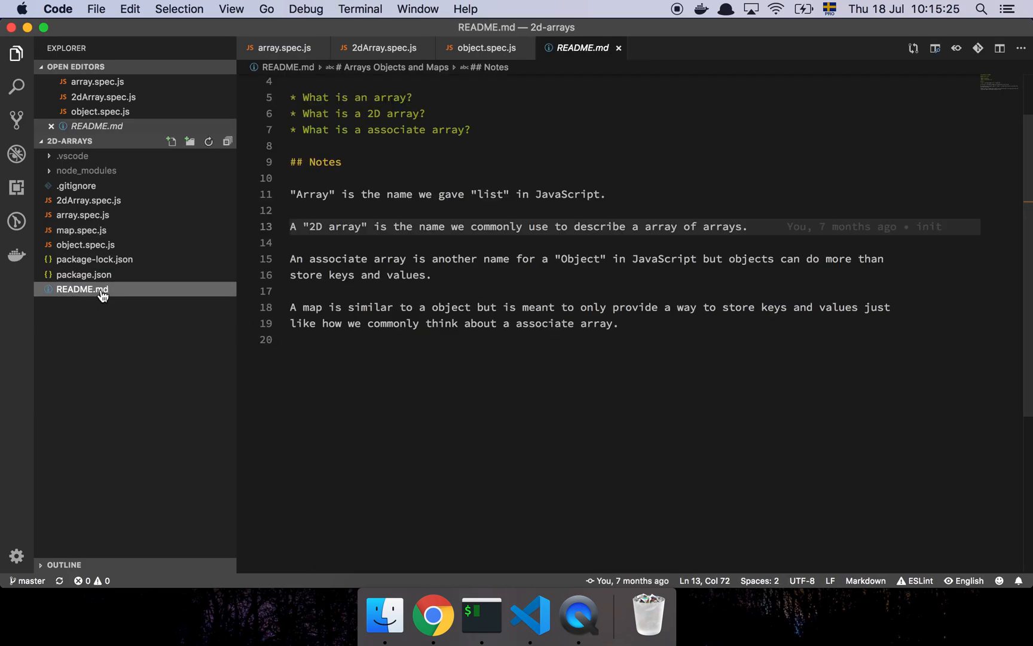